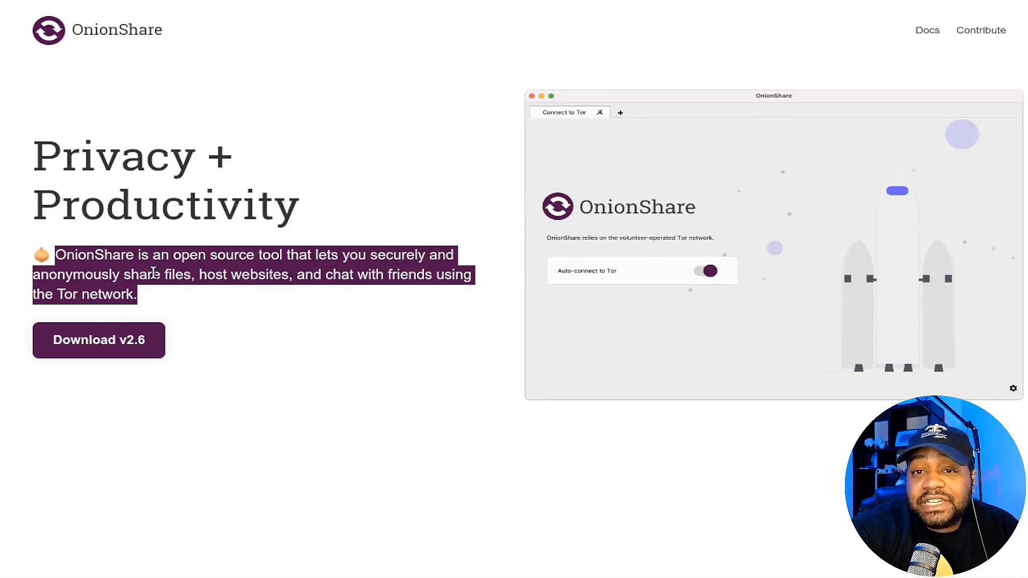
mouse_move(370, 300)
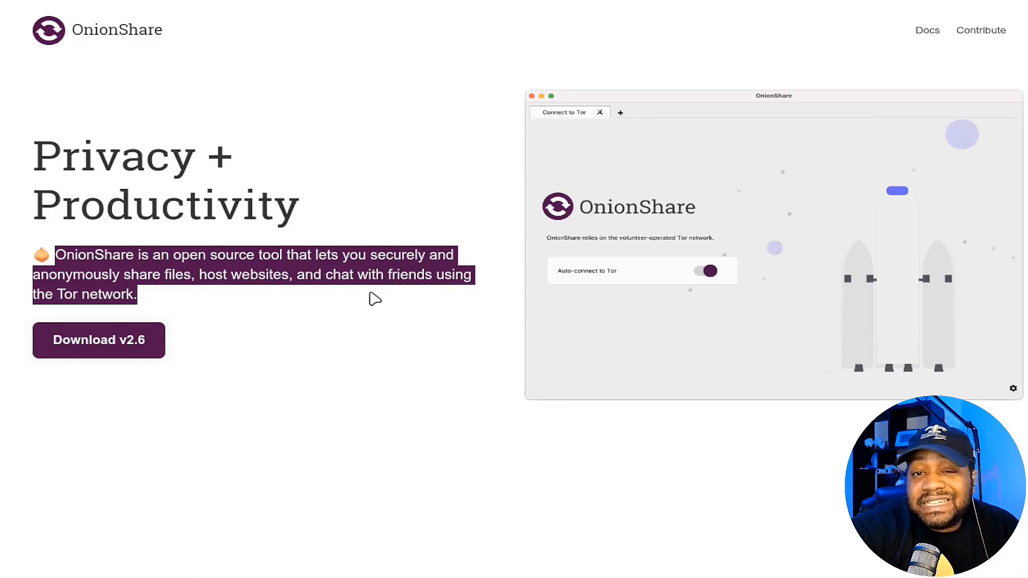
Scroll past the Windows, macOS and Linux download options to 'Your Private Productivity Suite'
scroll("down", 3)
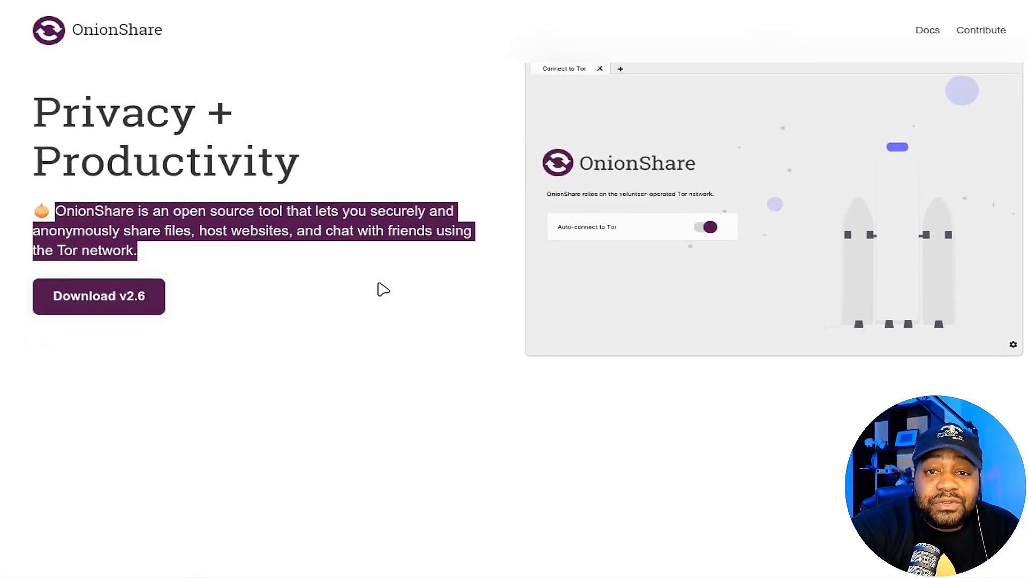
scroll("down", 3)
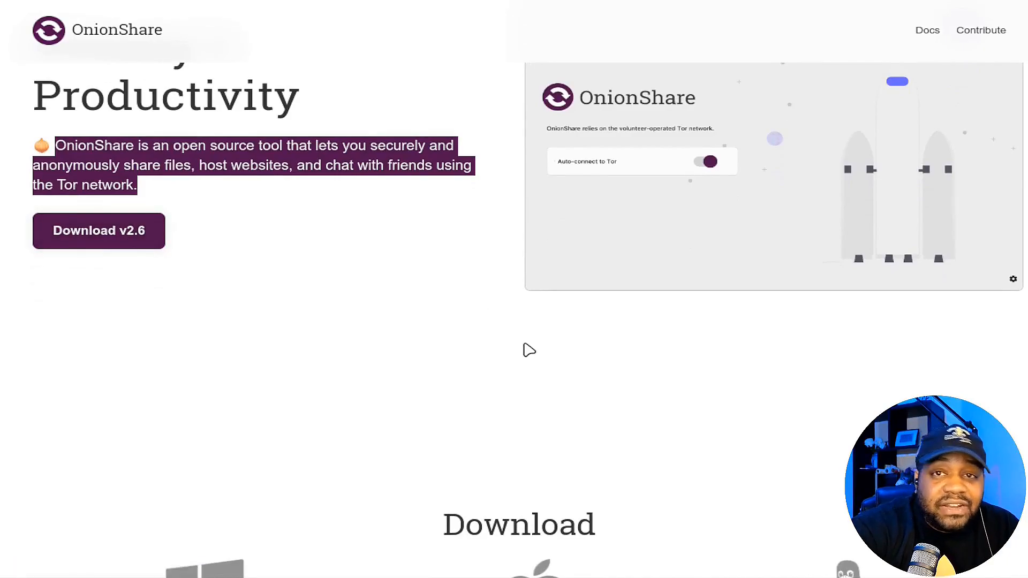
scroll("down", 3)
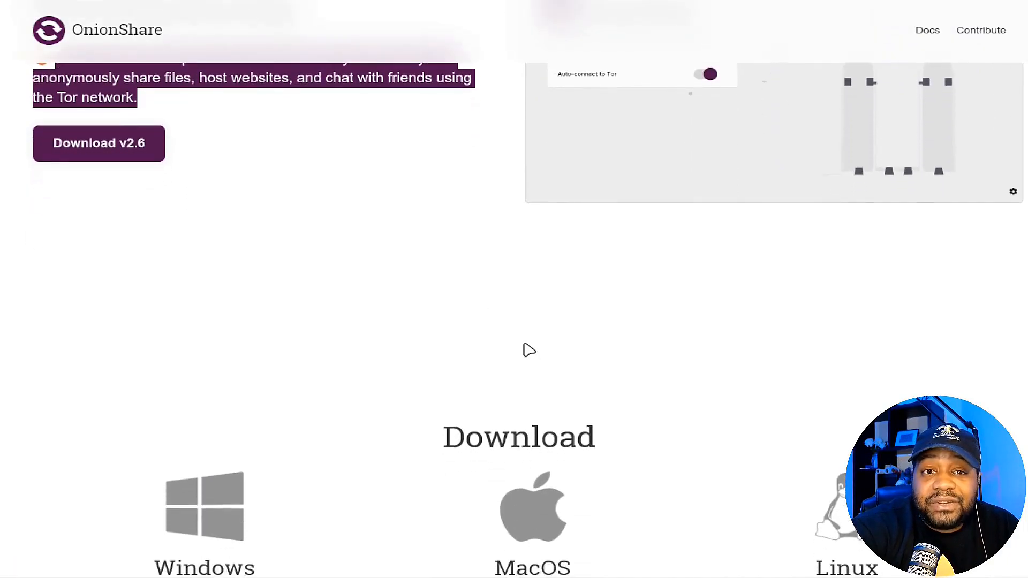
scroll("down", 3)
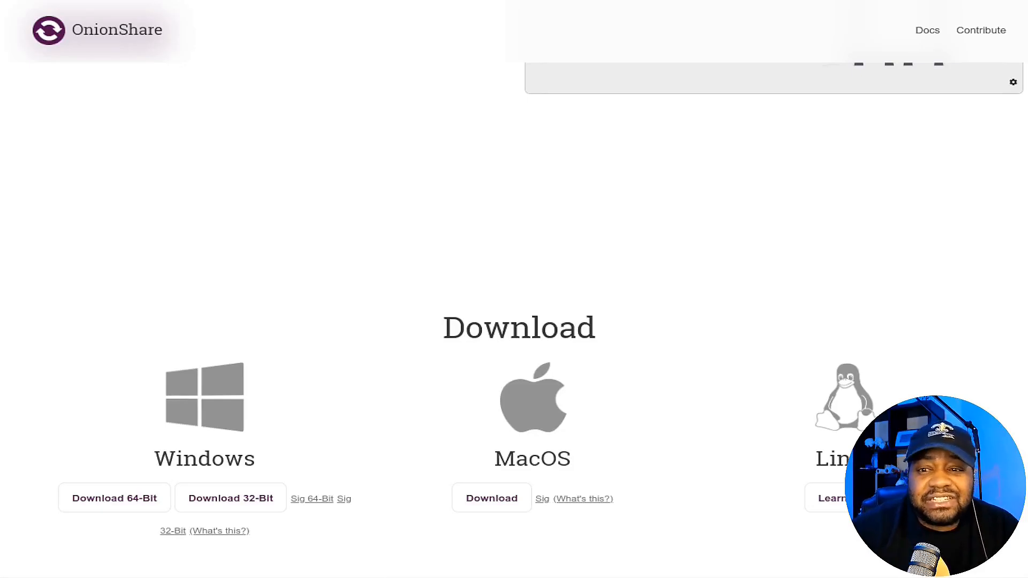
scroll("up", 3)
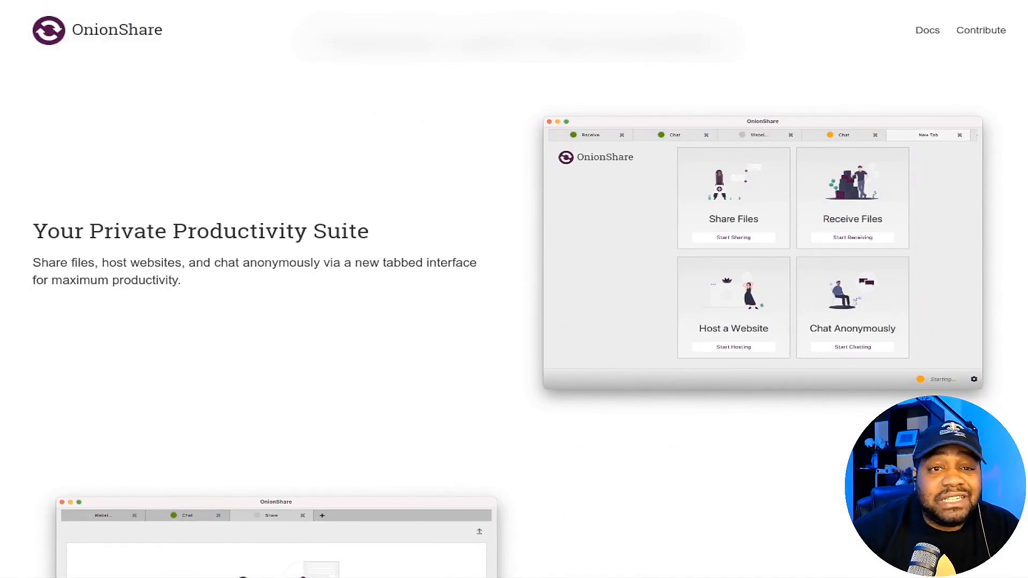
mouse_move(697, 322)
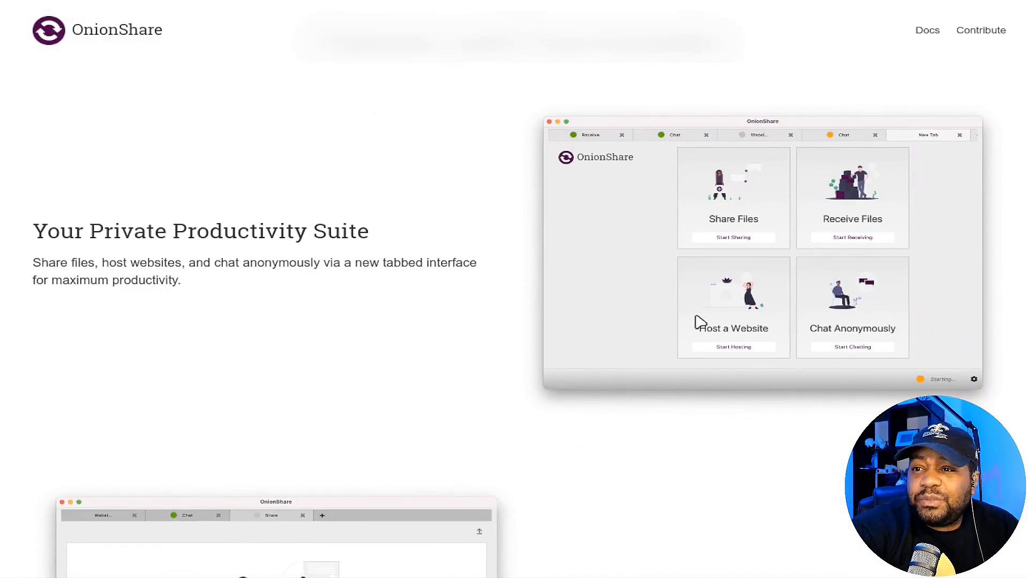
mouse_move(666, 192)
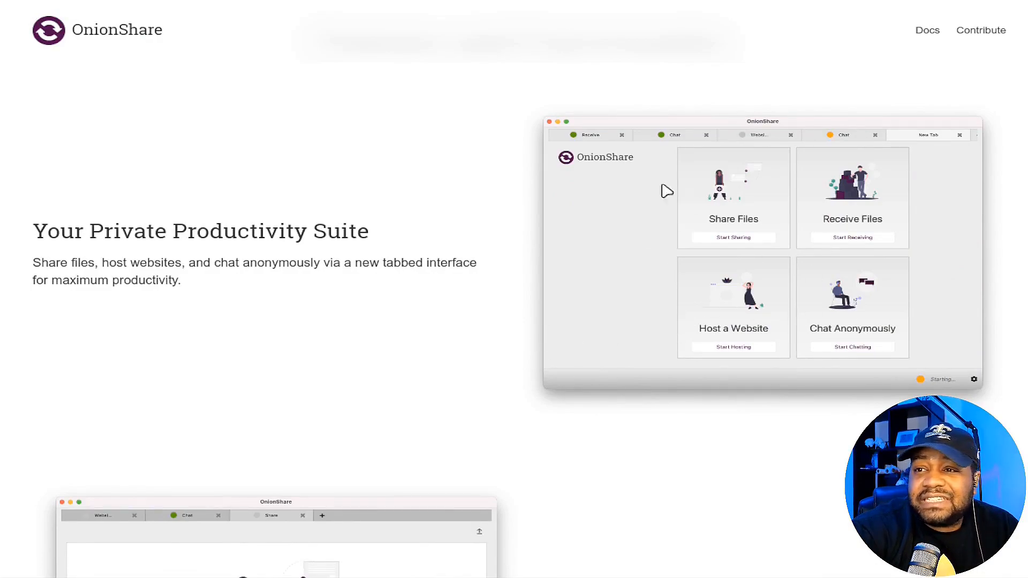
mouse_move(754, 181)
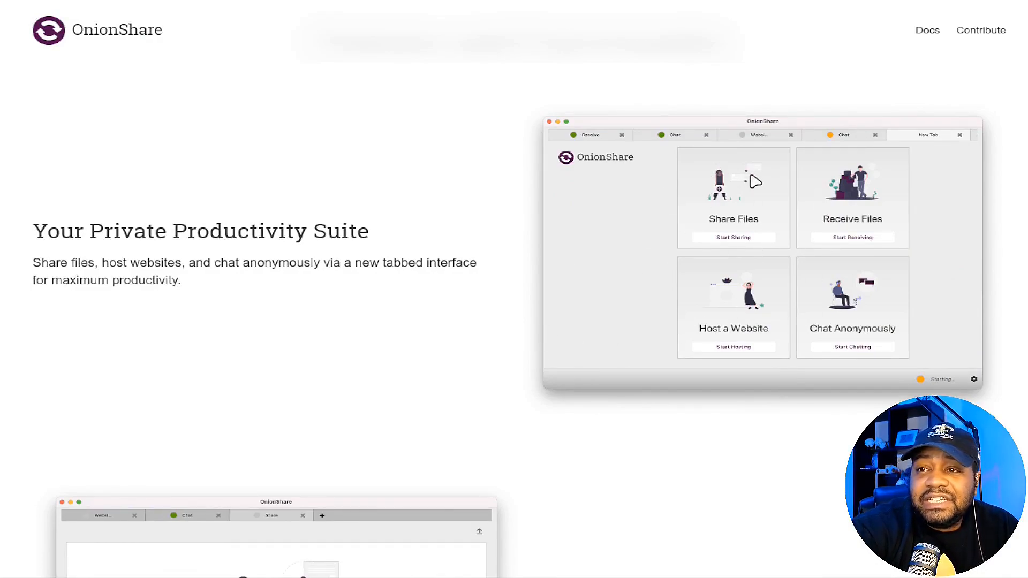
mouse_move(817, 329)
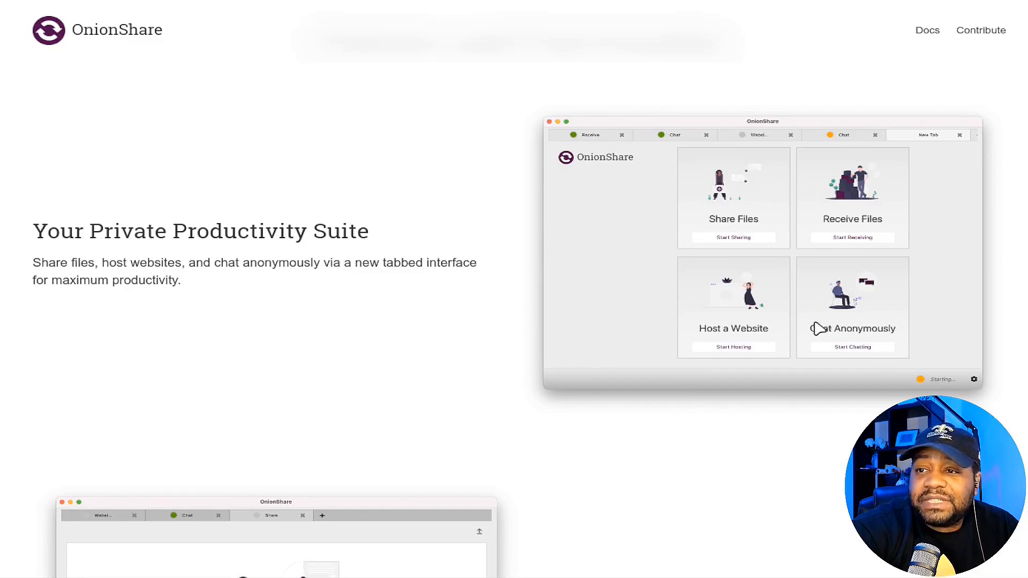
mouse_move(533, 334)
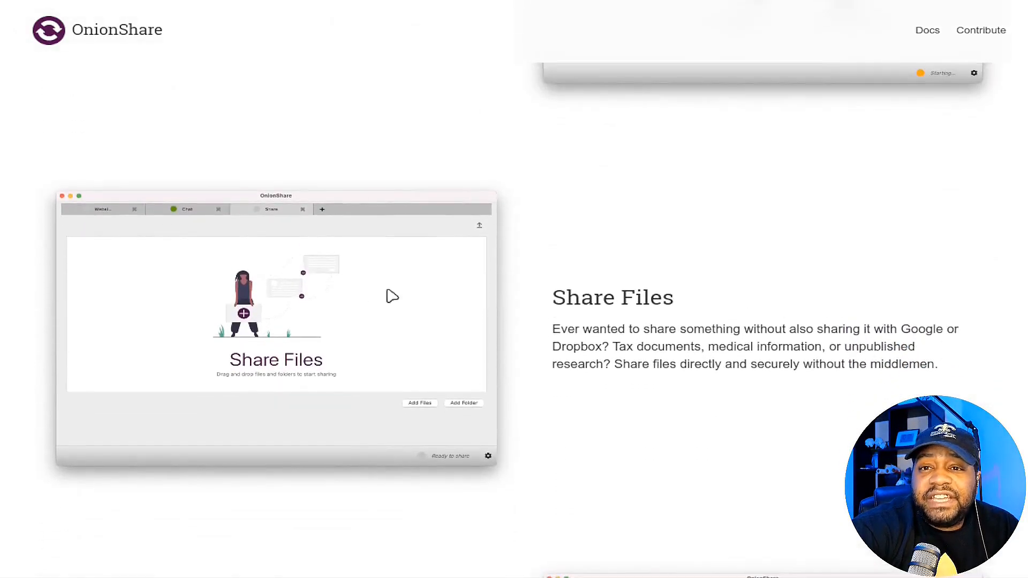
mouse_move(546, 318)
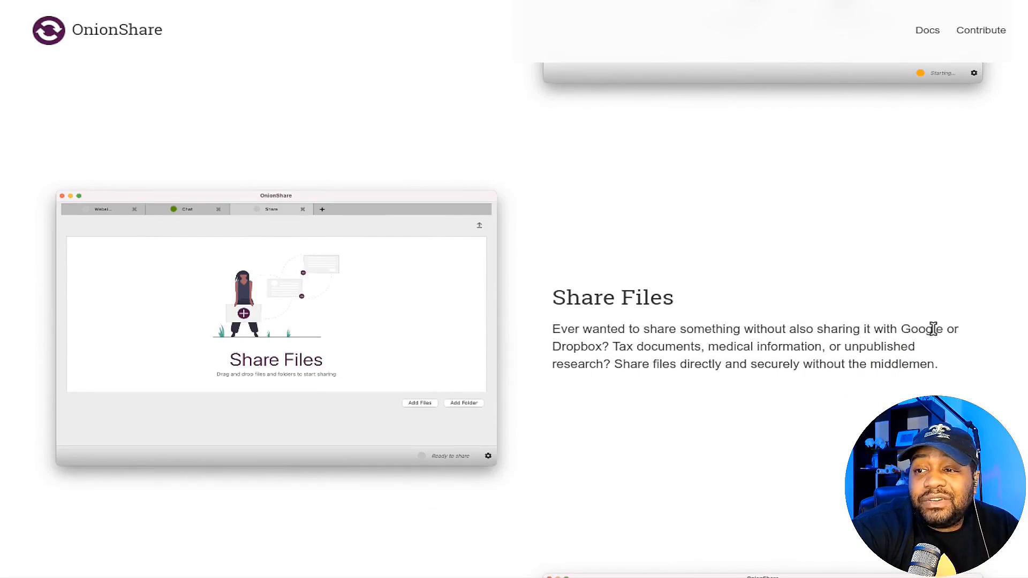
mouse_move(840, 347)
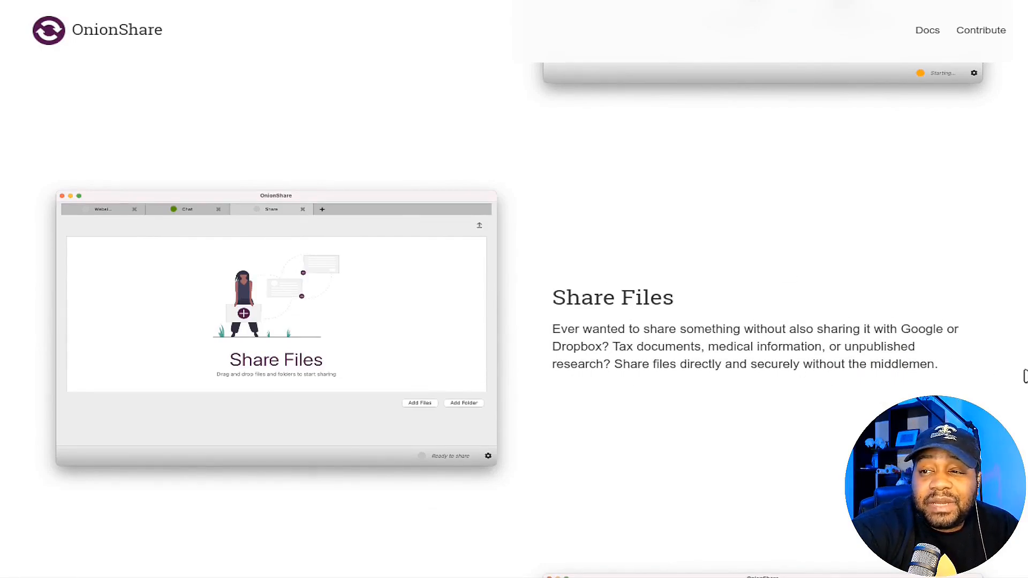
mouse_move(817, 383)
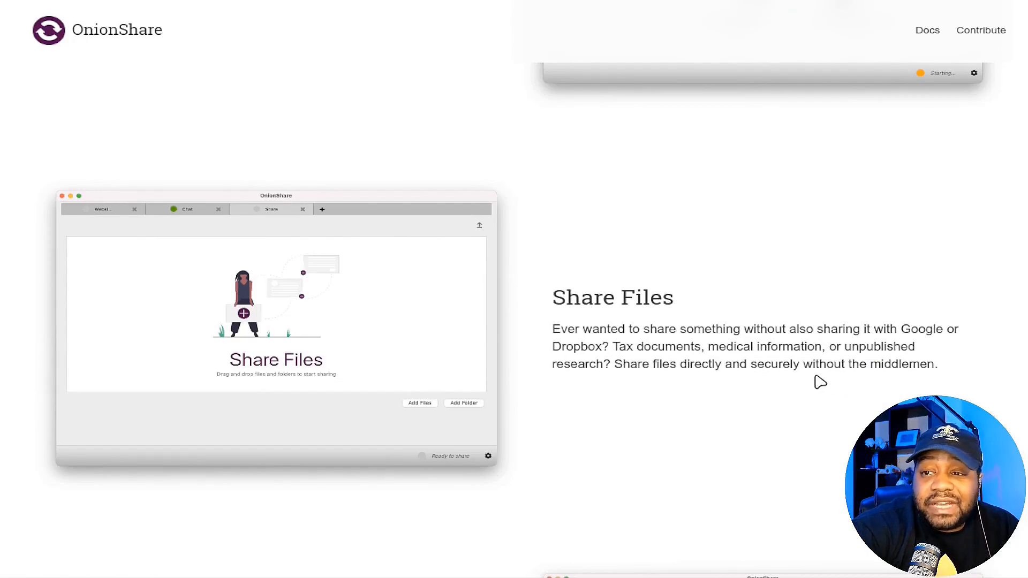
mouse_move(372, 339)
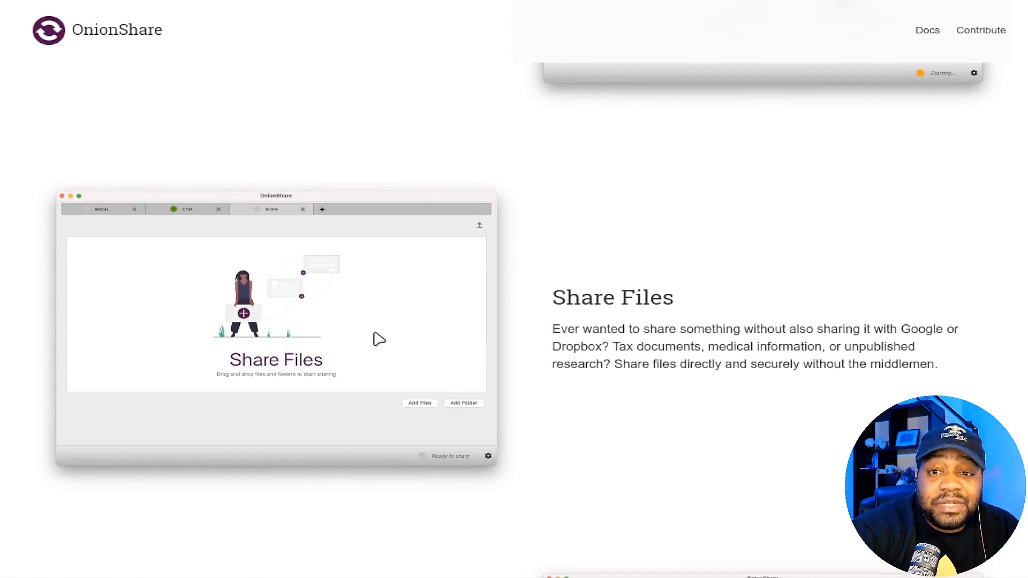
Scroll through Share Files, Receive Files, website hosting and Ephemeral Chat to 'Included With'
scroll("down", 3)
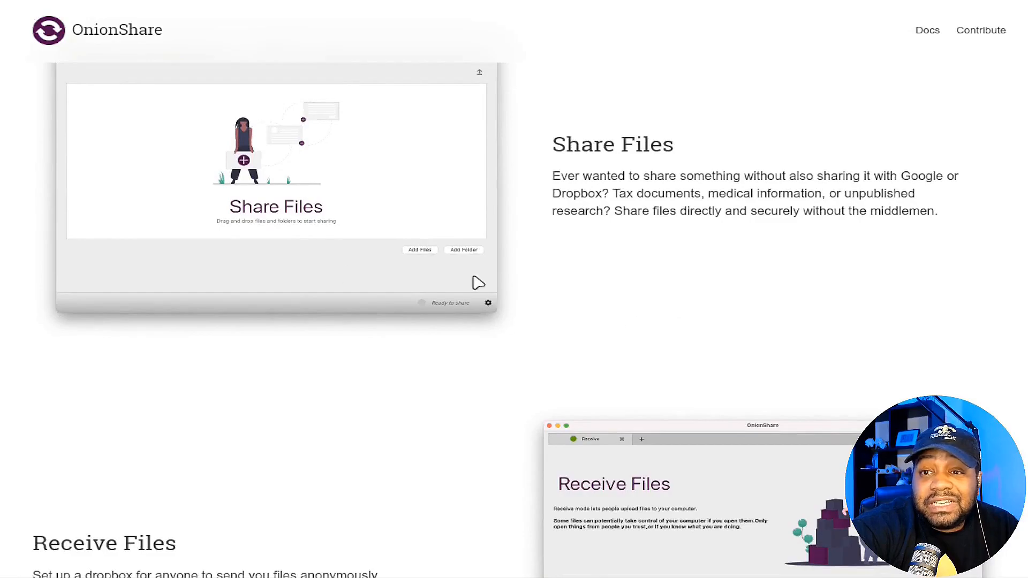
scroll("down", 3)
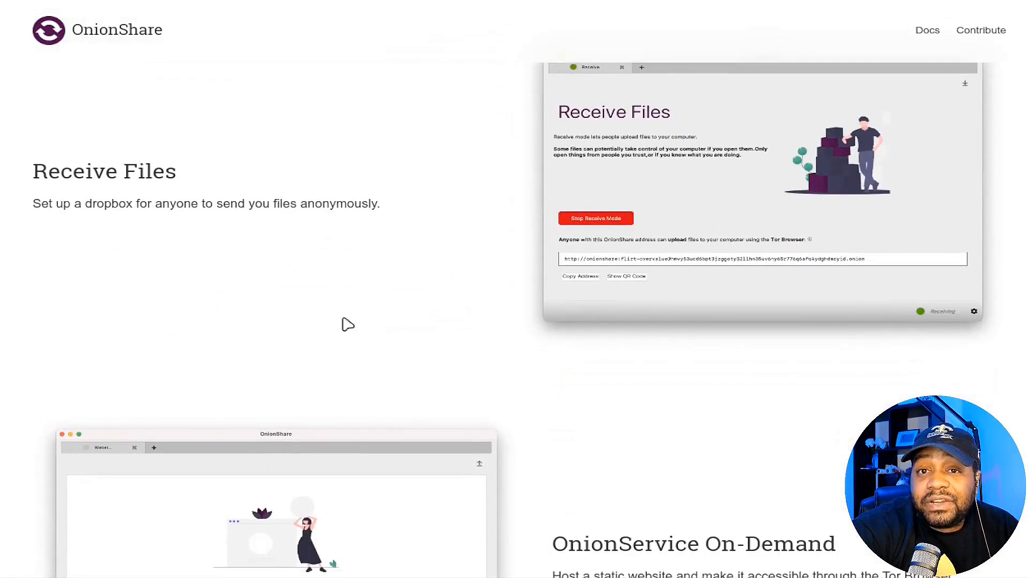
scroll("down", 3)
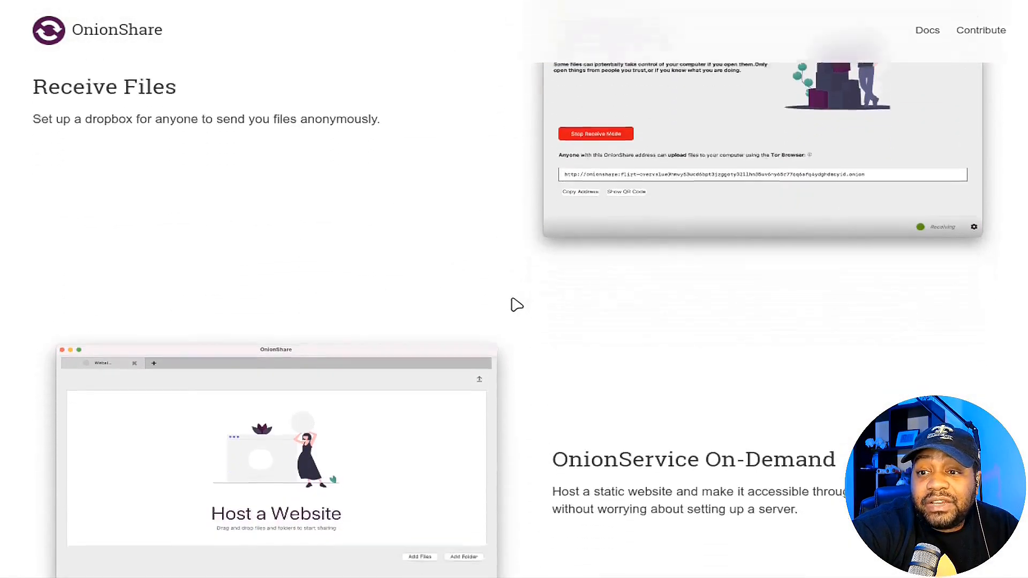
scroll("down", 3)
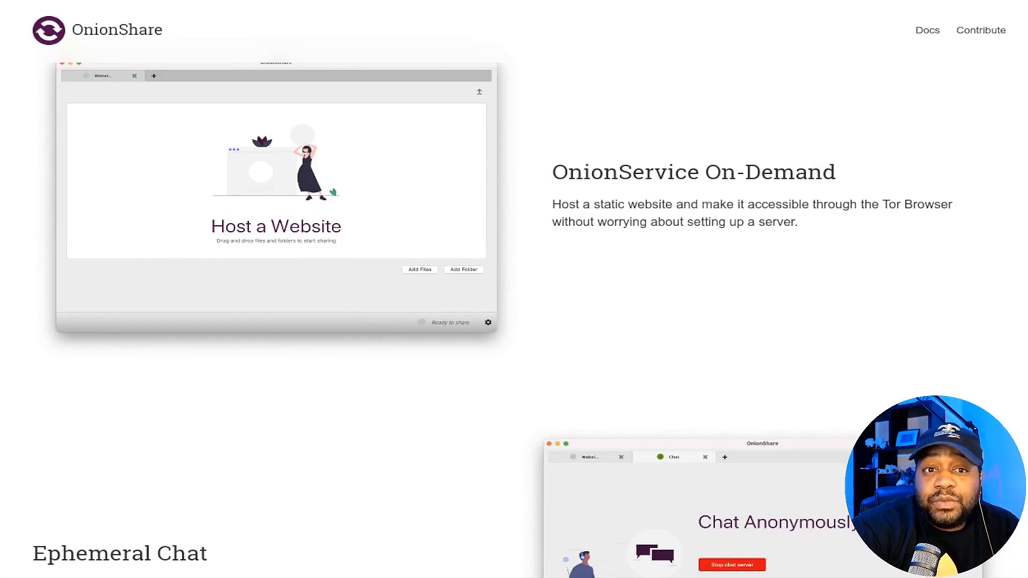
scroll("down", 3)
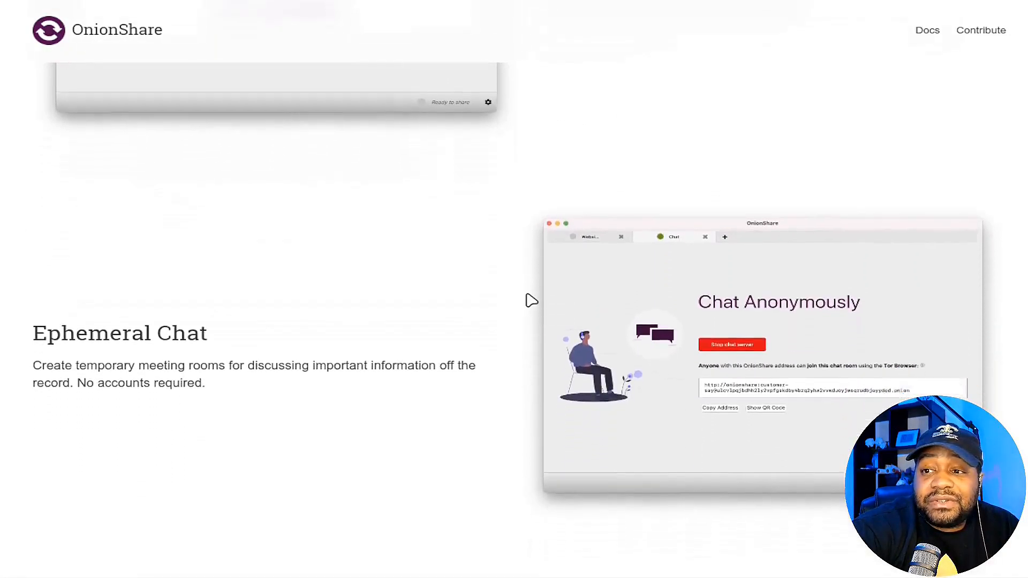
scroll("down", 3)
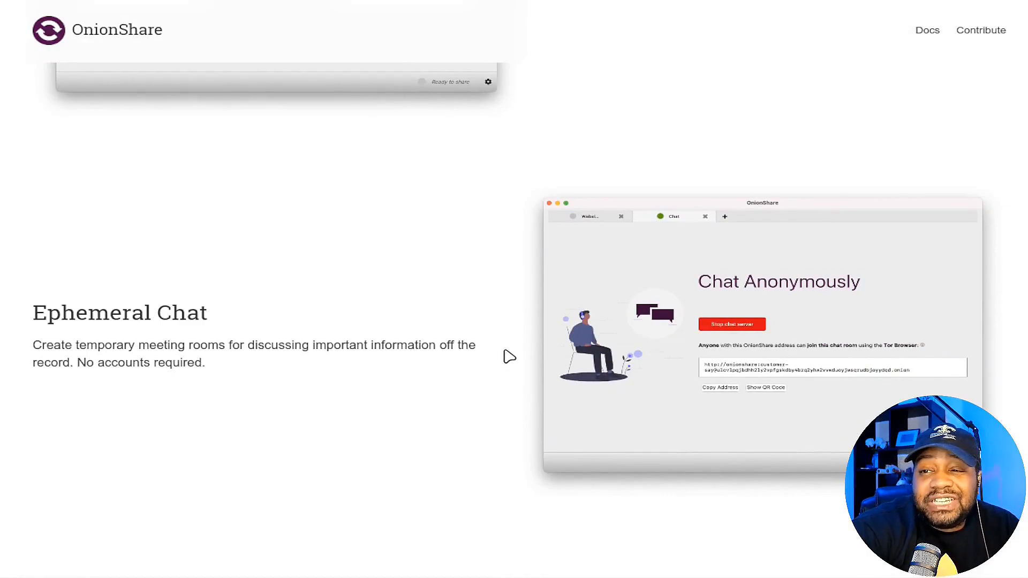
scroll("down", 3)
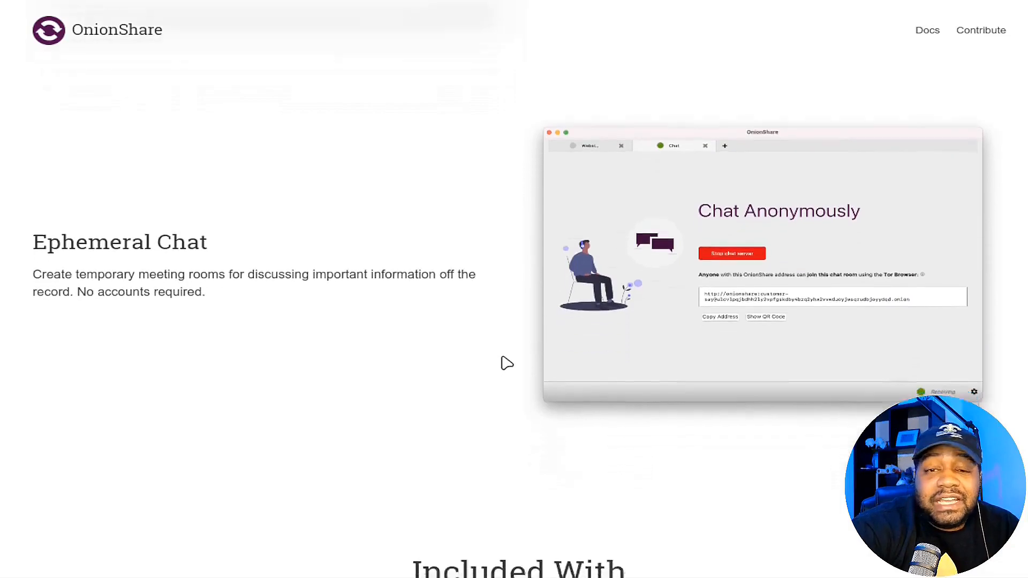
scroll("down", 3)
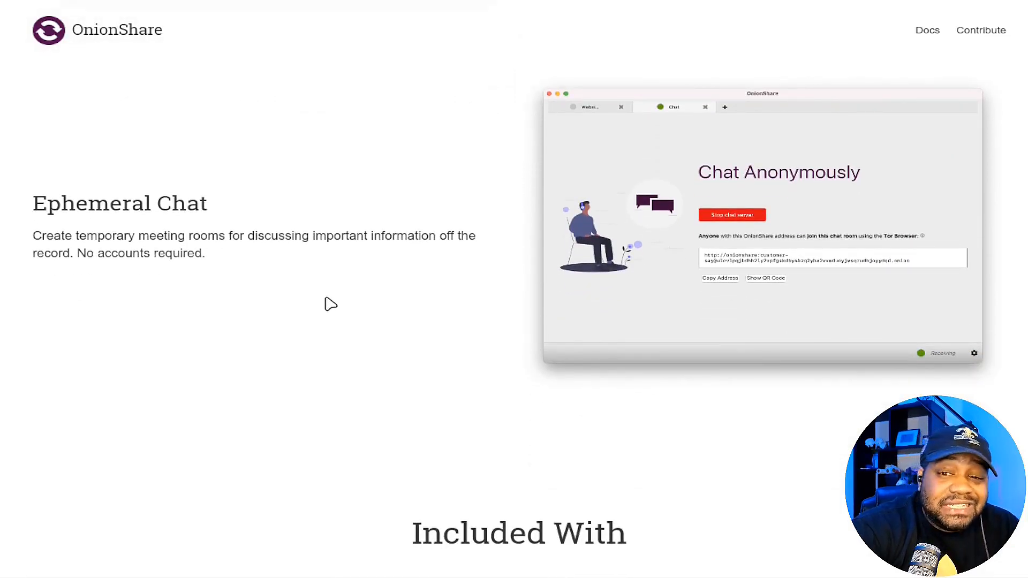
mouse_move(330, 290)
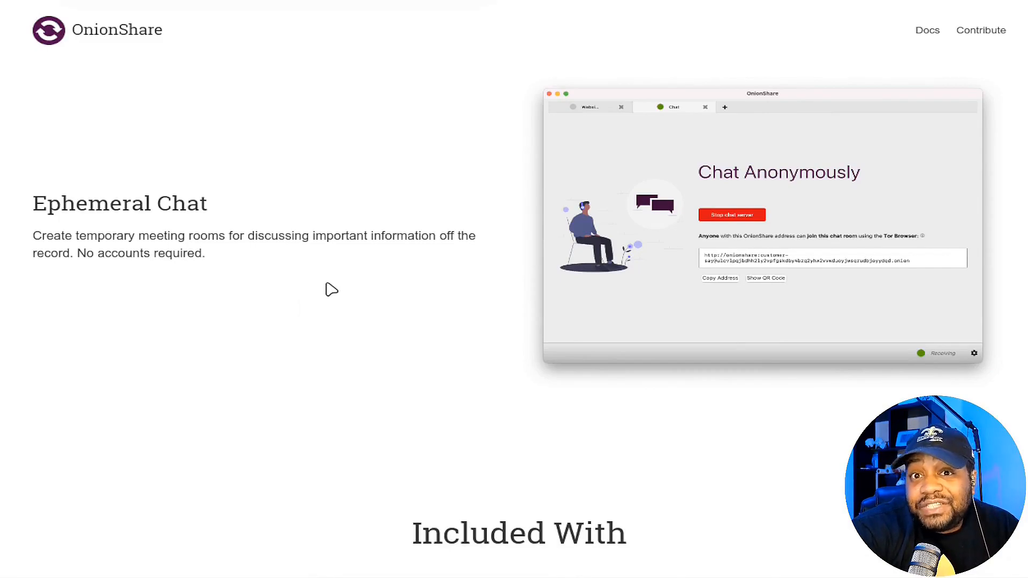
scroll("down", 3)
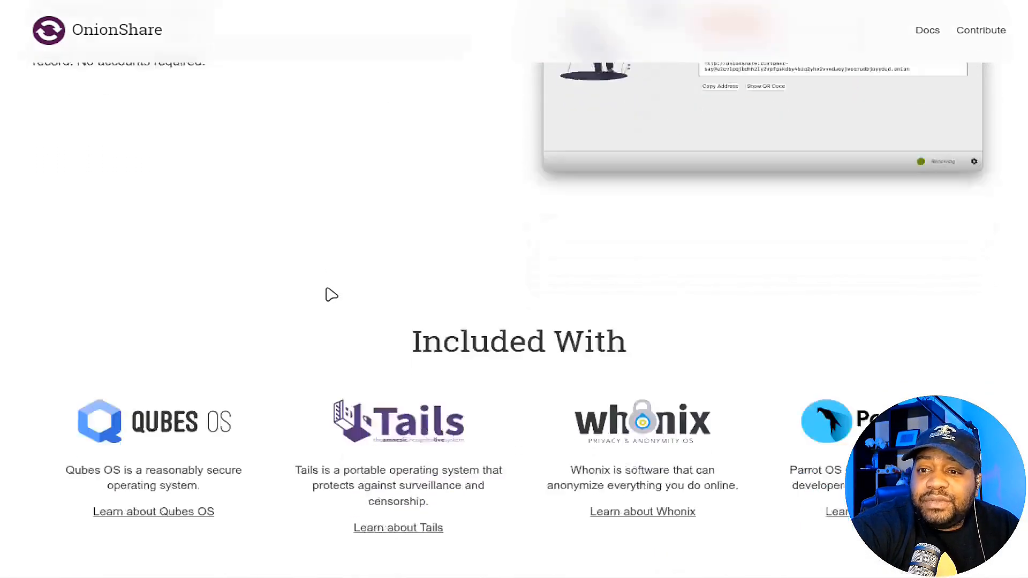
Scroll to the Twittersphere testimonials, then back up to the Privacy + Productivity intro
scroll("down", 3)
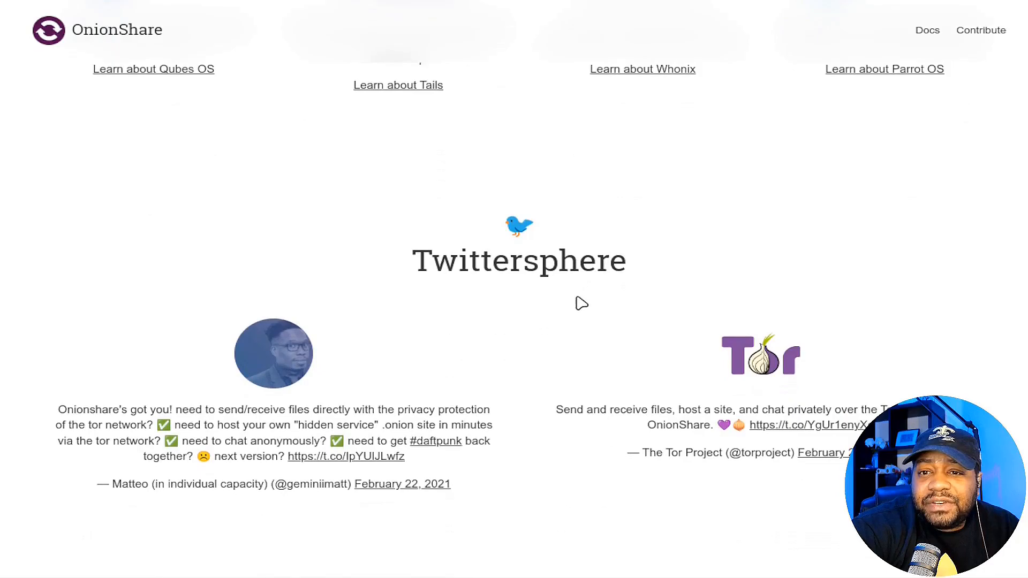
scroll("up", 3)
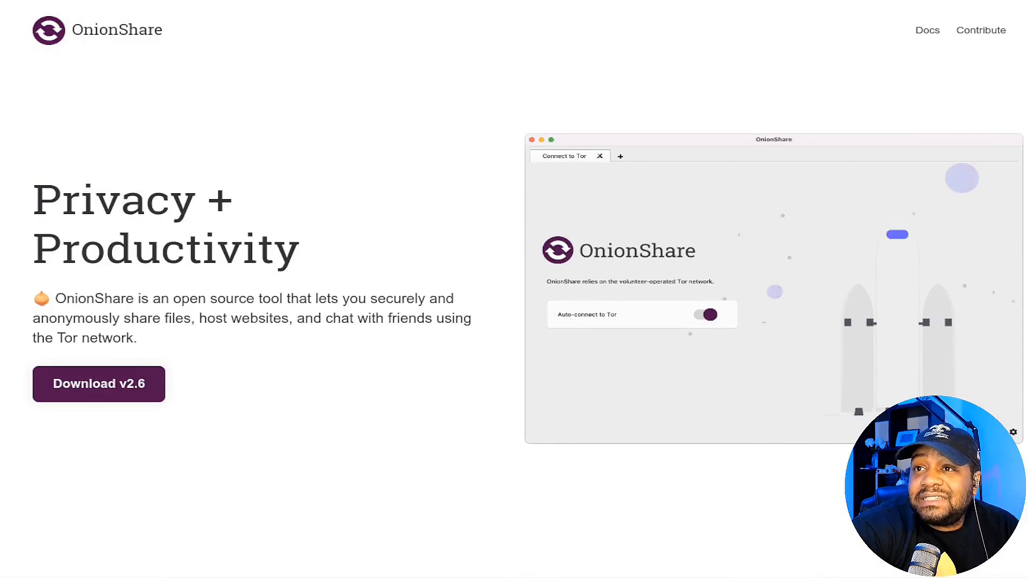
Open the OnionShare documentation and scroll its contents down to Developing OnionShare
left_click(928, 30)
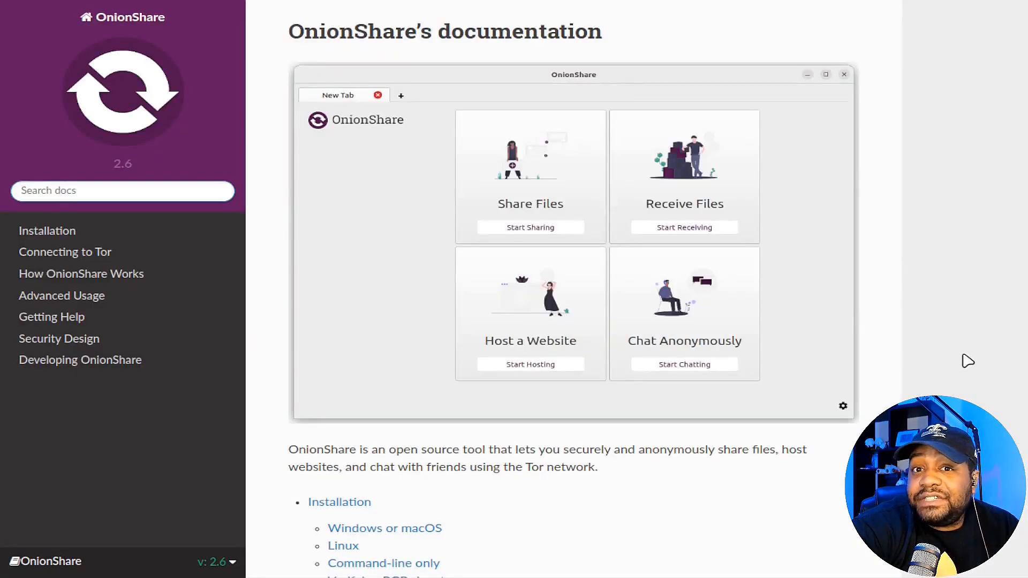
mouse_move(600, 372)
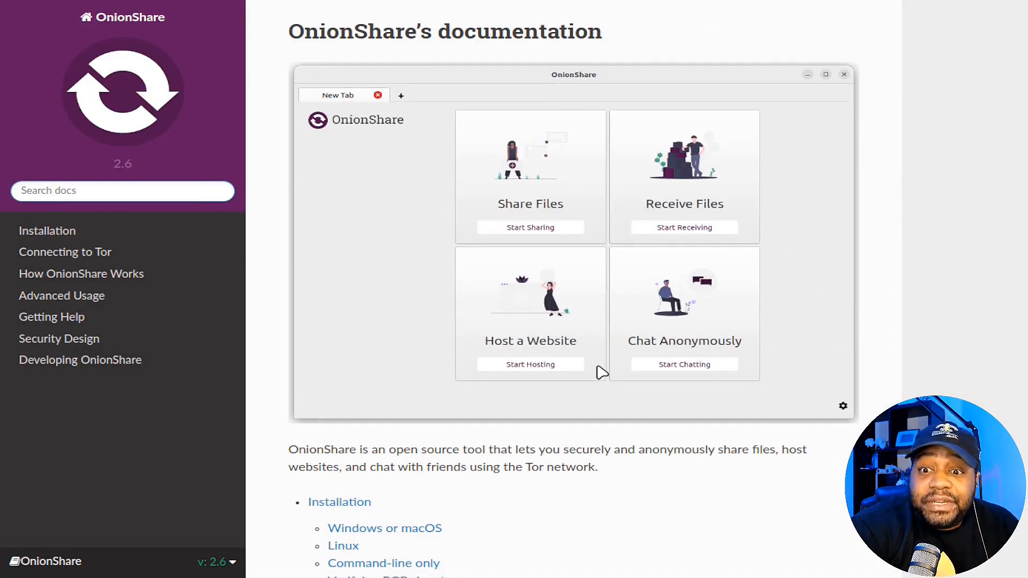
scroll("down", 3)
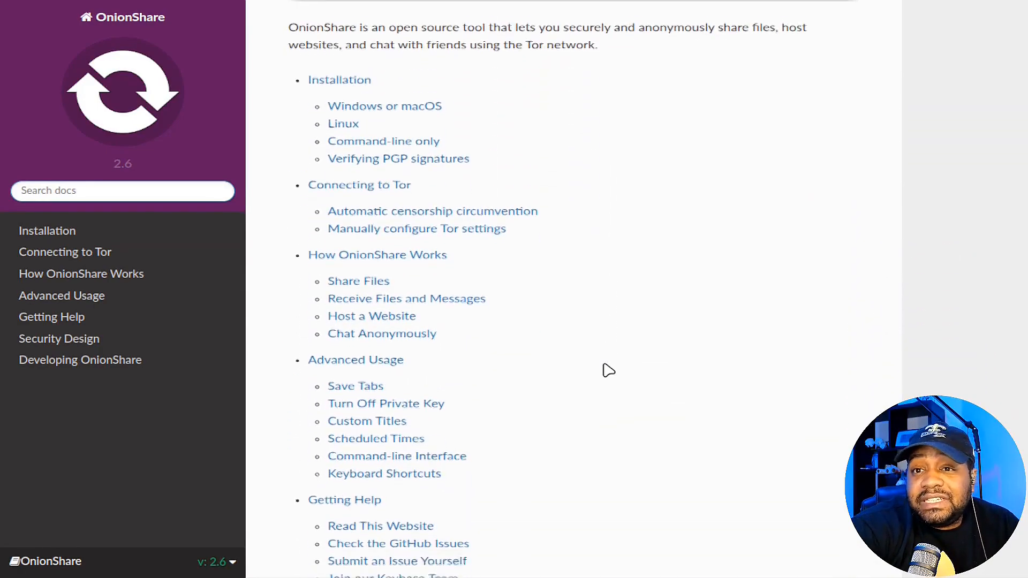
scroll("down", 3)
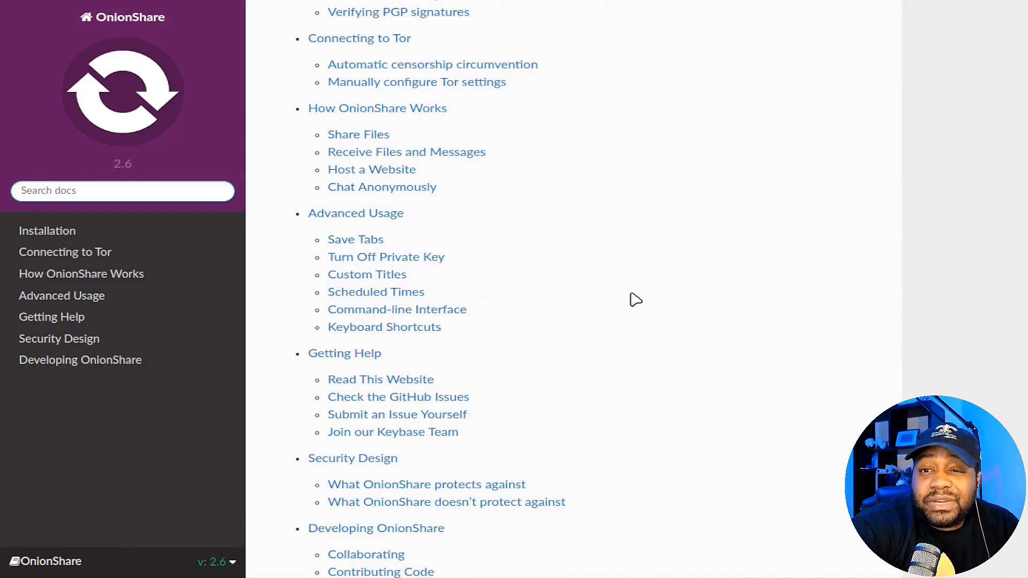
mouse_move(622, 340)
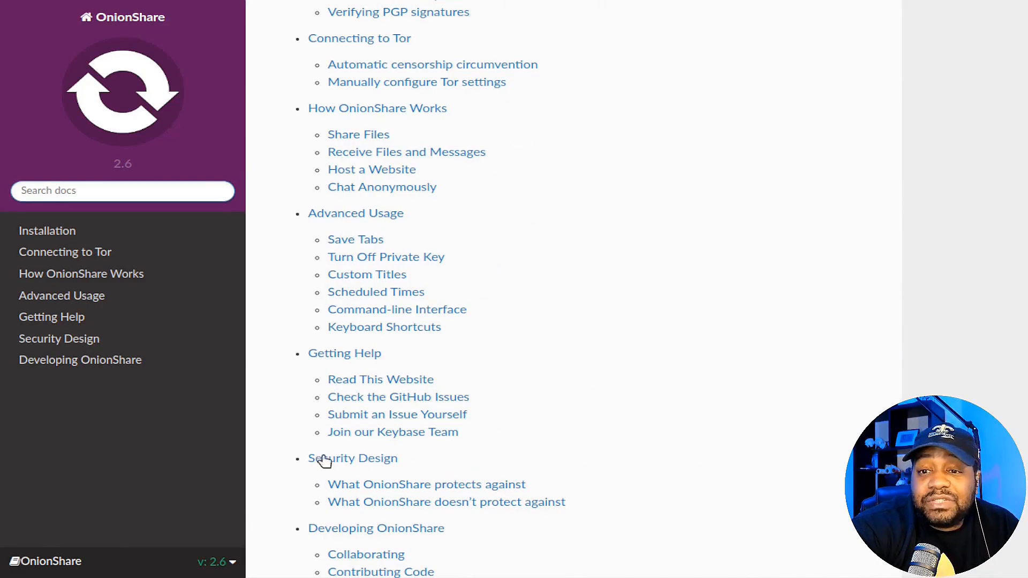
scroll("down", 3)
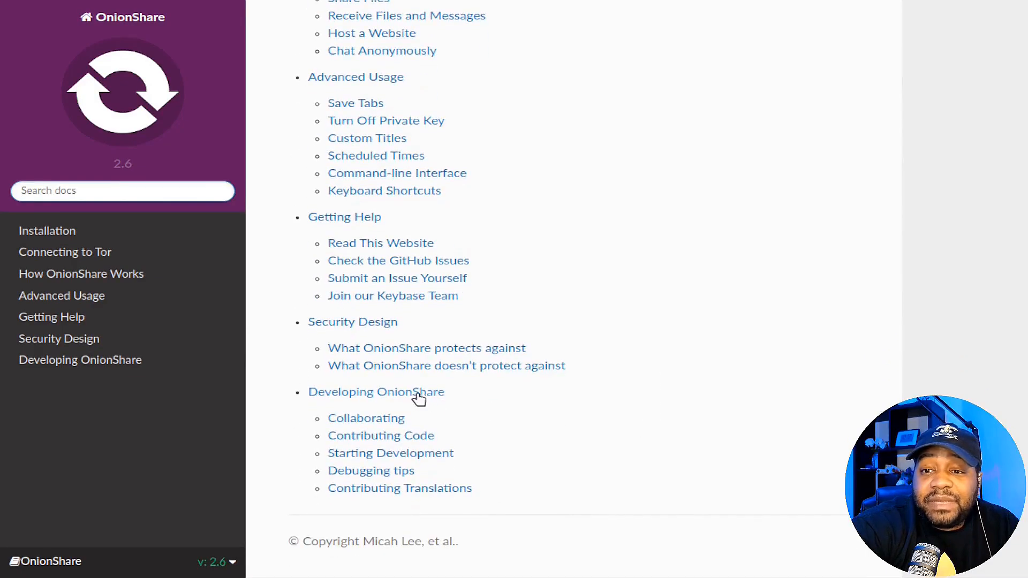
mouse_move(734, 343)
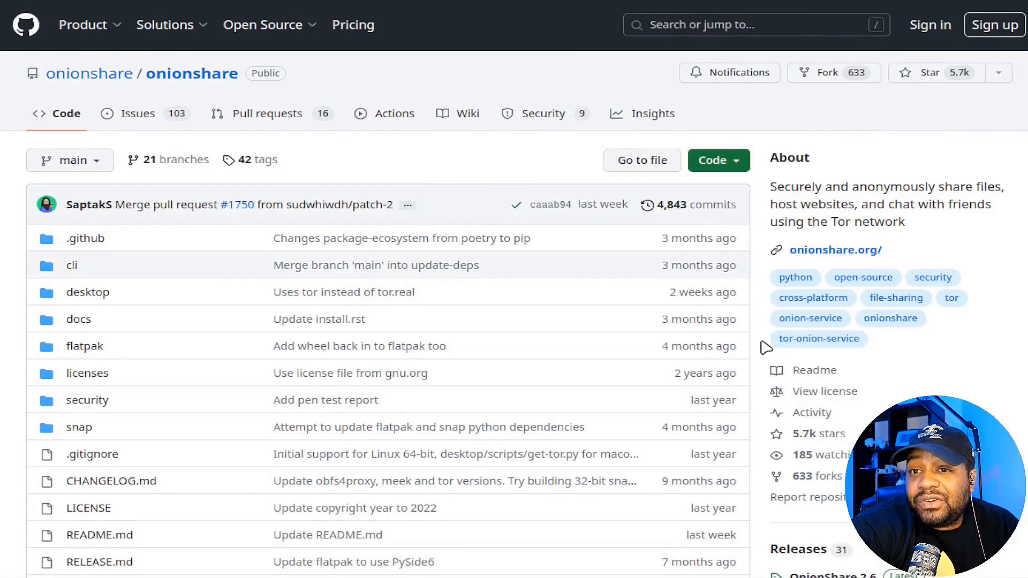
Scroll the onionshare GitHub repository down to its files, Releases and README
scroll("down", 3)
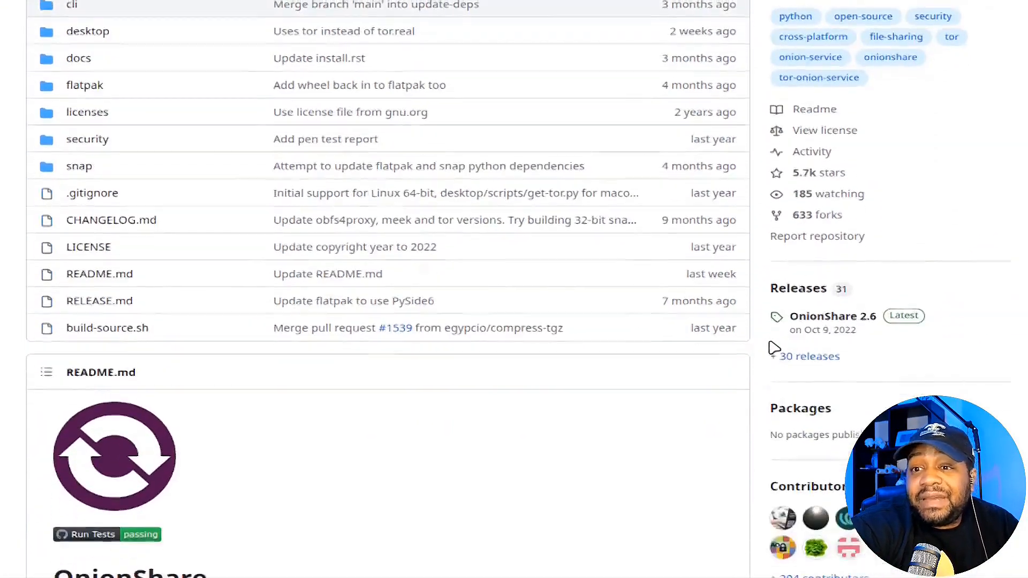
scroll("down", 3)
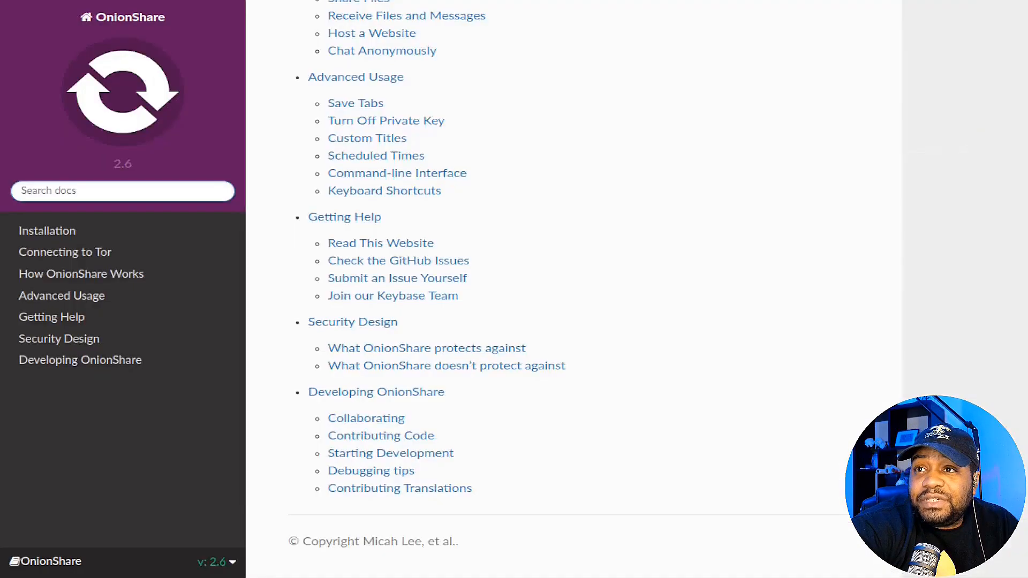
mouse_move(317, 286)
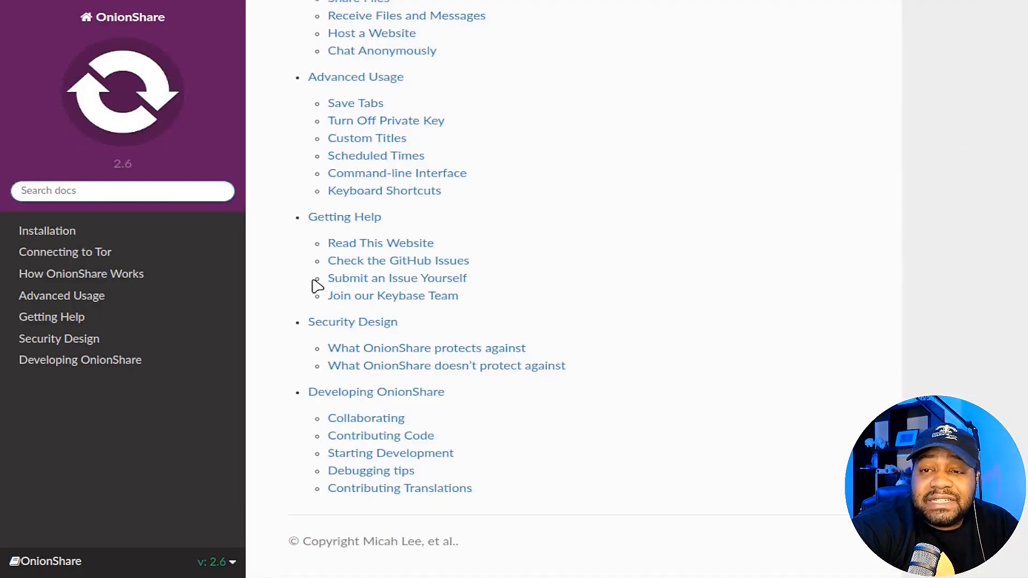
mouse_move(675, 312)
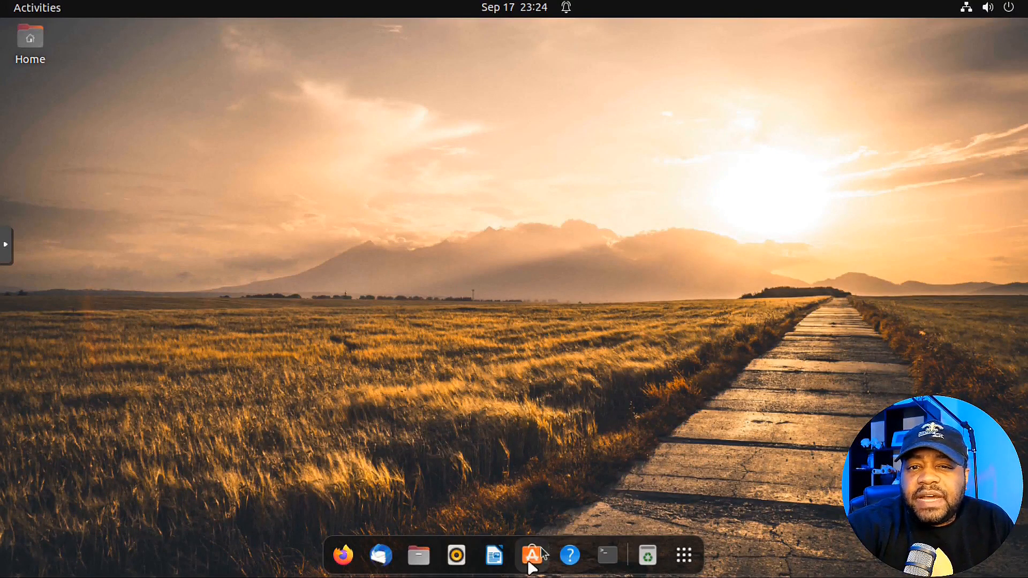
Launch Ubuntu Software, glance at Updates, and search the store for onionshare
left_click(529, 555)
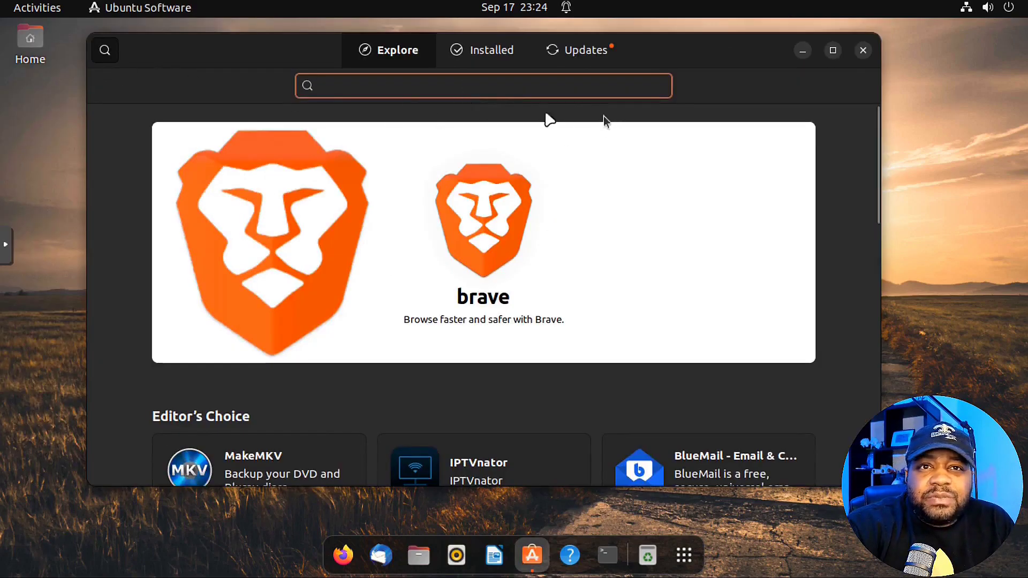
left_click(585, 49)
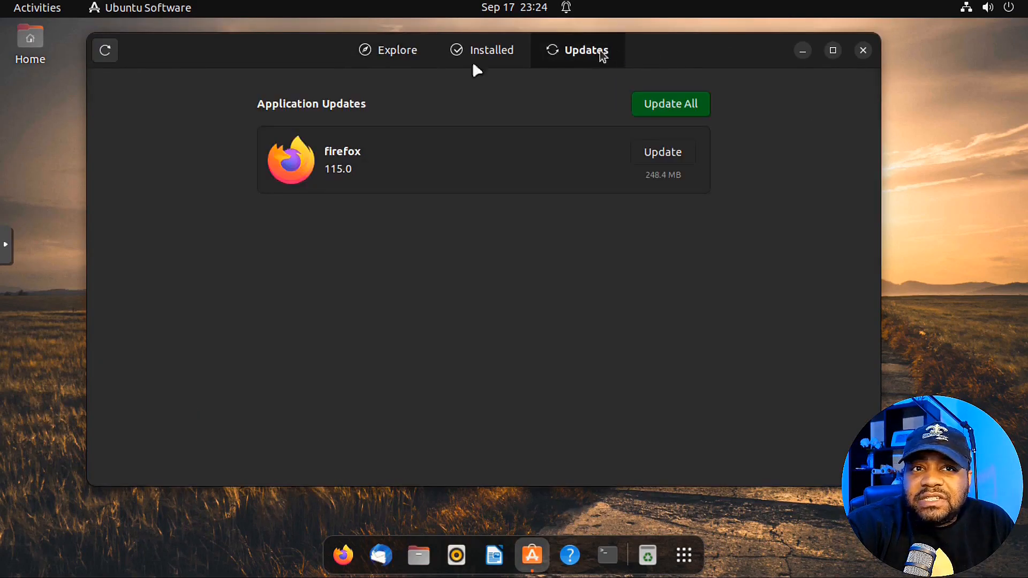
left_click(388, 49)
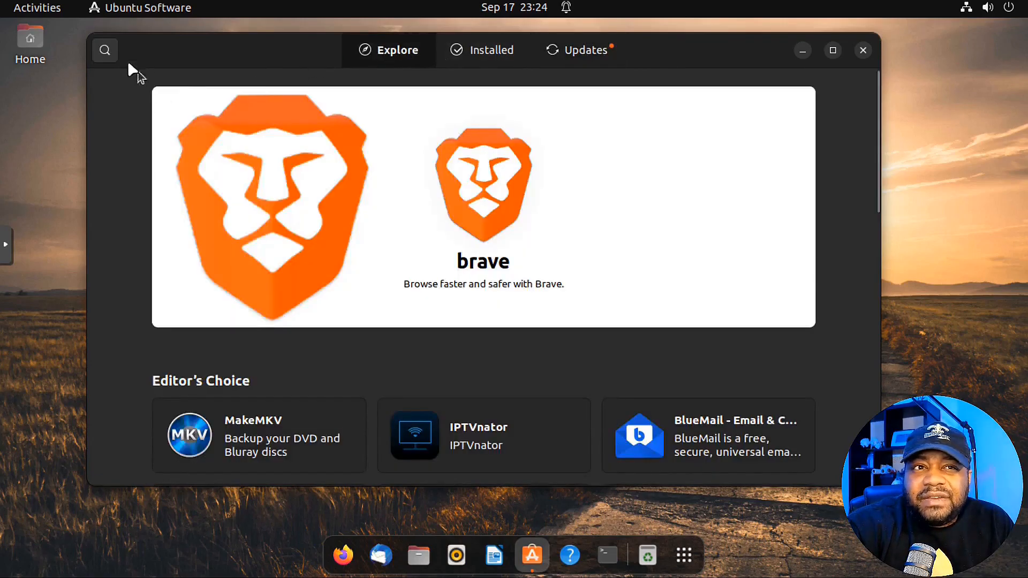
left_click(104, 50)
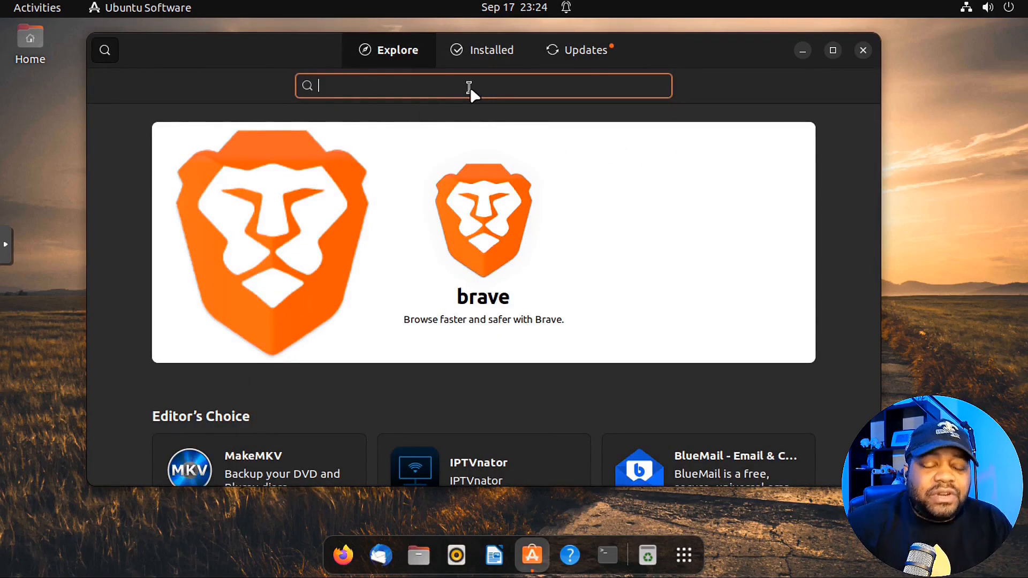
type("onionshare")
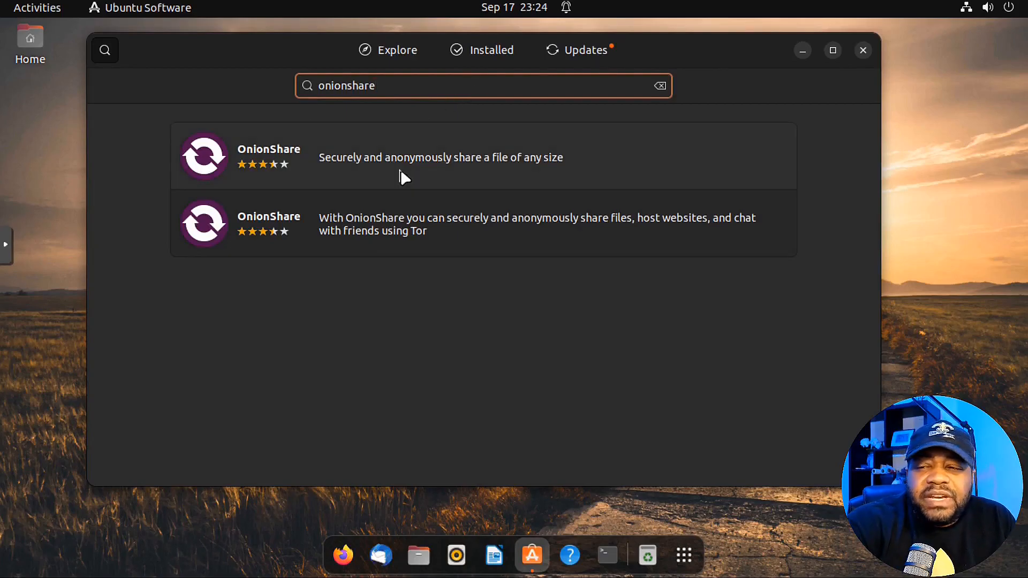
Open the first OnionShare listing and bring up its package source choices
left_click(407, 157)
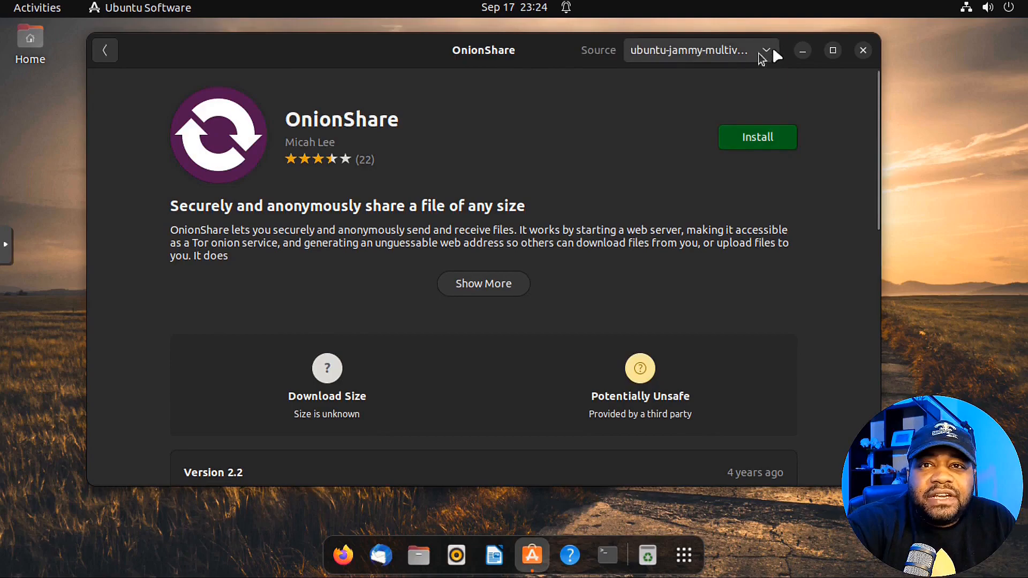
mouse_move(770, 58)
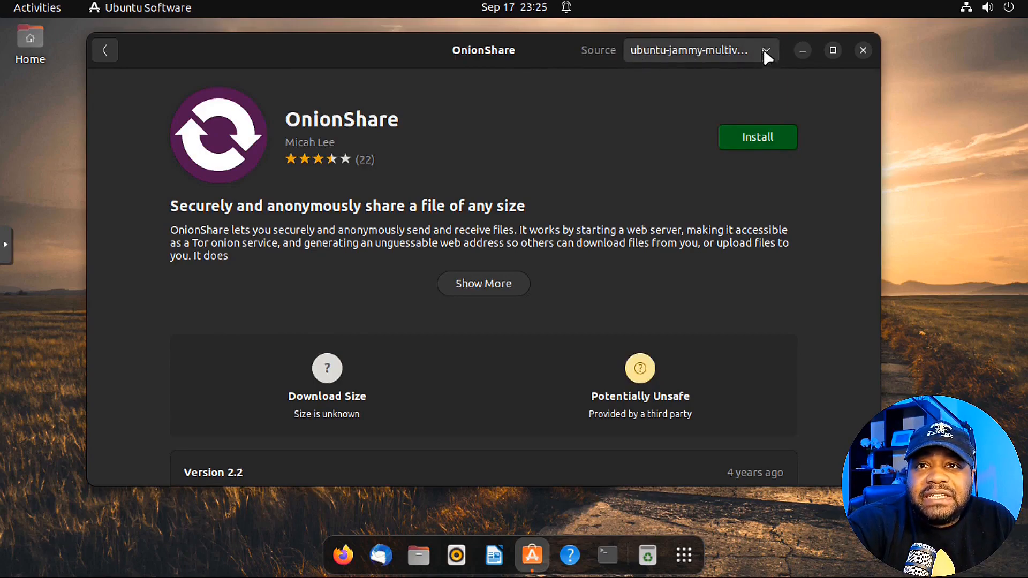
left_click(769, 50)
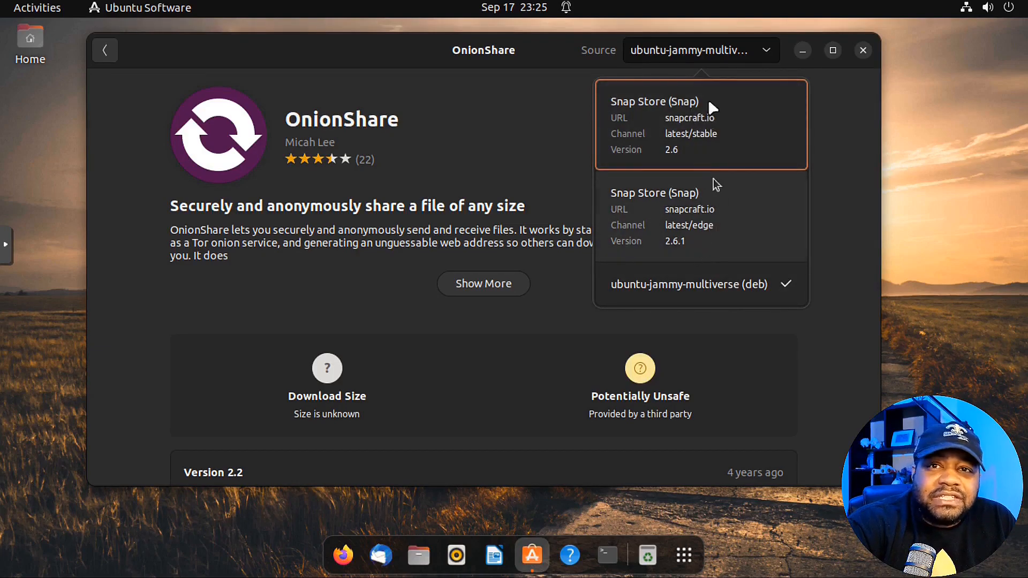
mouse_move(762, 228)
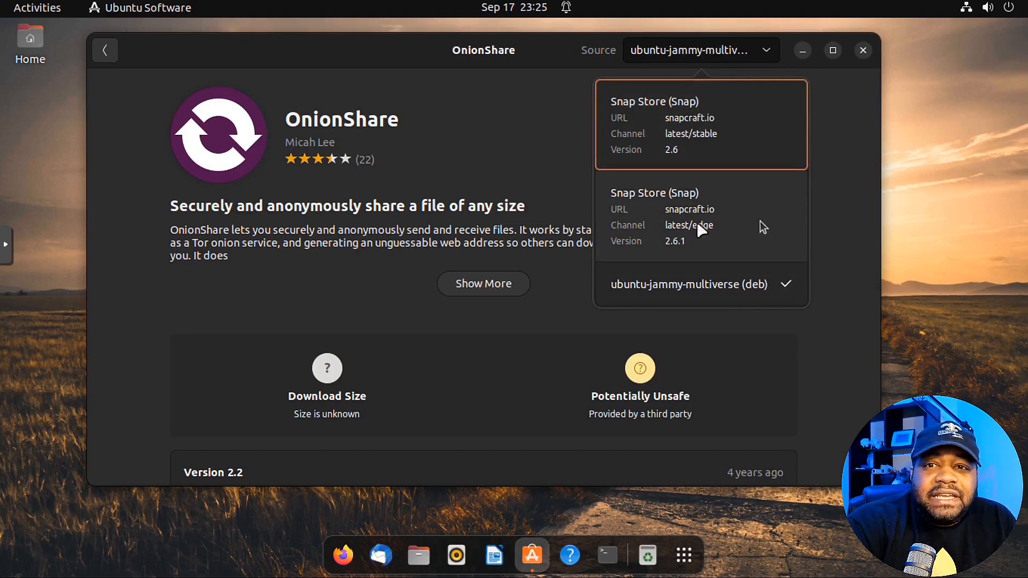
mouse_move(827, 131)
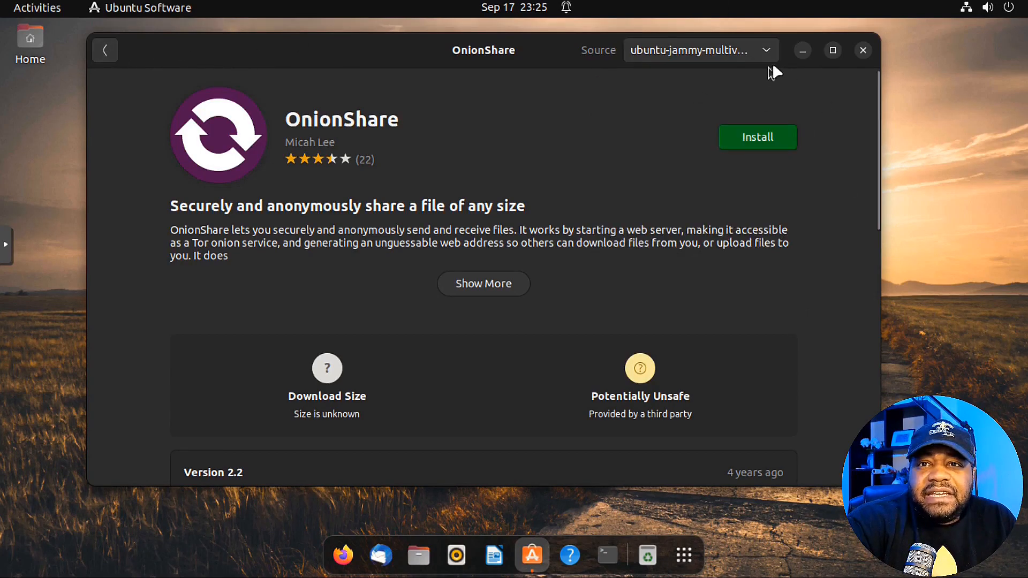
left_click(105, 49)
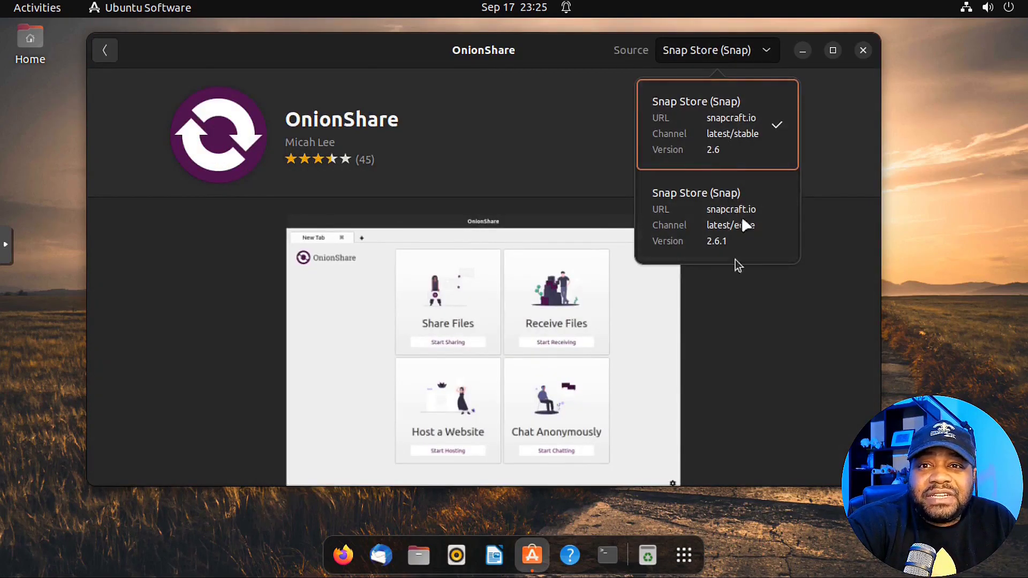
mouse_move(726, 201)
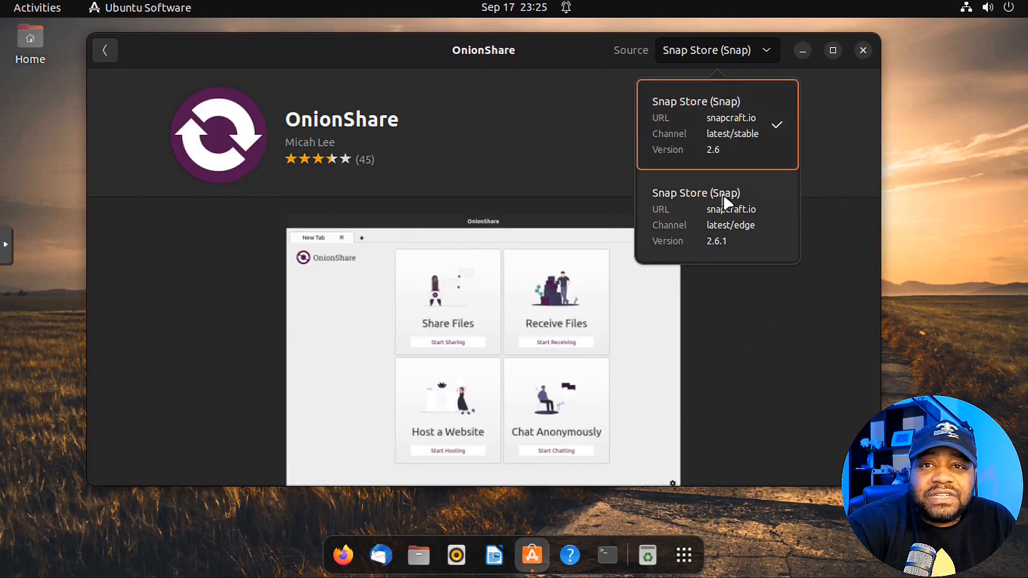
mouse_move(735, 201)
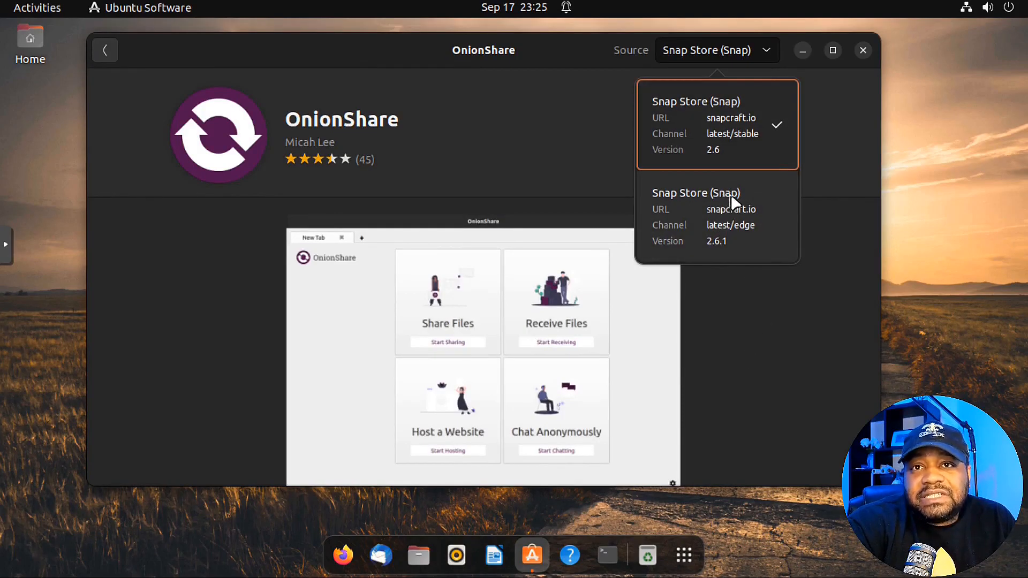
mouse_move(878, 64)
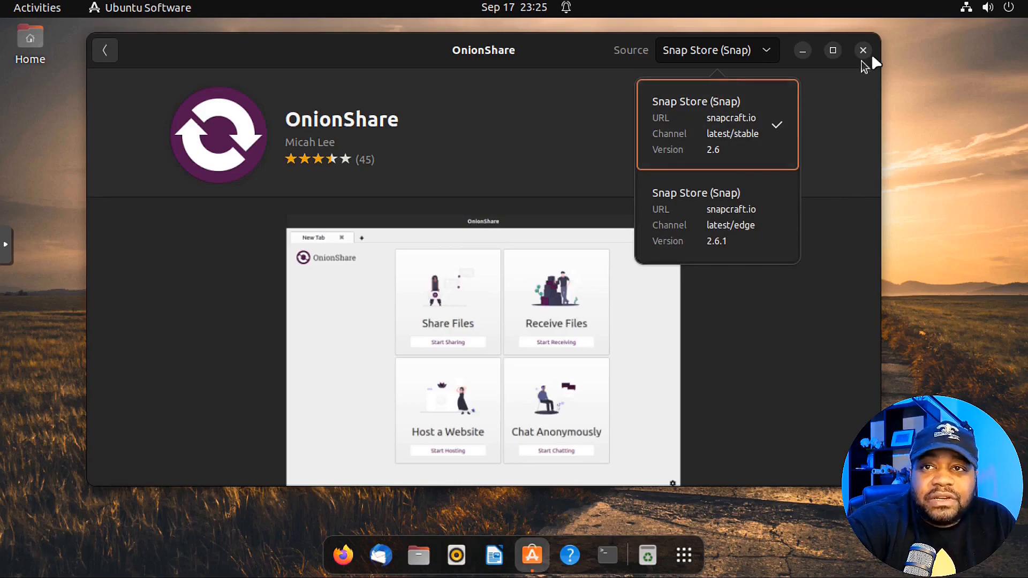
mouse_move(606, 557)
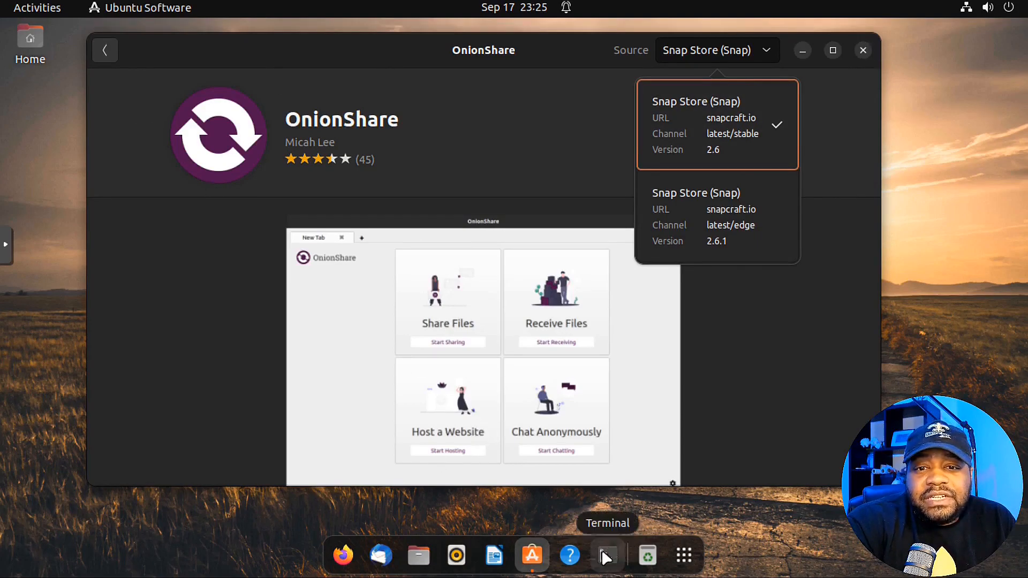
In a new Terminal window, enter the command sudo snap install onionshare
left_click(607, 556)
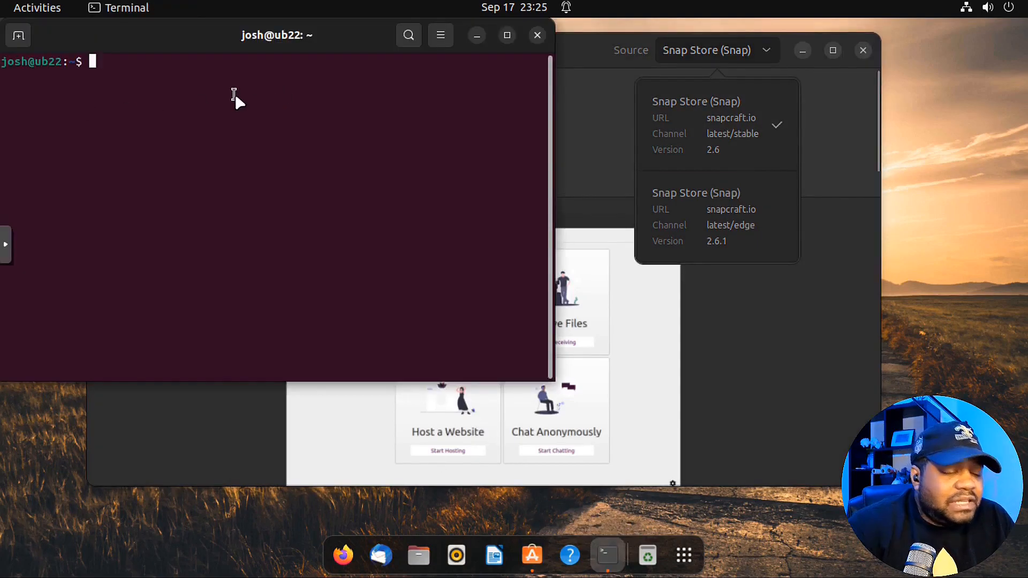
type("sudo")
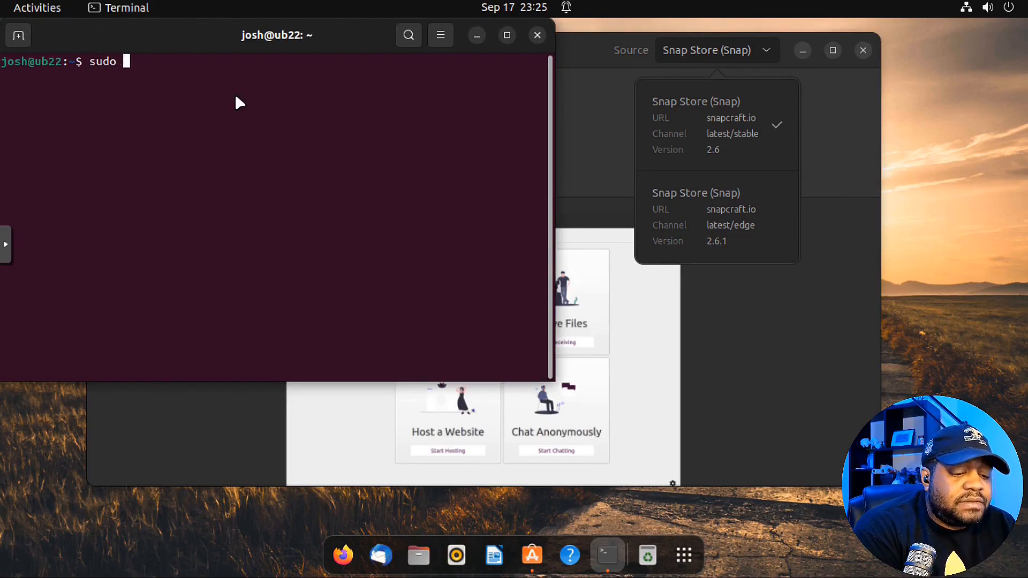
type("snap install onion")
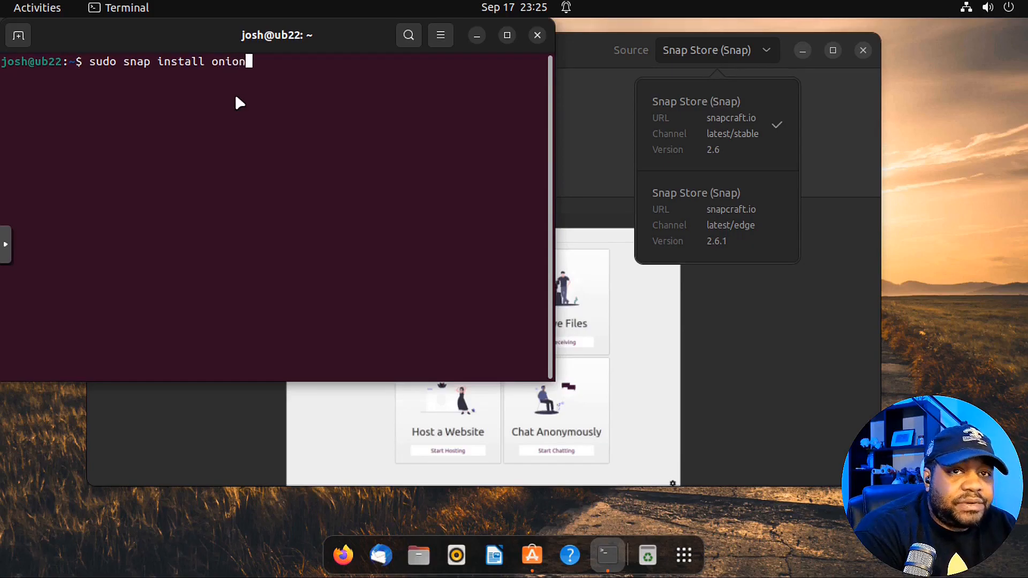
type("share")
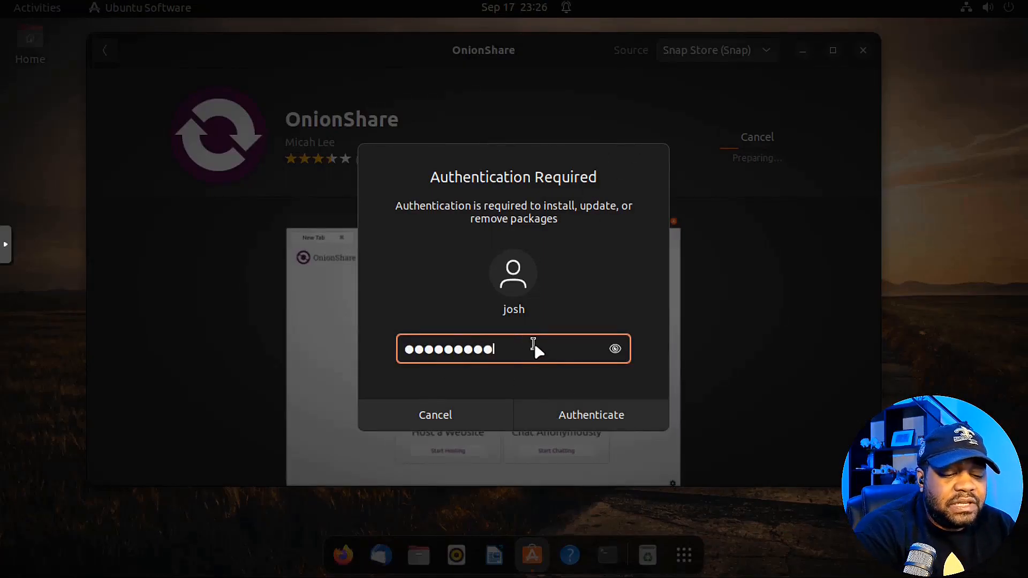
Authenticate with the account password so the OnionShare snap install proceeds
left_click(591, 416)
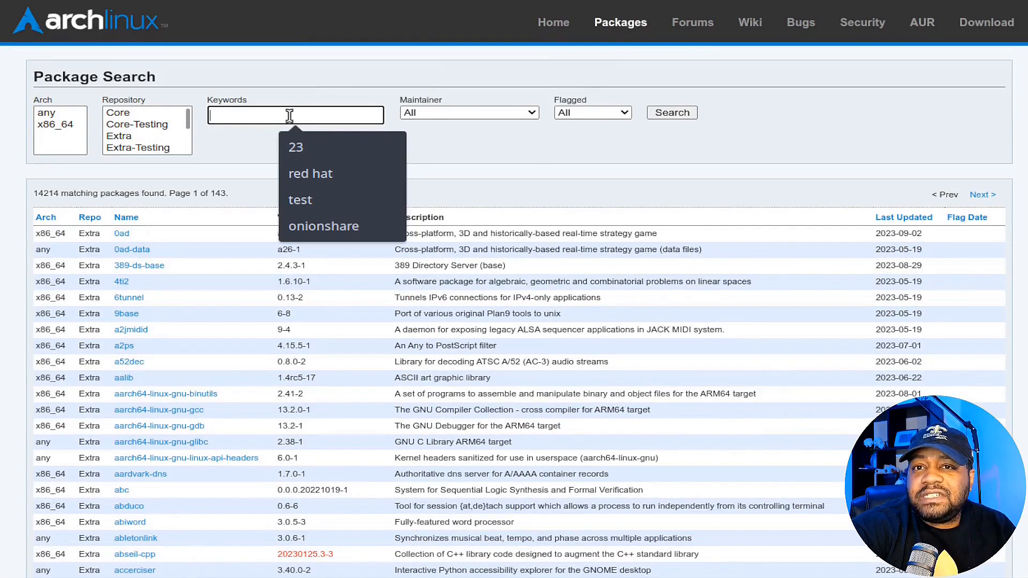
Search Arch Linux packages for onionshare, finding onionshare 2.6-2 in Extra
type("onionshare")
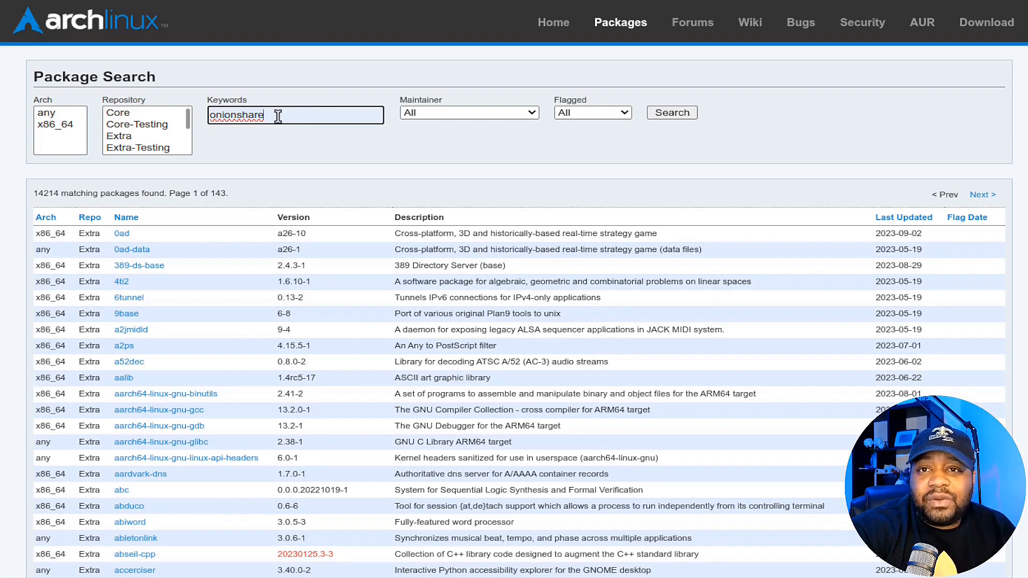
left_click(673, 113)
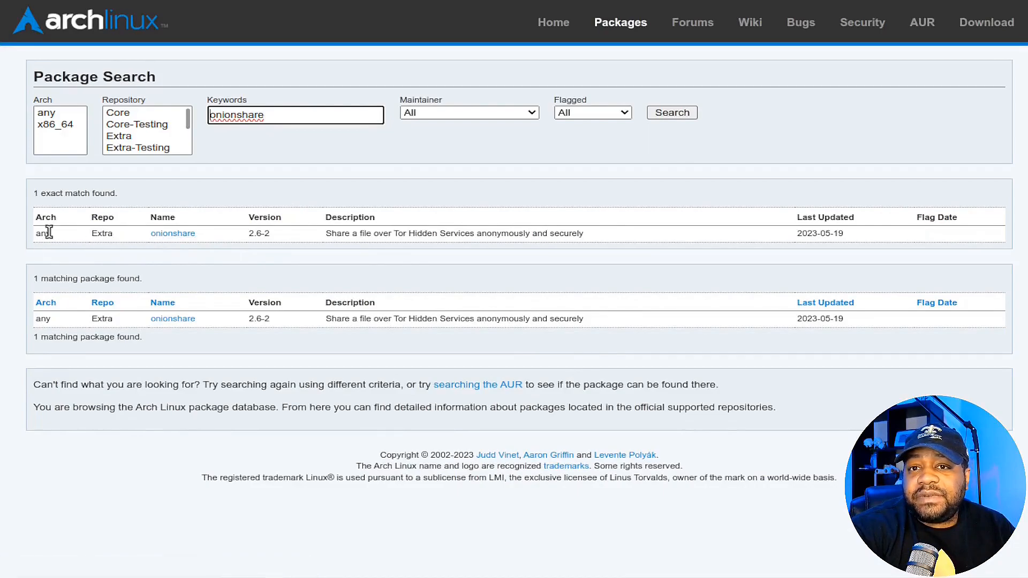
mouse_move(341, 233)
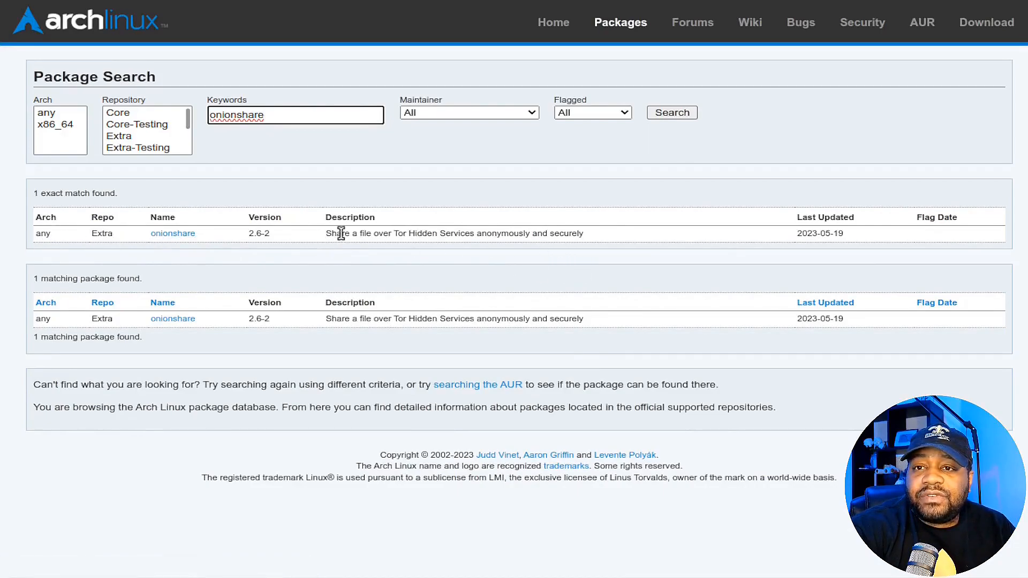
mouse_move(543, 232)
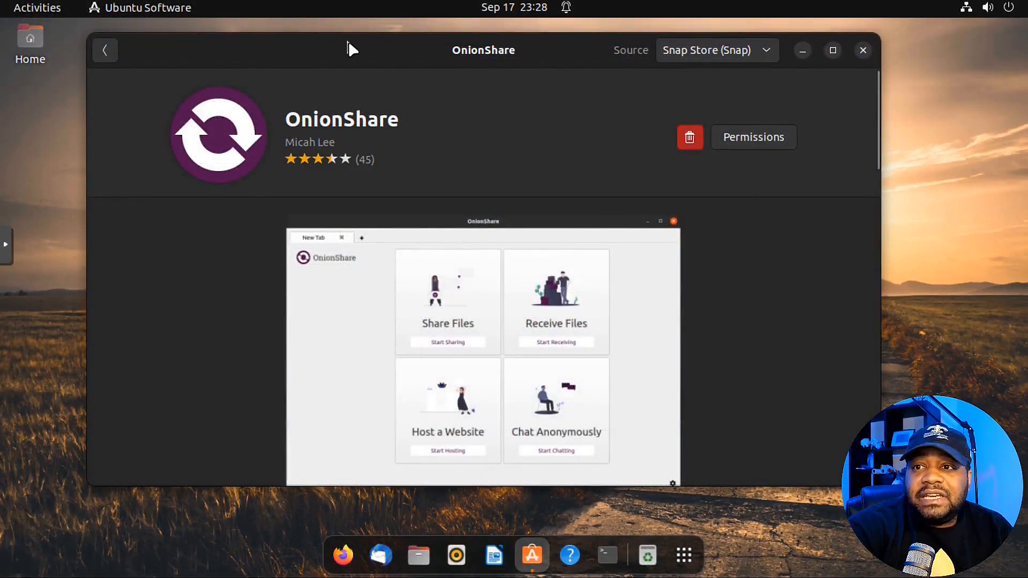
mouse_move(863, 51)
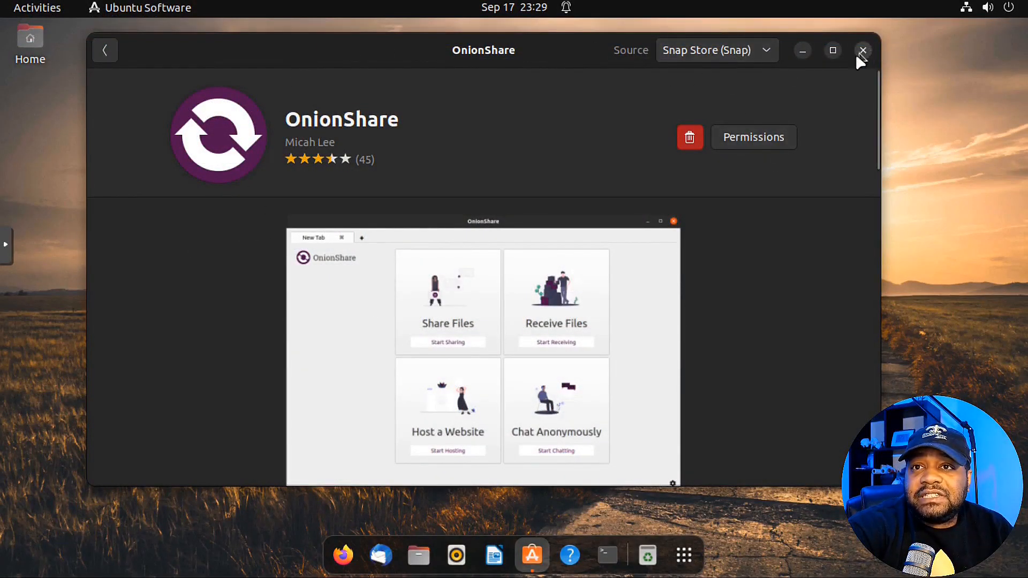
Close Ubuntu Software and launch OnionShare from the applications overview
left_click(863, 50)
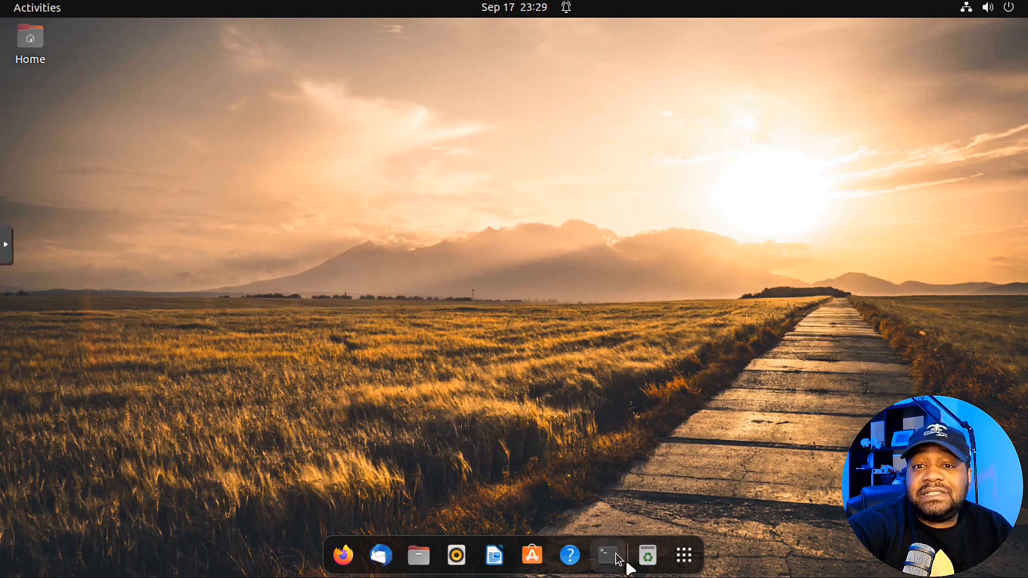
left_click(683, 555)
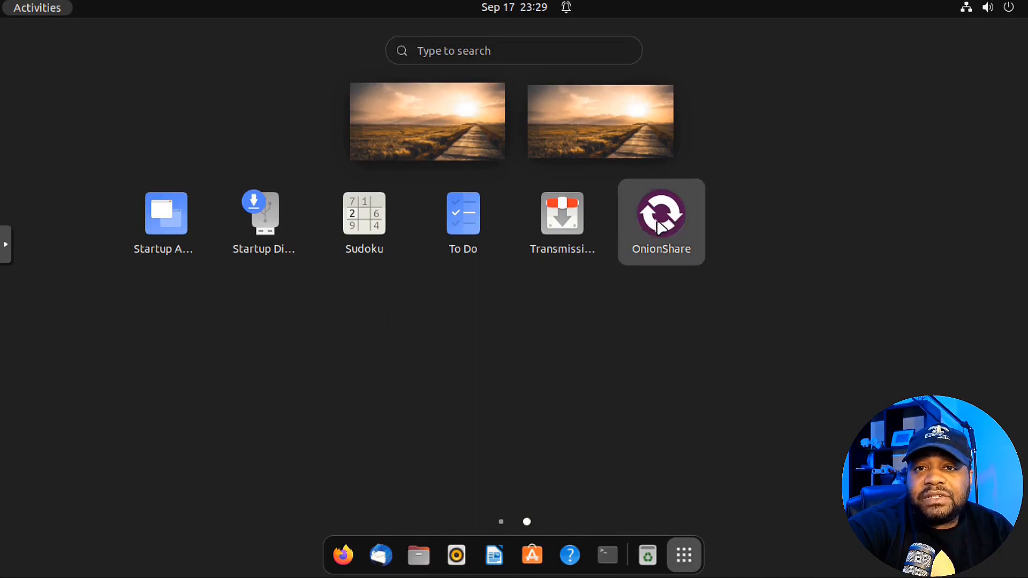
left_click(662, 219)
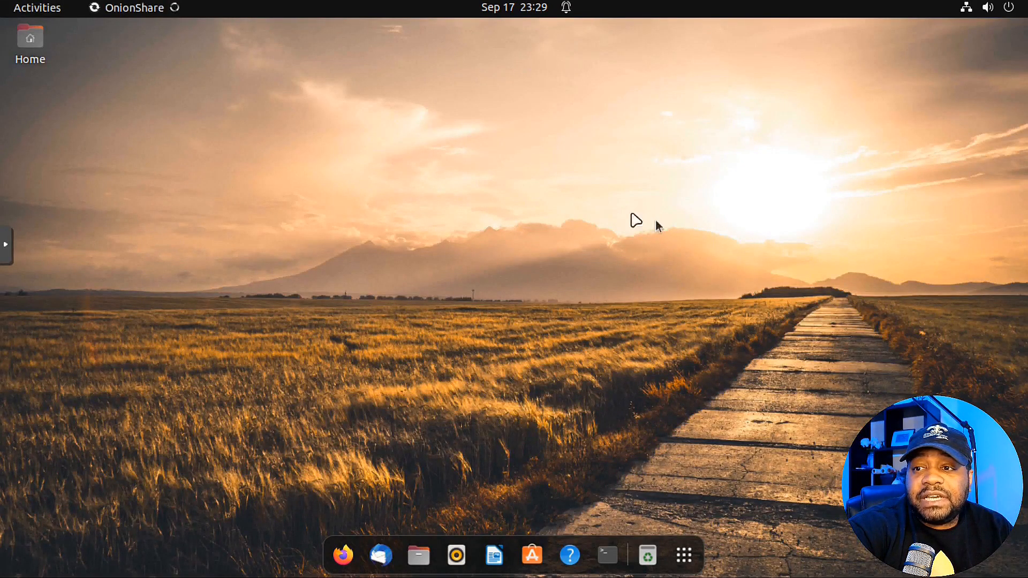
mouse_move(510, 238)
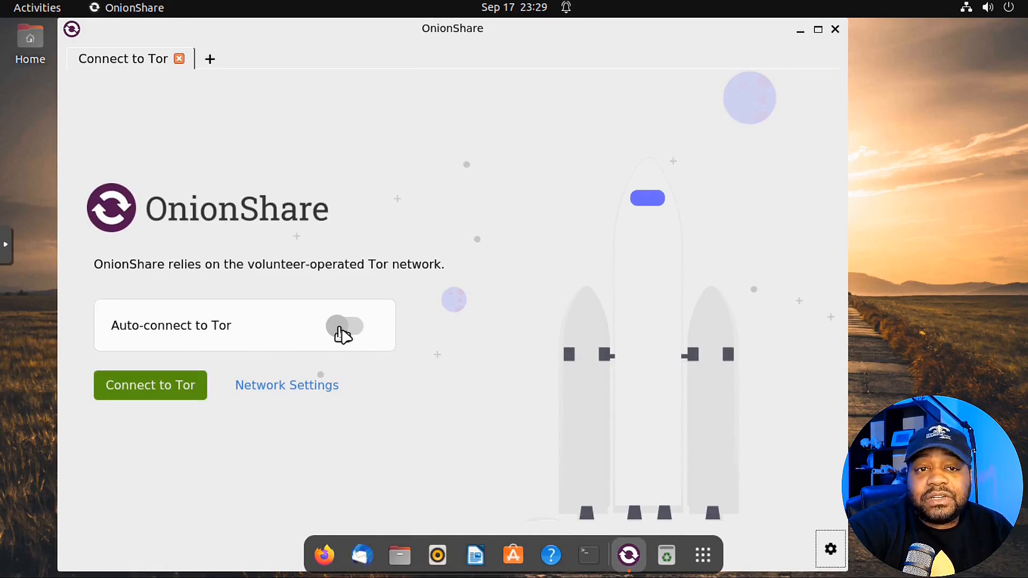
Enable Auto-connect to Tor, glance at Network Settings, connect to Tor, and dismiss the Settings tab
left_click(343, 327)
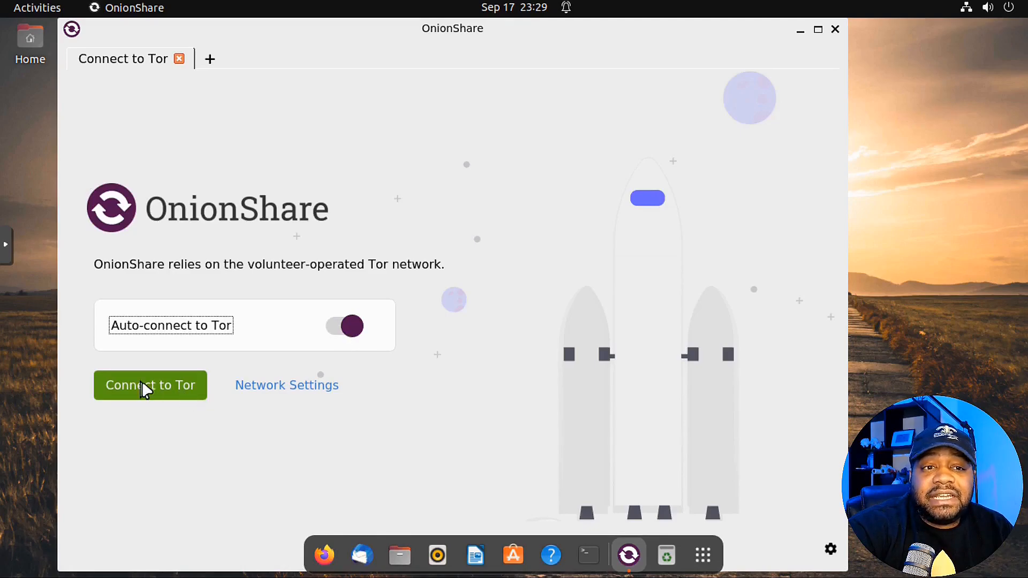
mouse_move(289, 401)
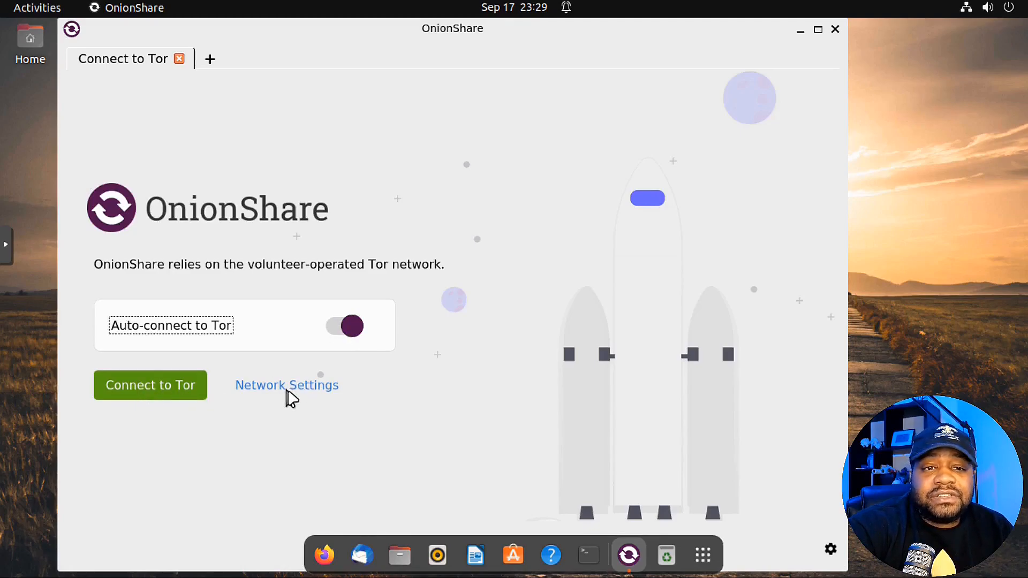
left_click(287, 385)
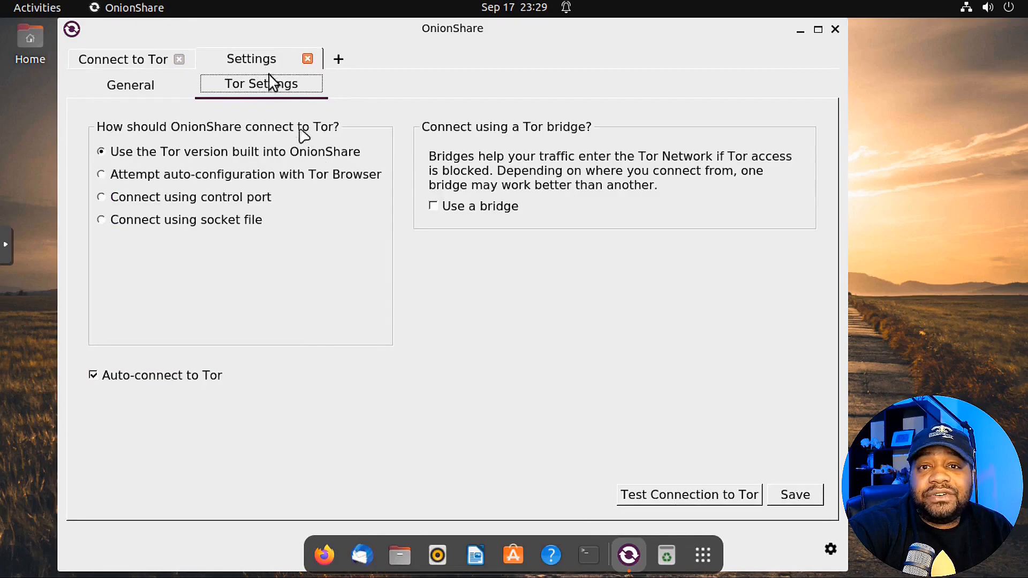
mouse_move(159, 85)
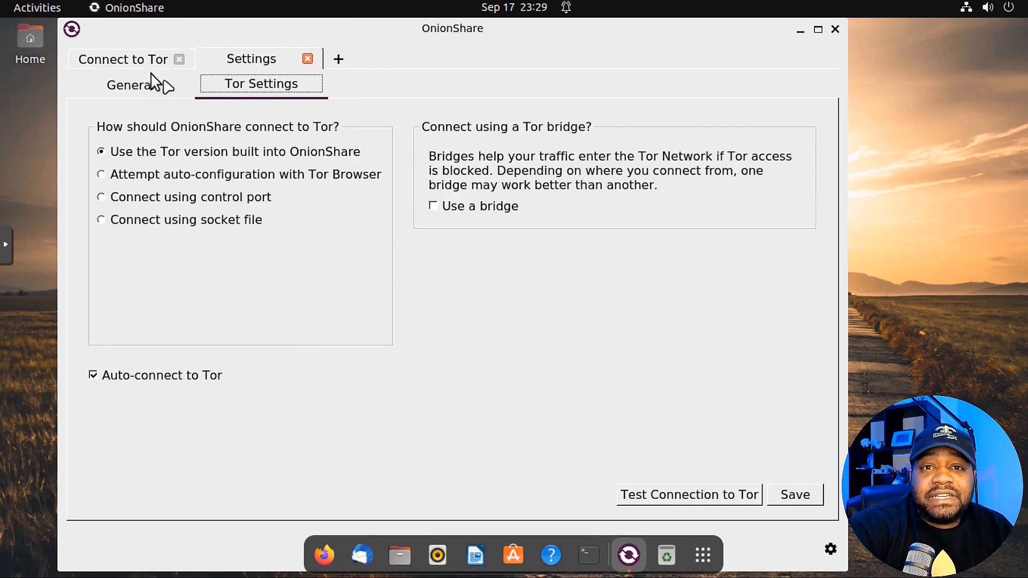
left_click(122, 59)
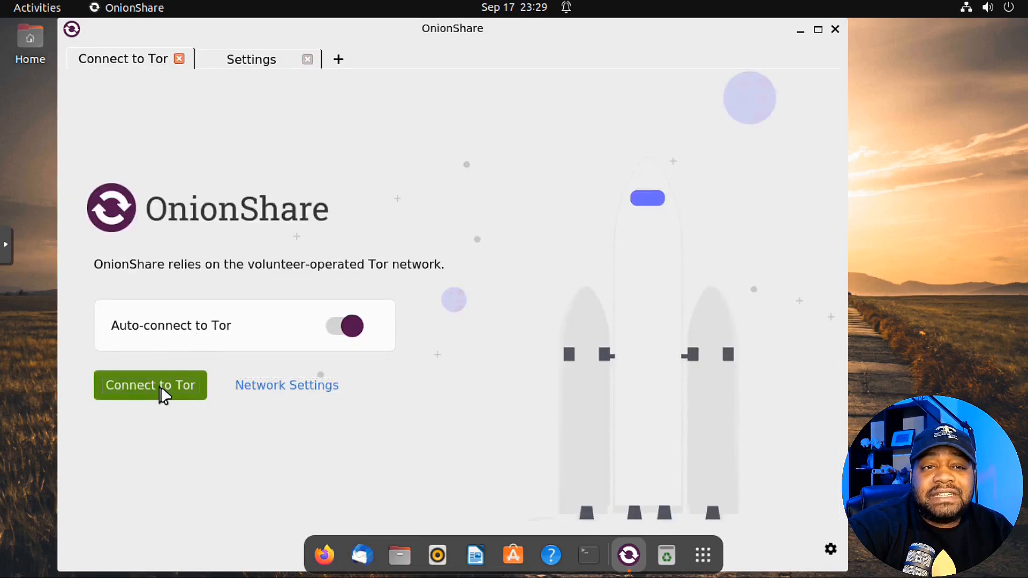
left_click(150, 385)
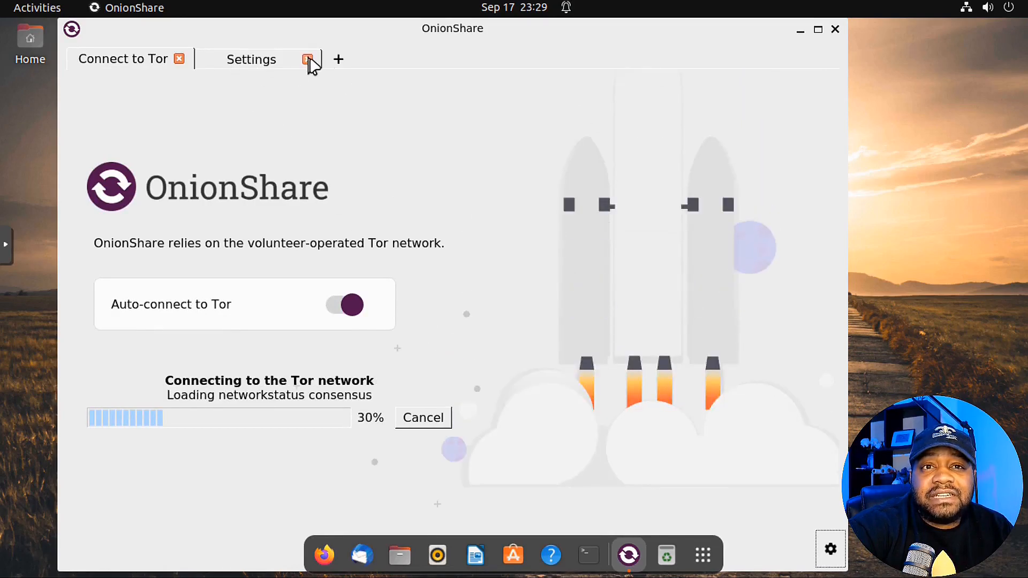
left_click(305, 59)
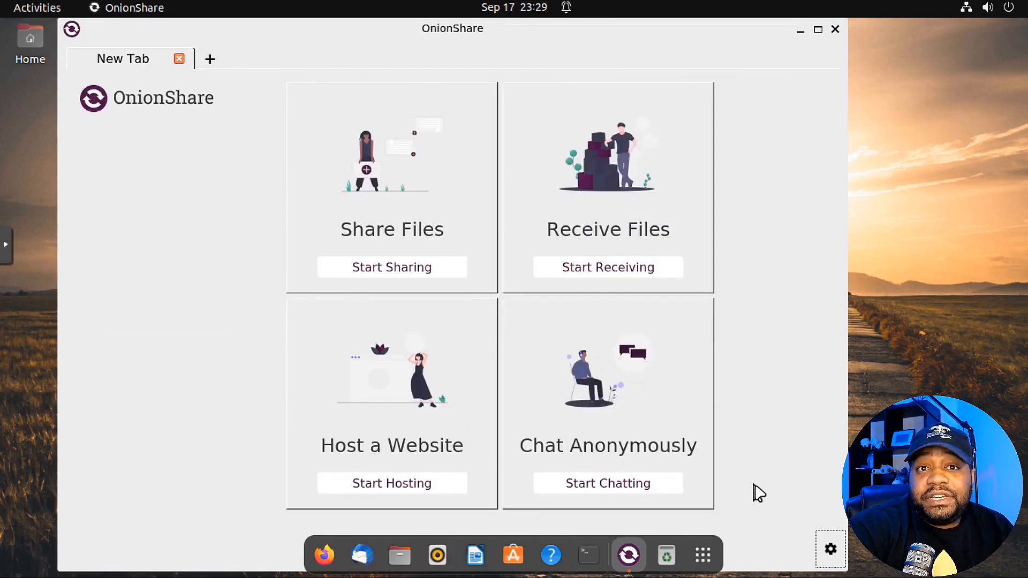
Bring up OnionShare's settings on the Tor Settings tab
left_click(830, 550)
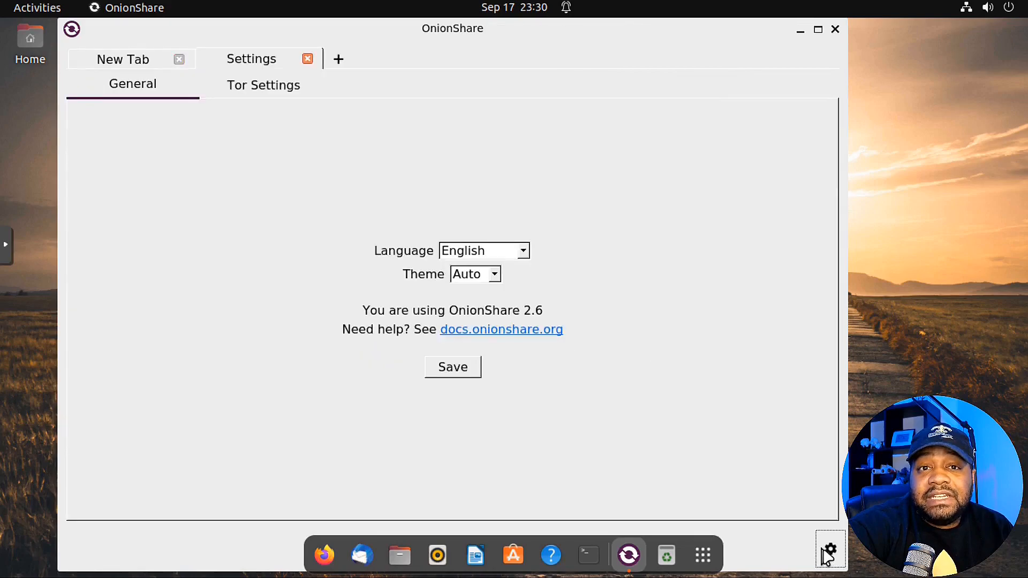
left_click(263, 84)
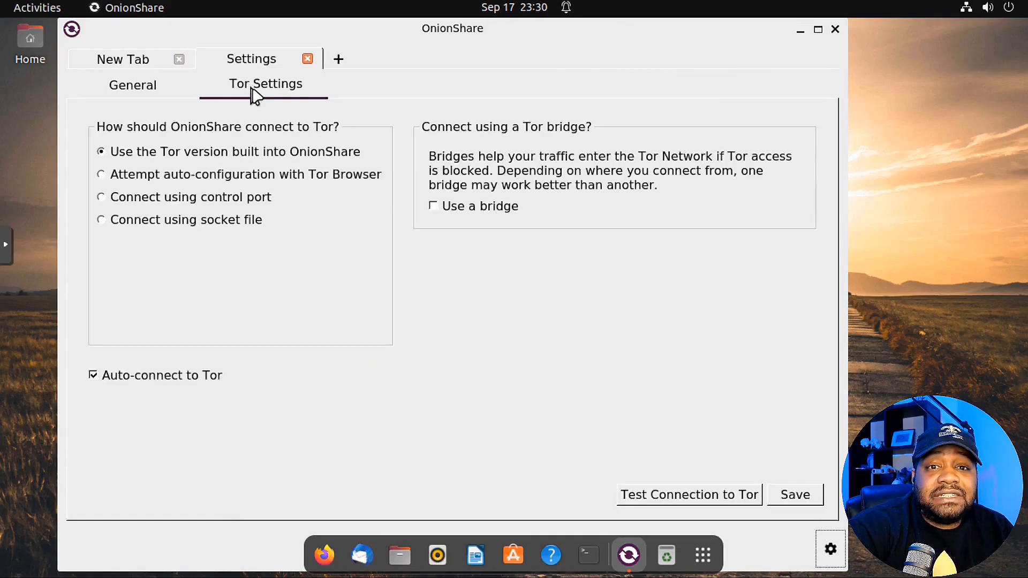
mouse_move(841, 567)
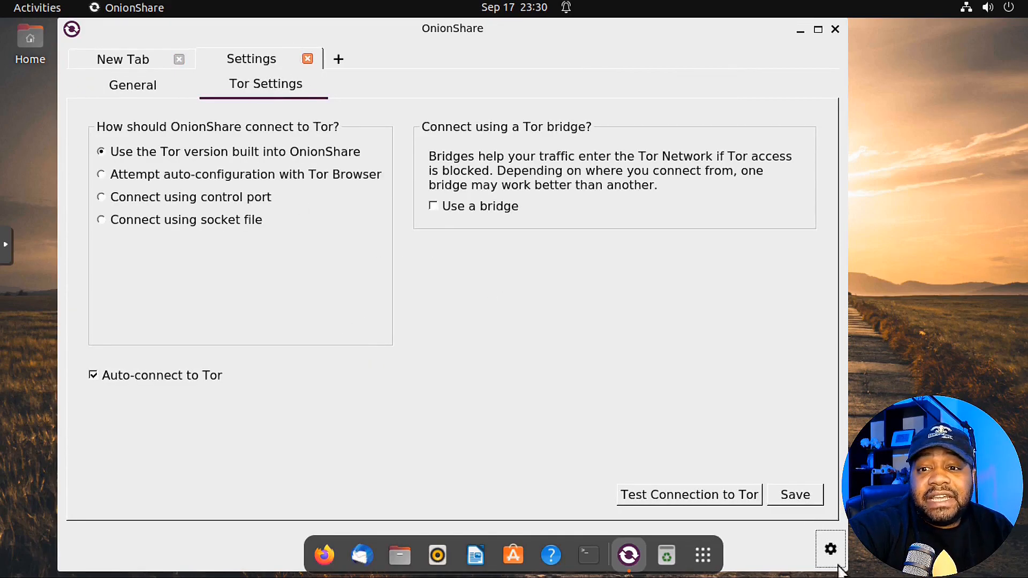
mouse_move(830, 550)
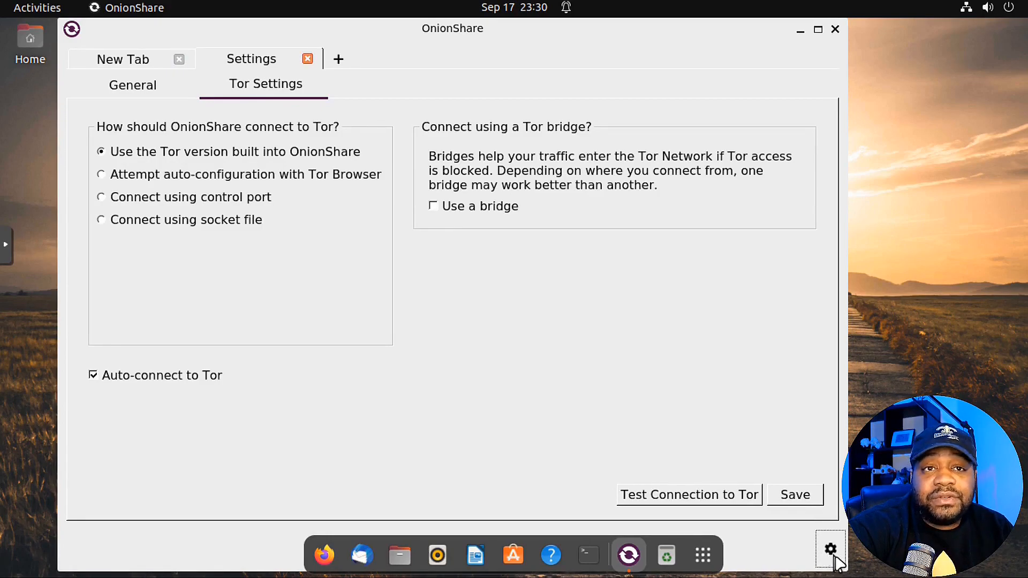
mouse_move(270, 112)
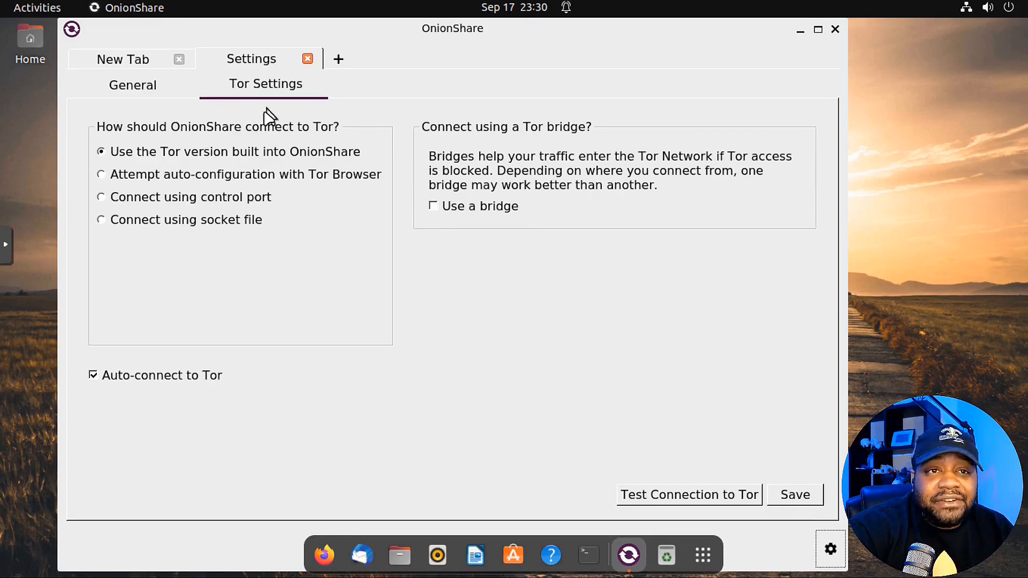
mouse_move(289, 142)
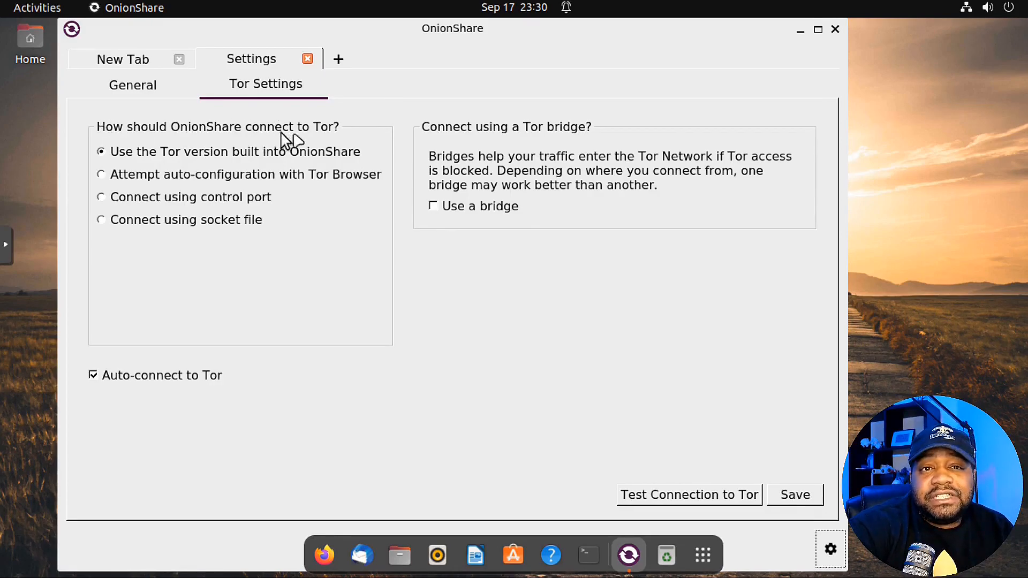
mouse_move(240, 161)
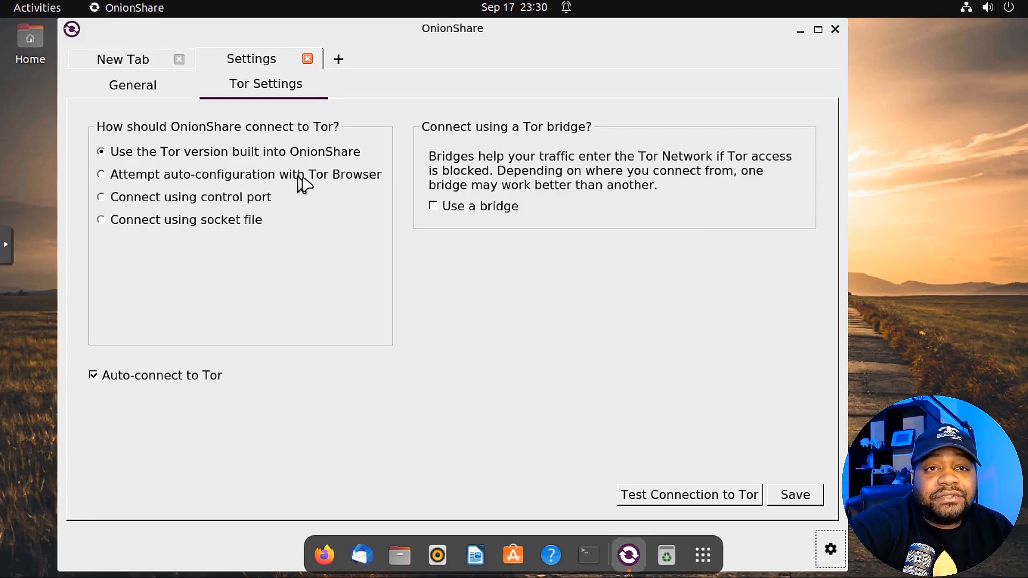
mouse_move(124, 207)
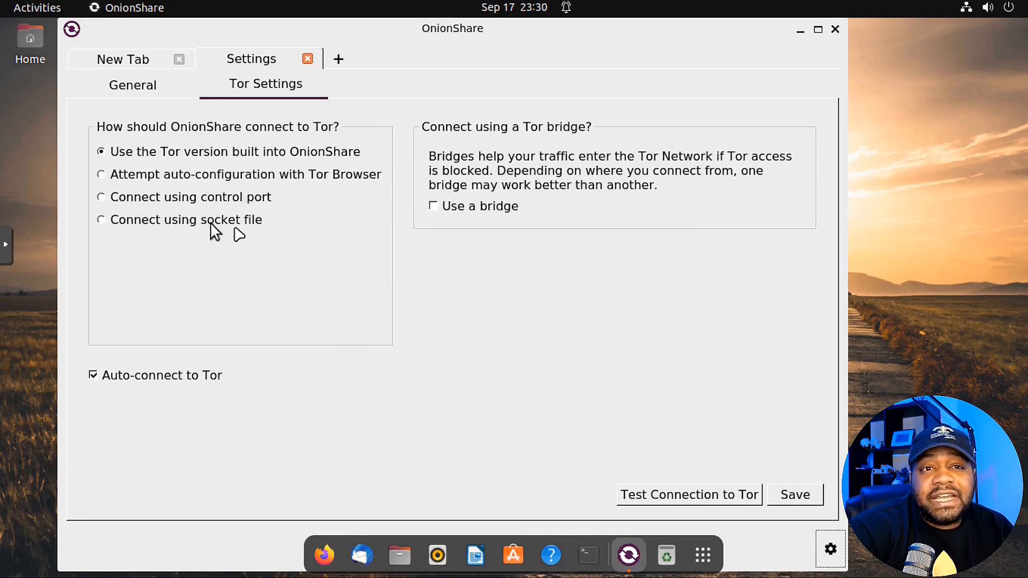
mouse_move(219, 273)
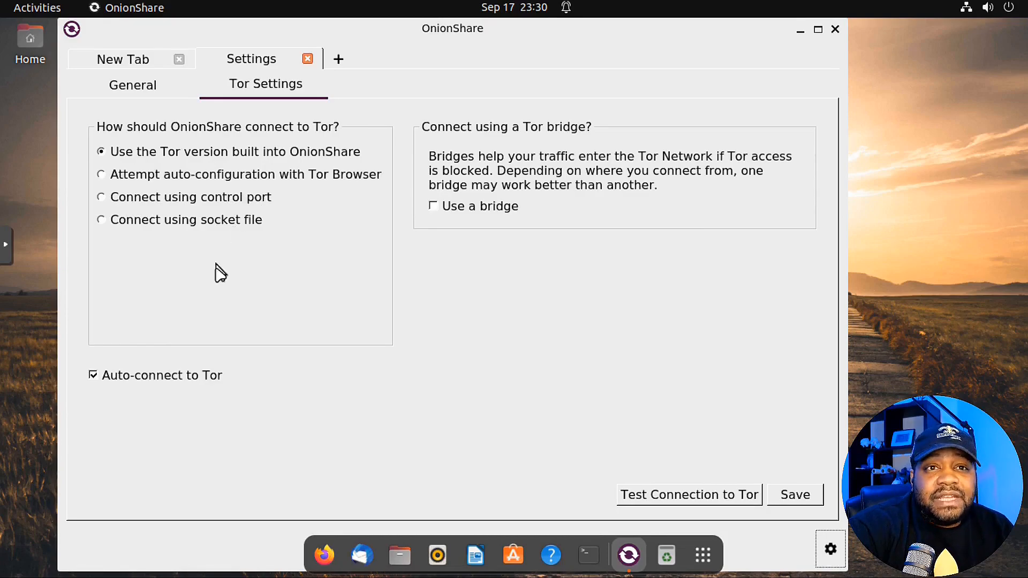
mouse_move(180, 390)
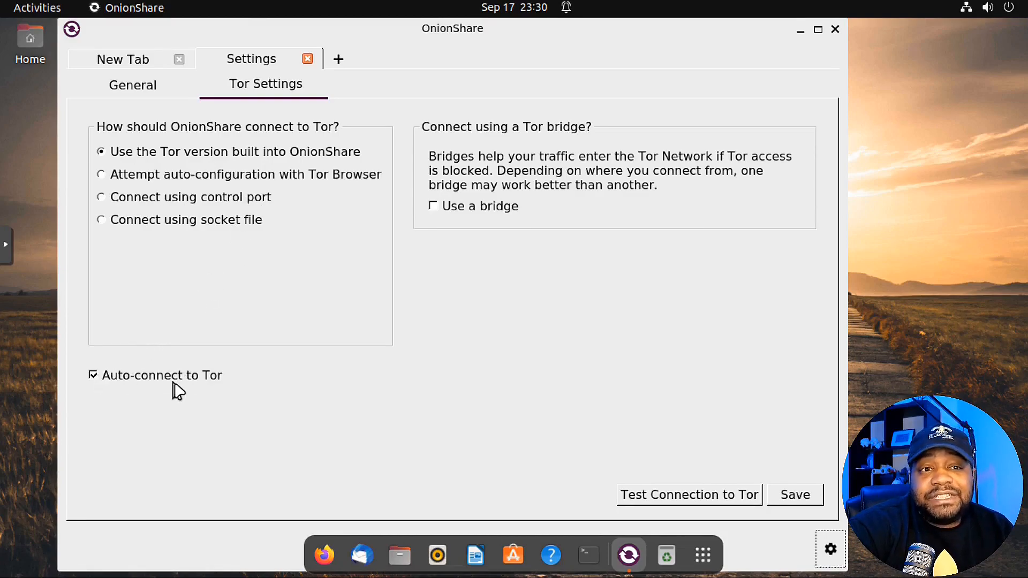
mouse_move(159, 399)
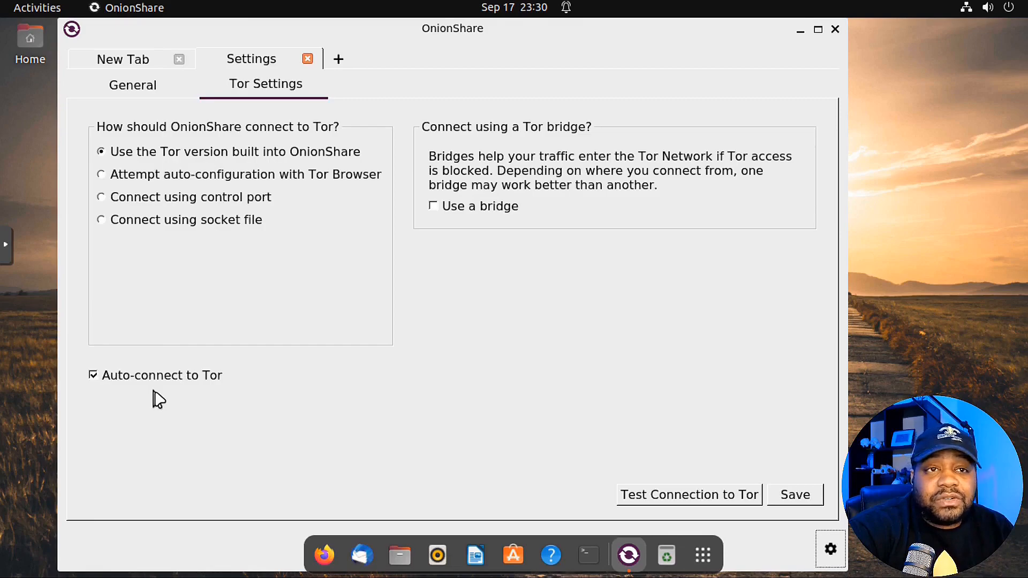
mouse_move(131, 67)
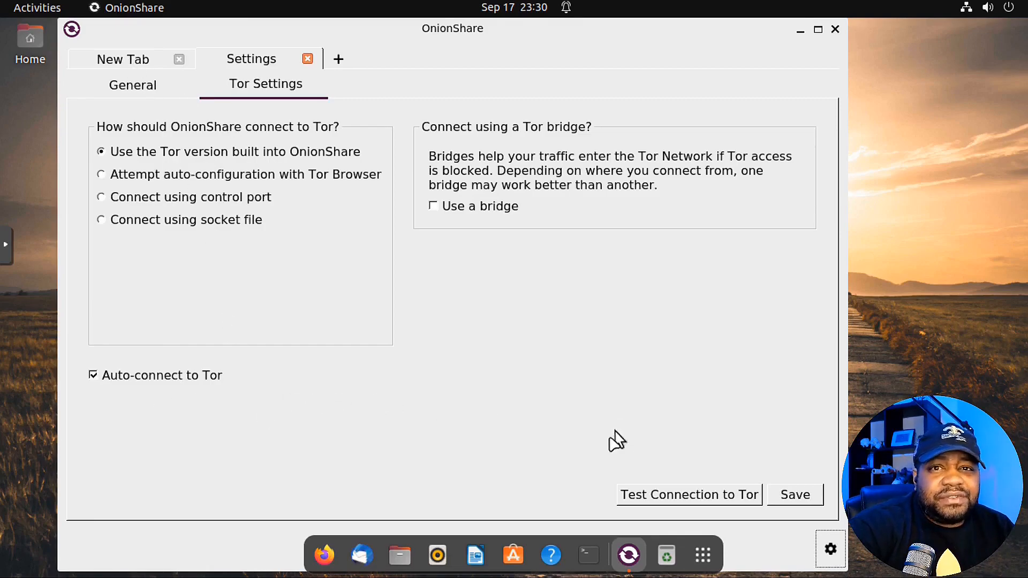
mouse_move(478, 163)
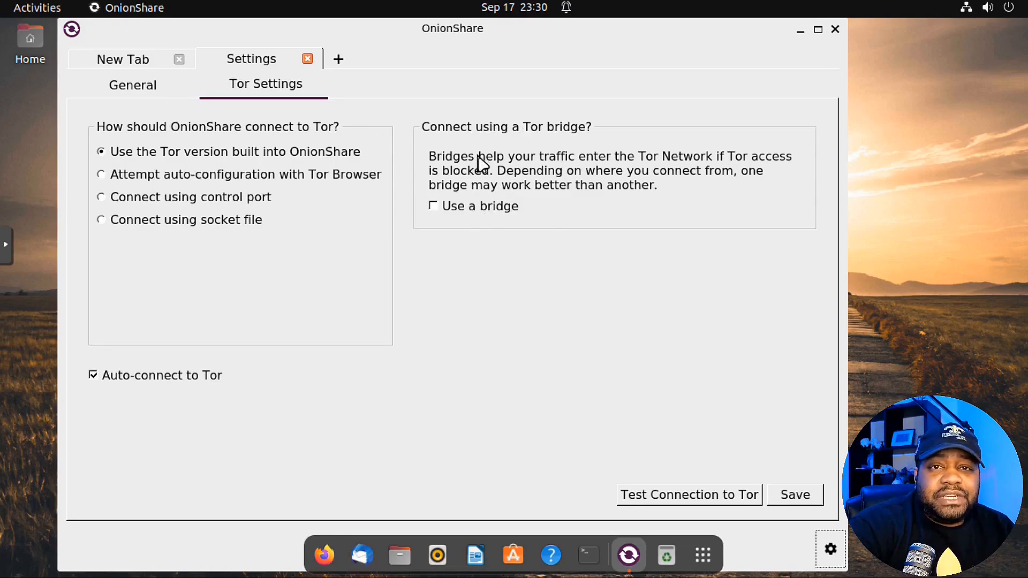
mouse_move(526, 163)
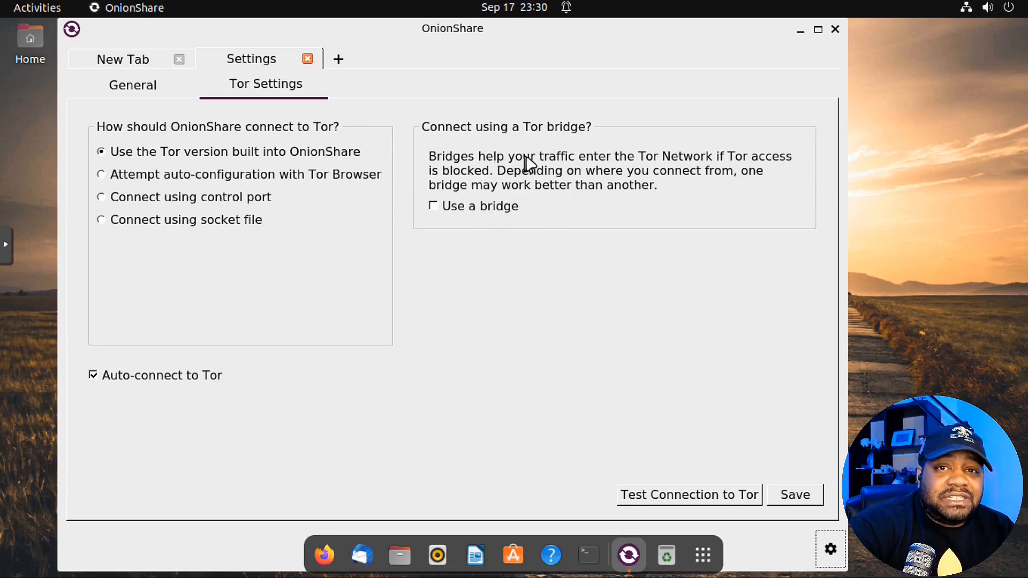
mouse_move(575, 170)
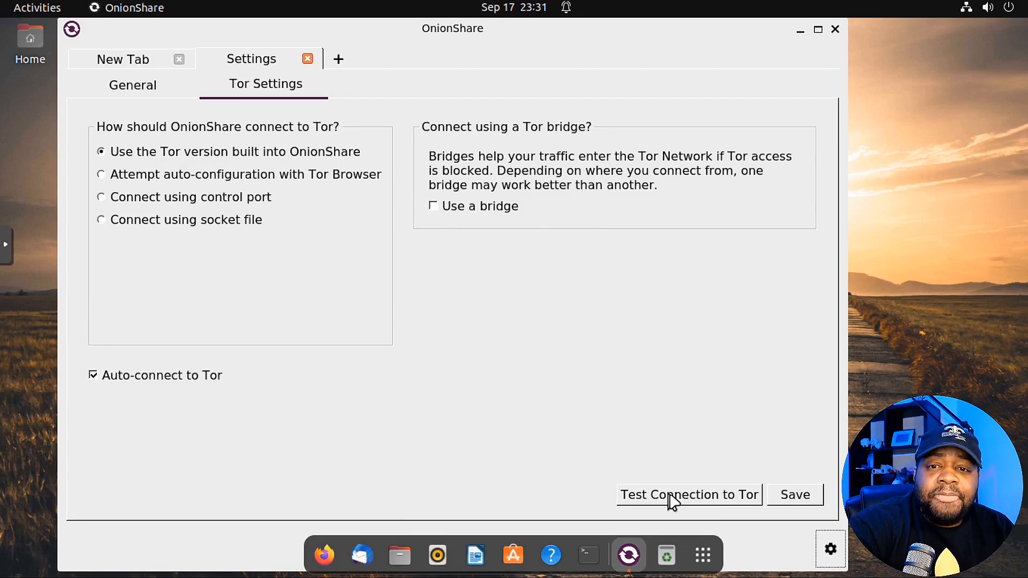
Run Test Connection to Tor, which reports connecting is taking too long
left_click(690, 494)
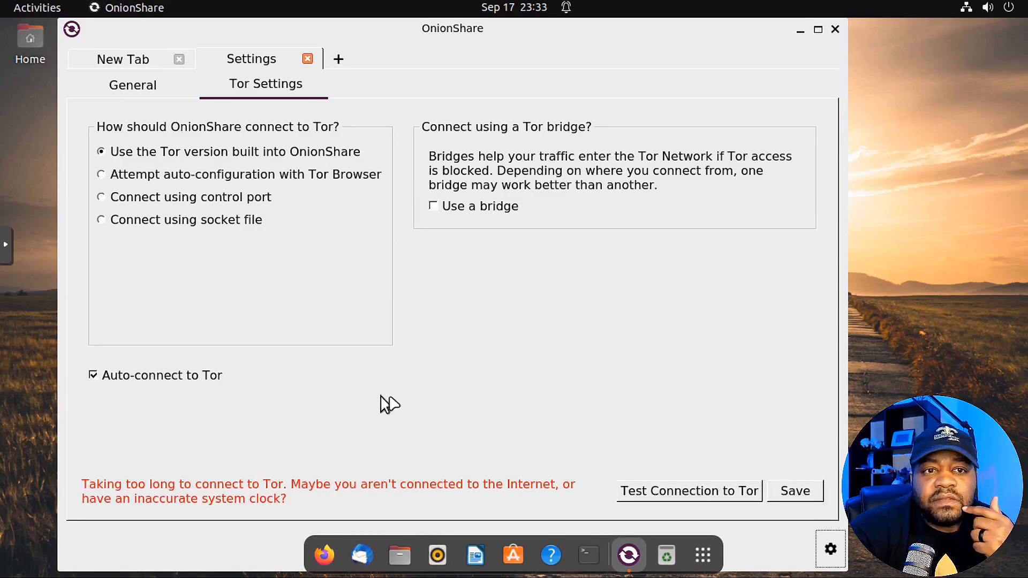
mouse_move(320, 498)
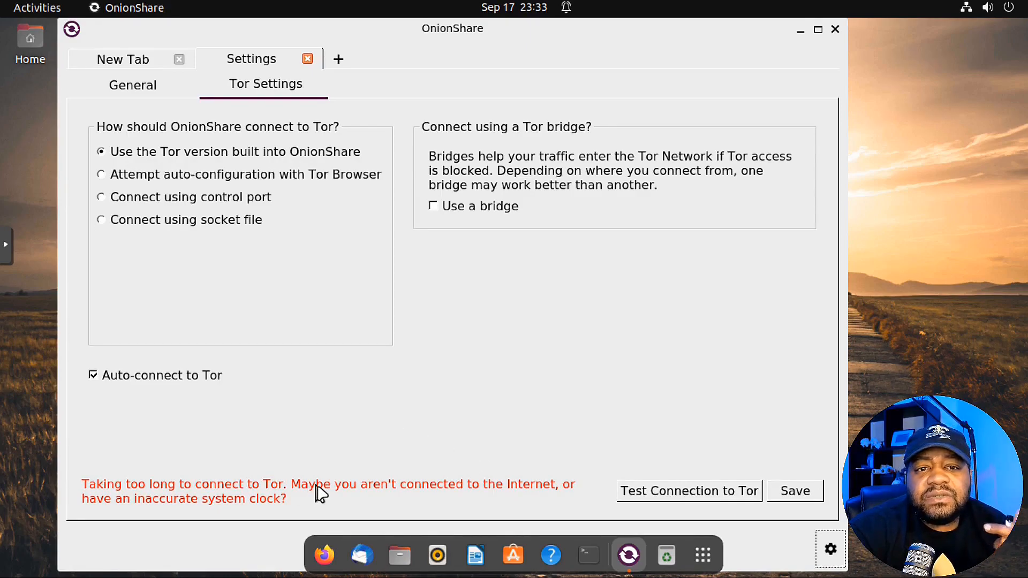
mouse_move(374, 514)
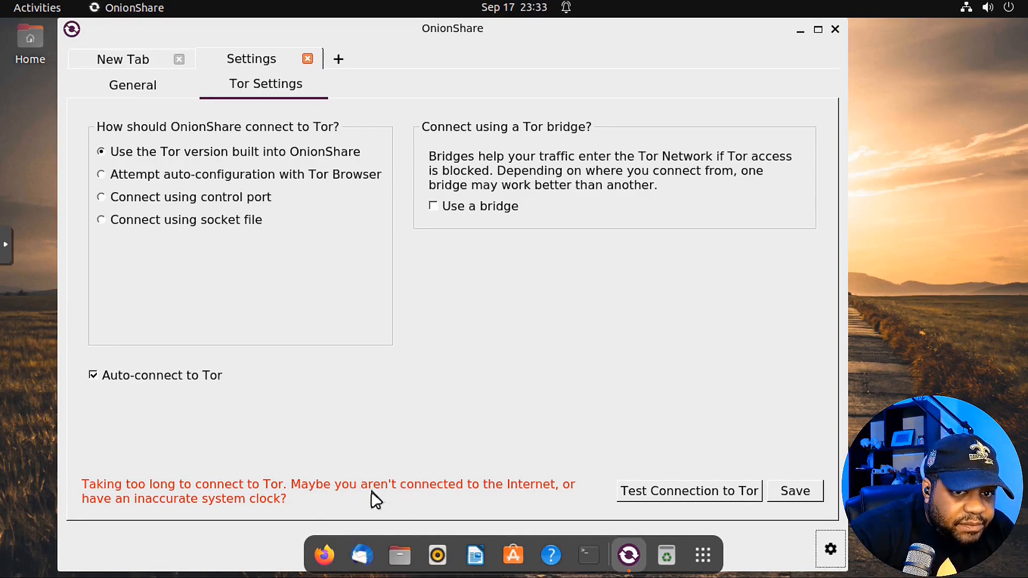
mouse_move(75, 514)
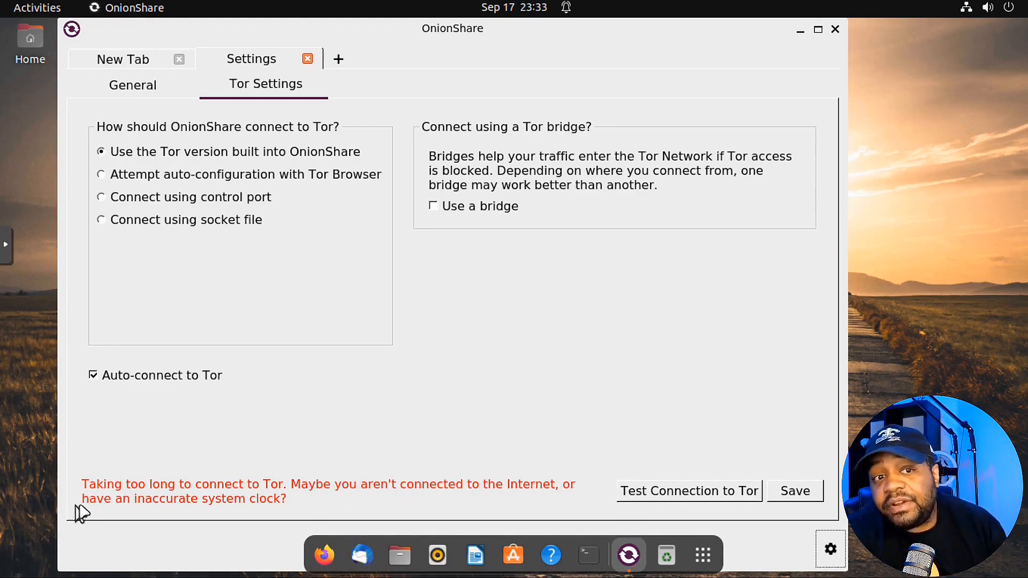
mouse_move(572, 508)
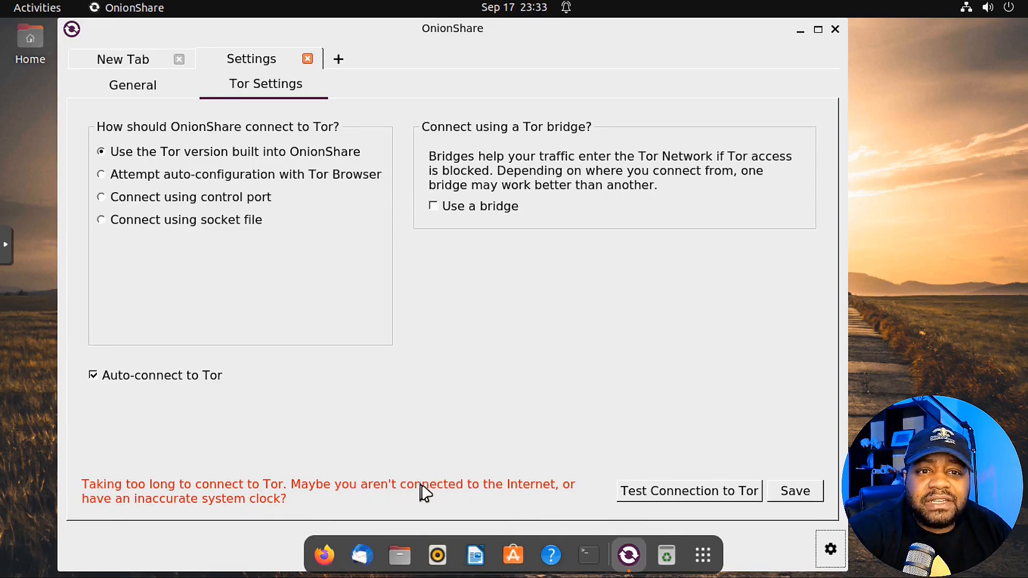
mouse_move(474, 506)
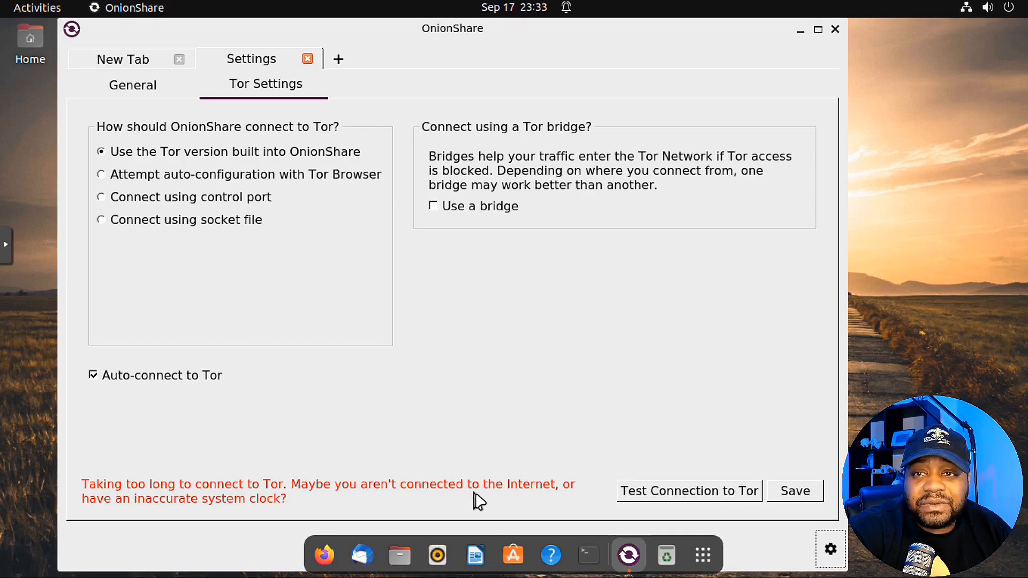
mouse_move(621, 480)
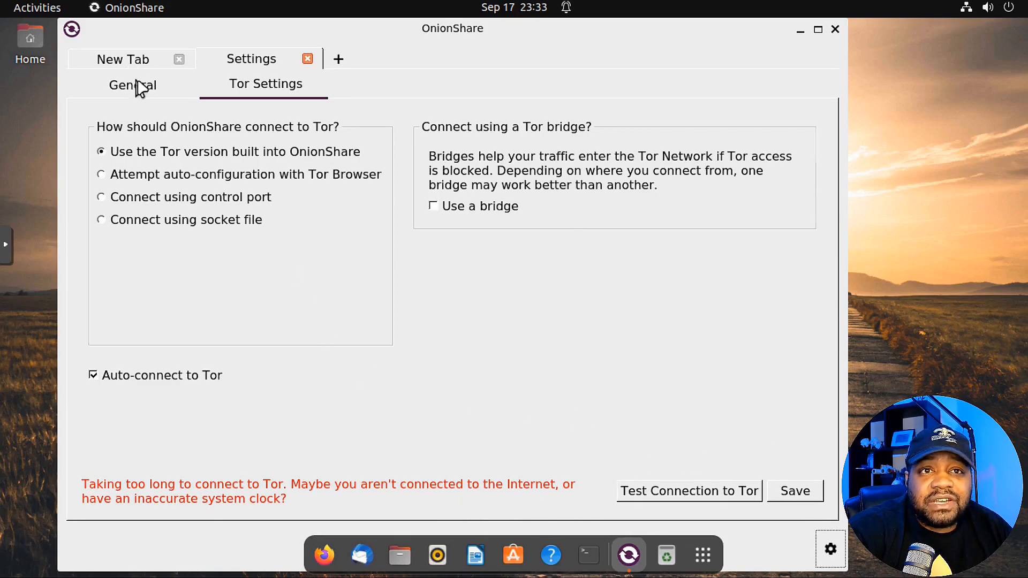
Choose the Dark theme in General settings, save it, and acknowledge the restart notice
left_click(133, 85)
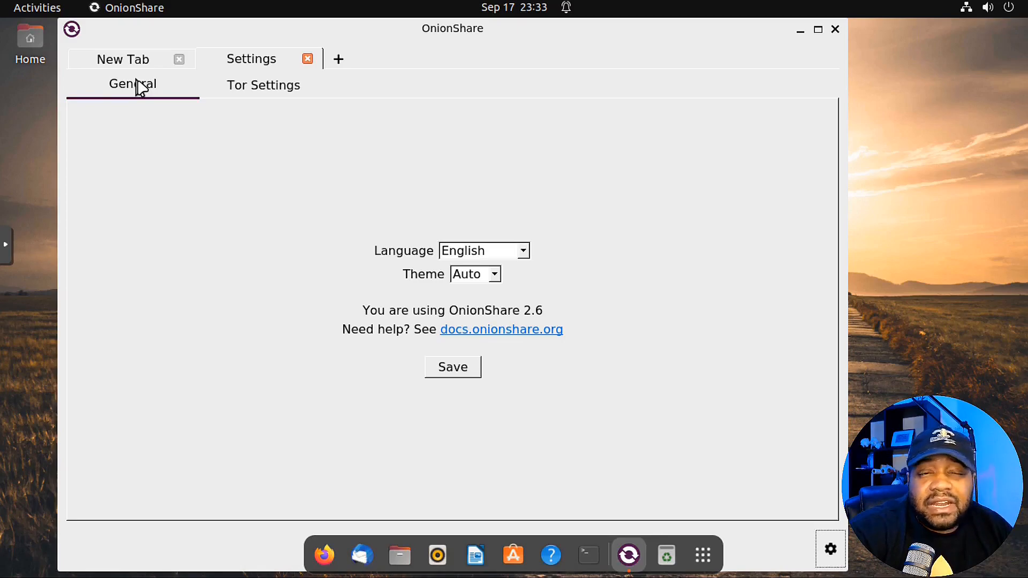
mouse_move(534, 259)
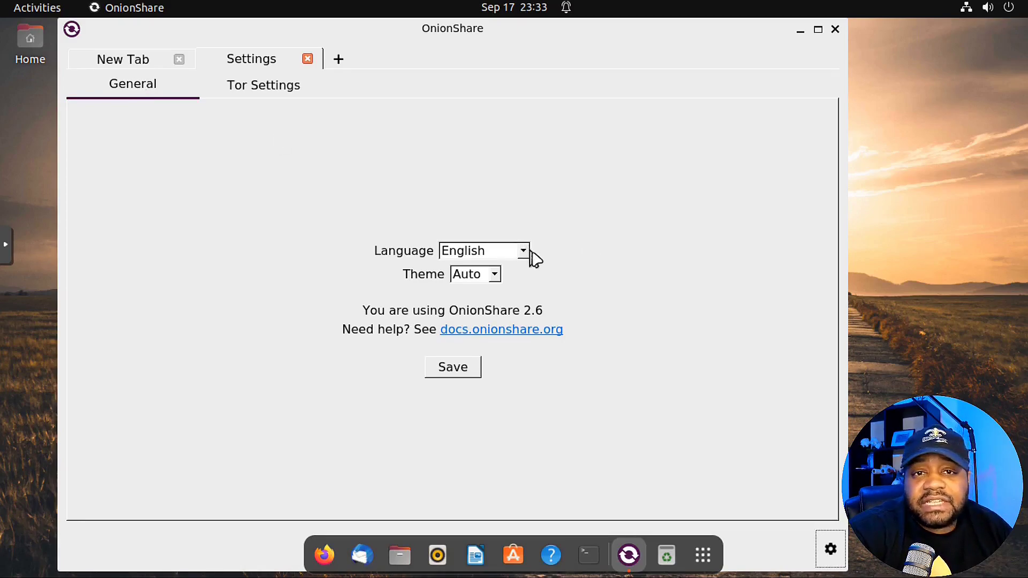
left_click(495, 274)
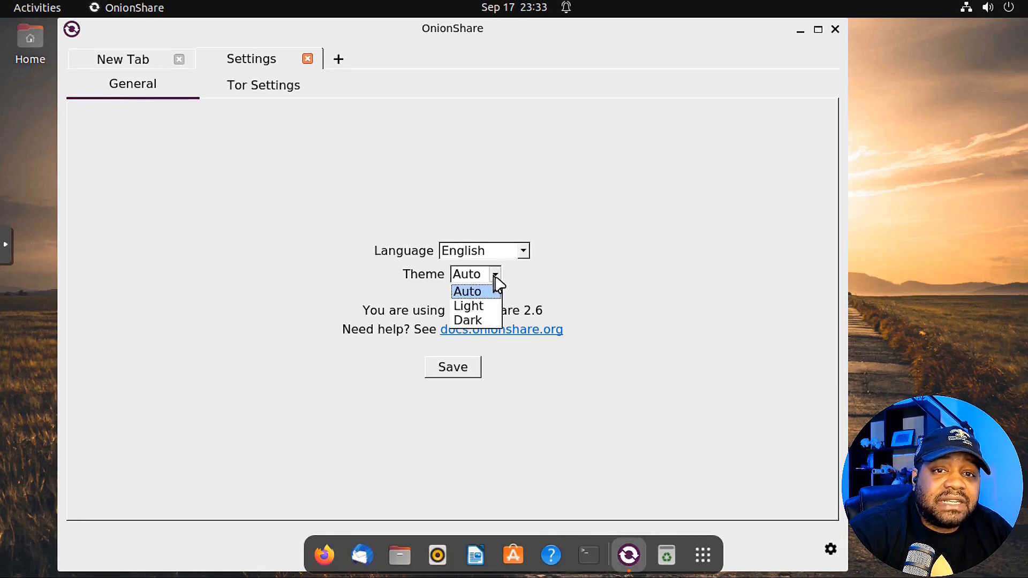
left_click(468, 320)
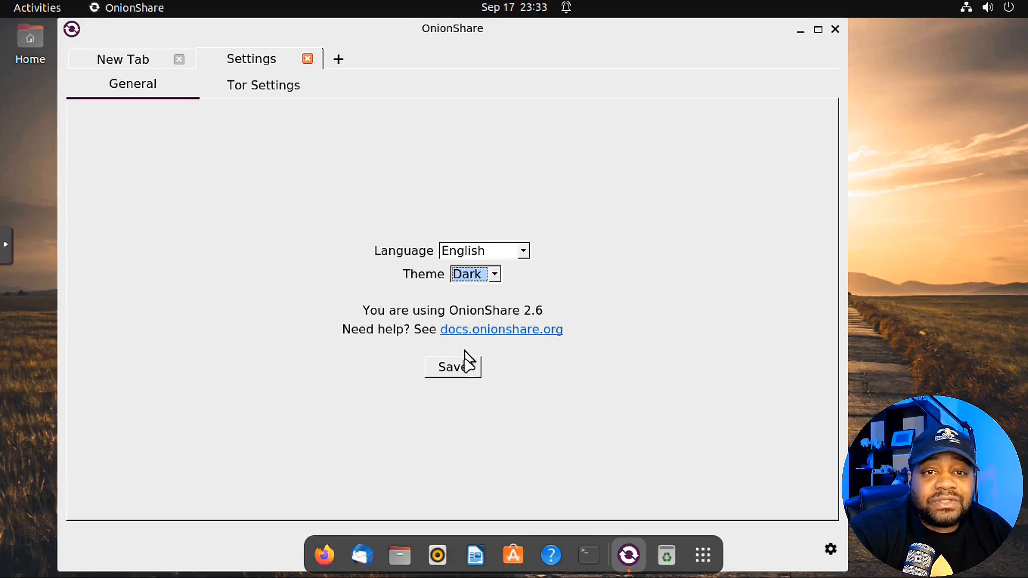
left_click(452, 366)
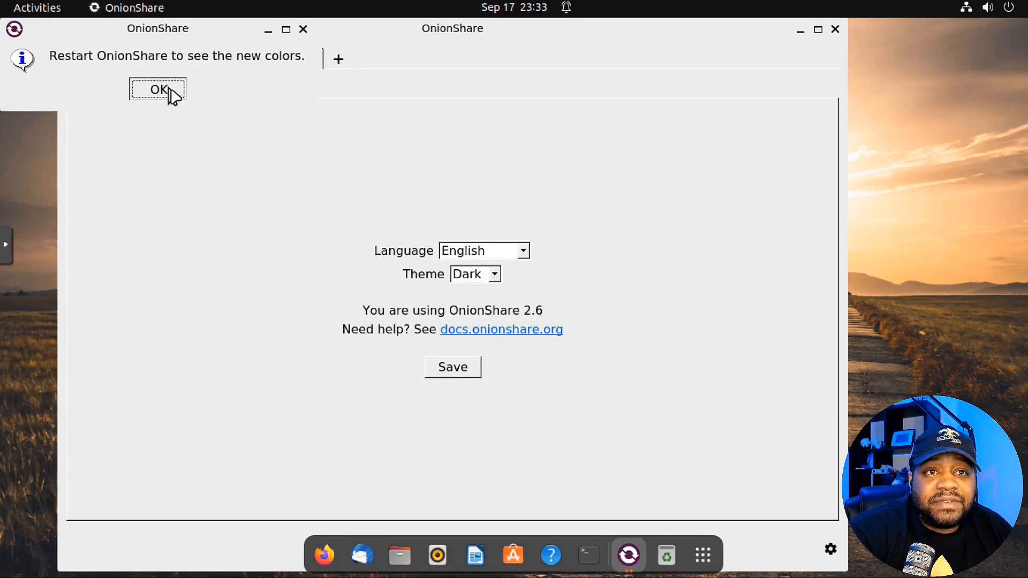
left_click(157, 89)
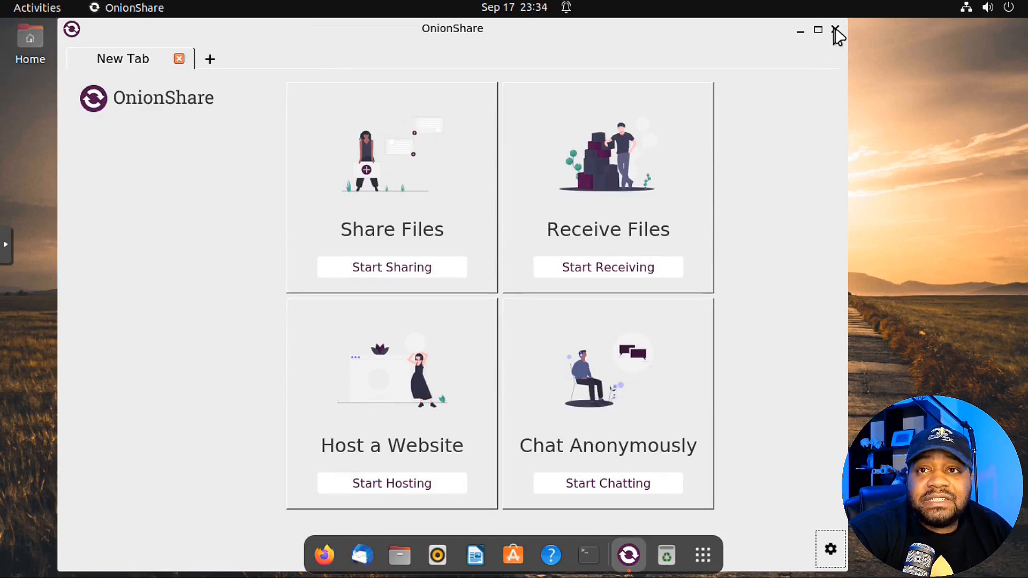
Quit OnionShare and relaunch it so it appears in the Dark theme
left_click(835, 32)
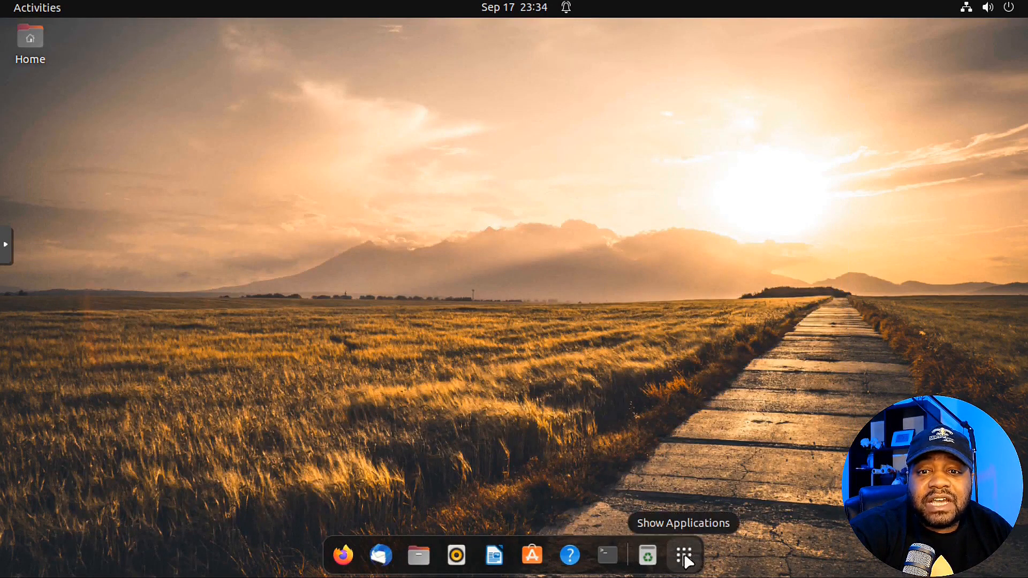
left_click(684, 555)
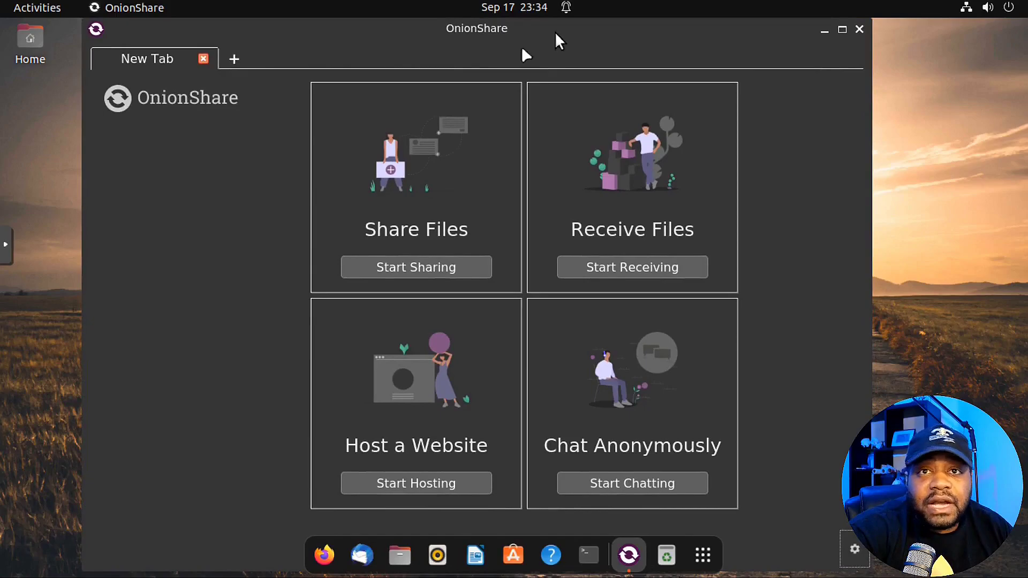
mouse_move(276, 300)
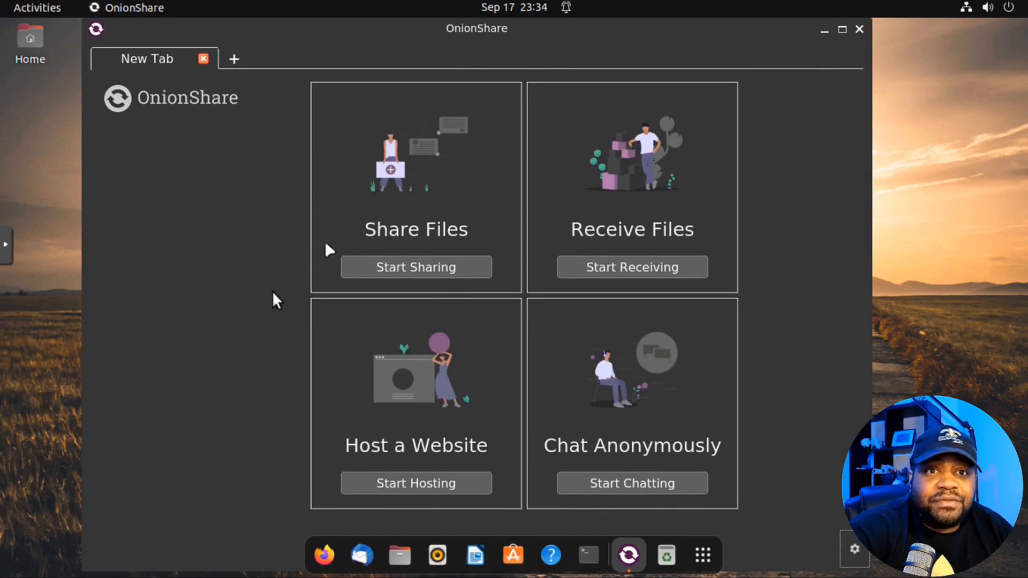
mouse_move(167, 268)
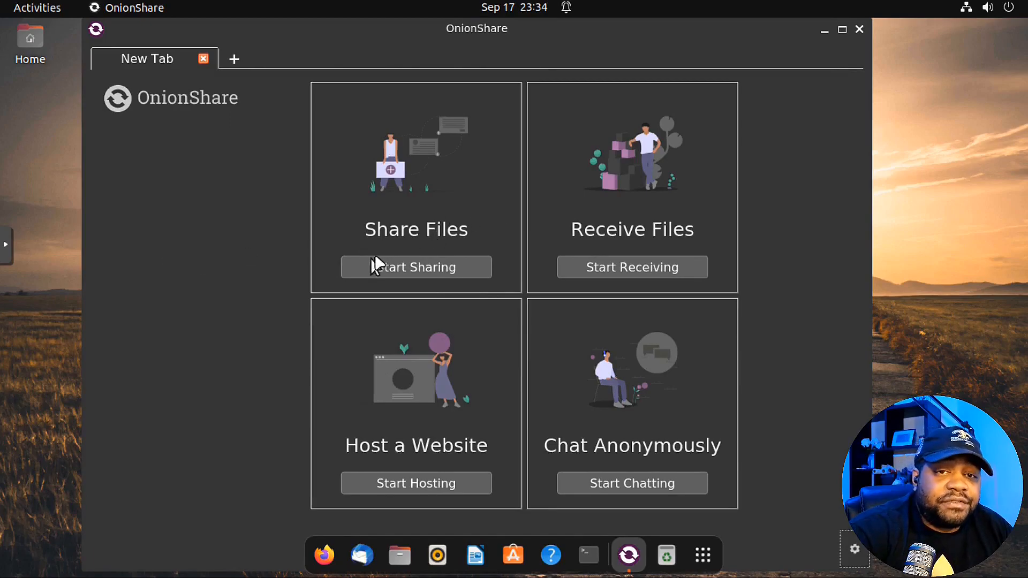
mouse_move(587, 269)
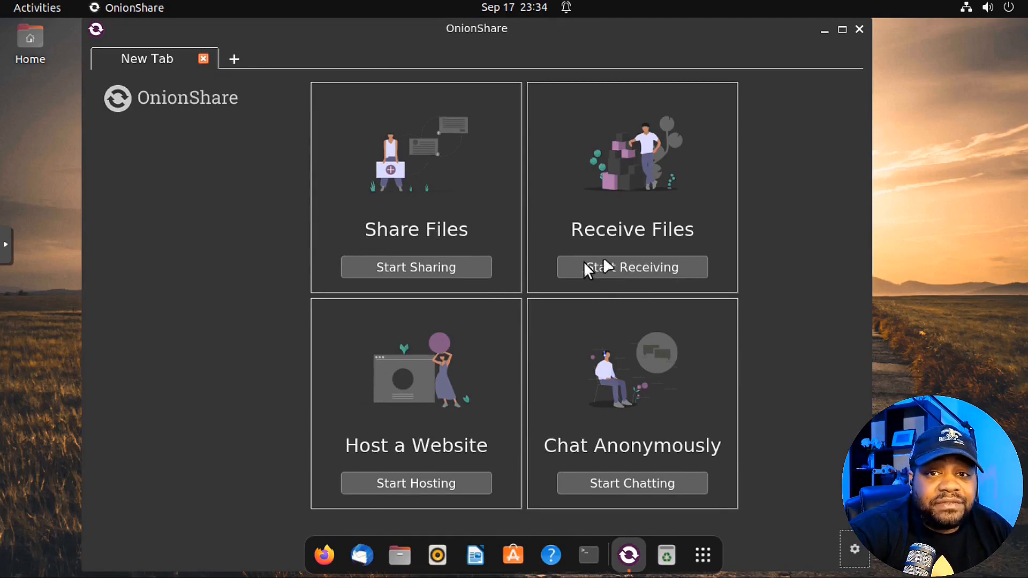
Start a Receive Files tab and expand its advanced settings
left_click(632, 268)
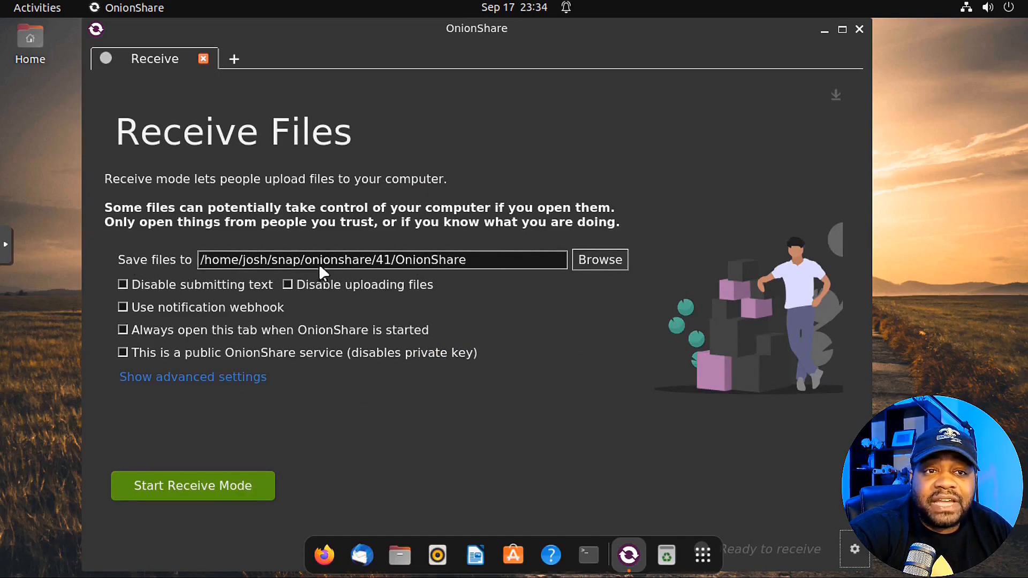
mouse_move(595, 283)
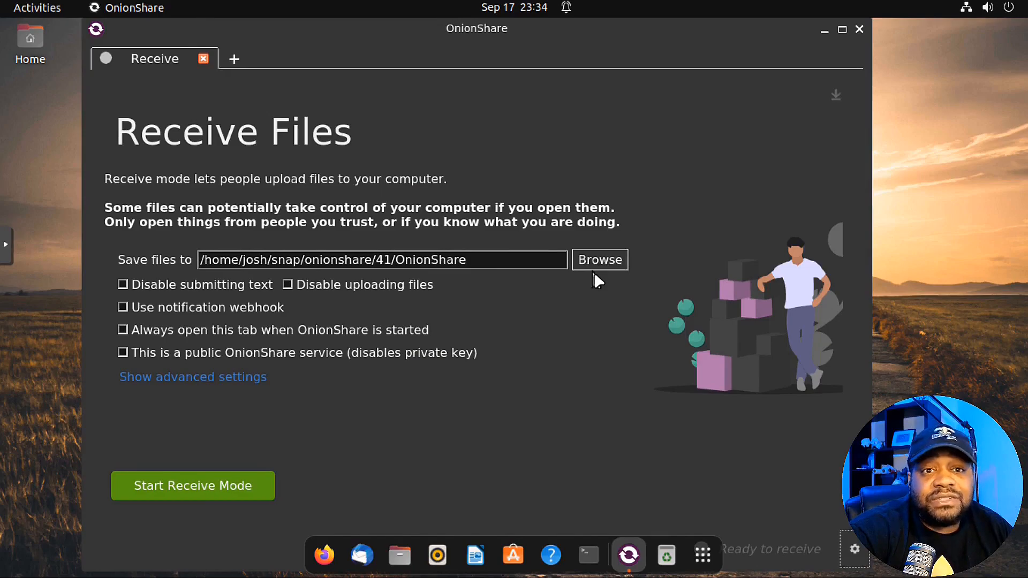
mouse_move(221, 289)
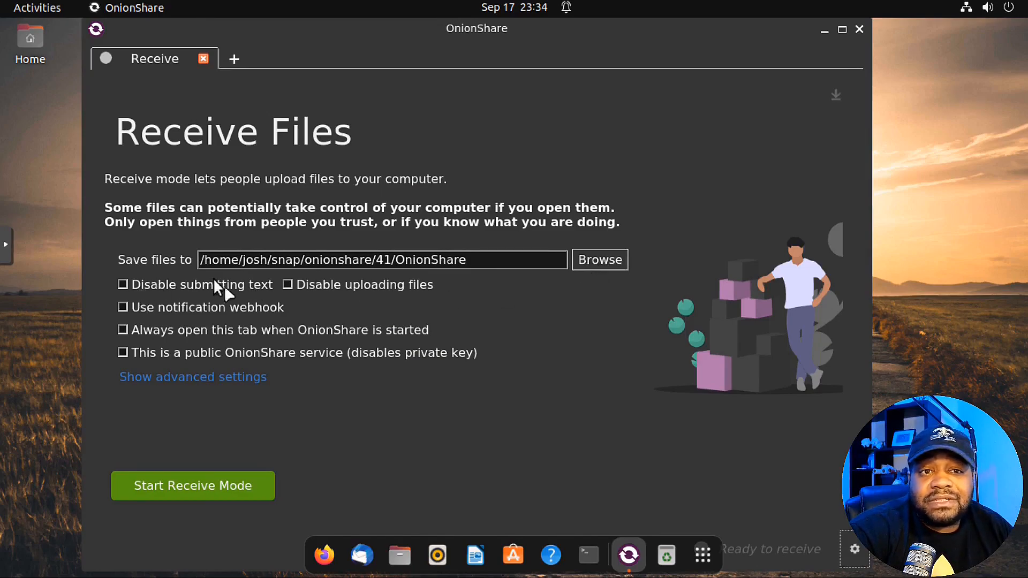
mouse_move(412, 292)
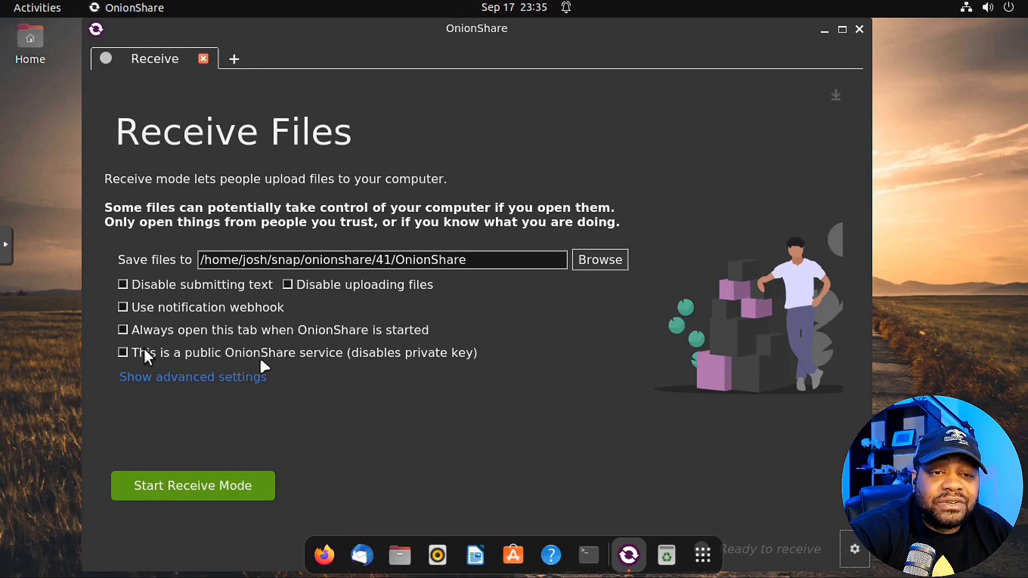
mouse_move(499, 388)
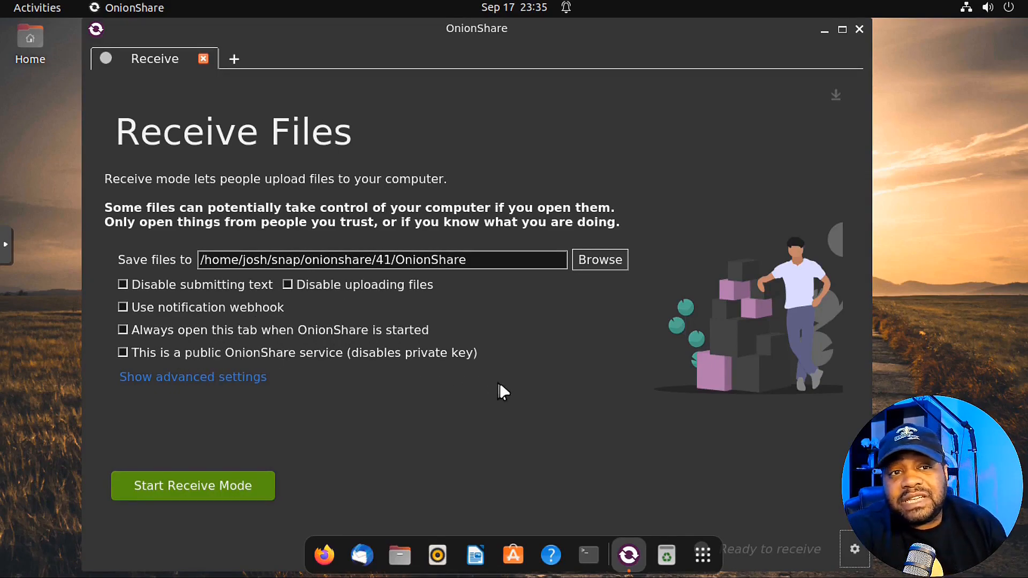
mouse_move(439, 379)
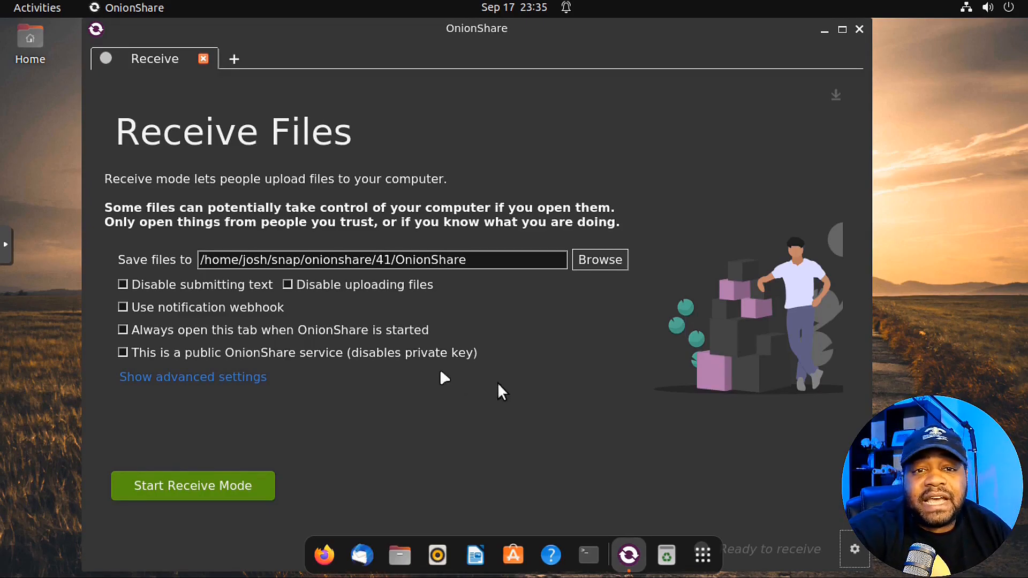
mouse_move(317, 363)
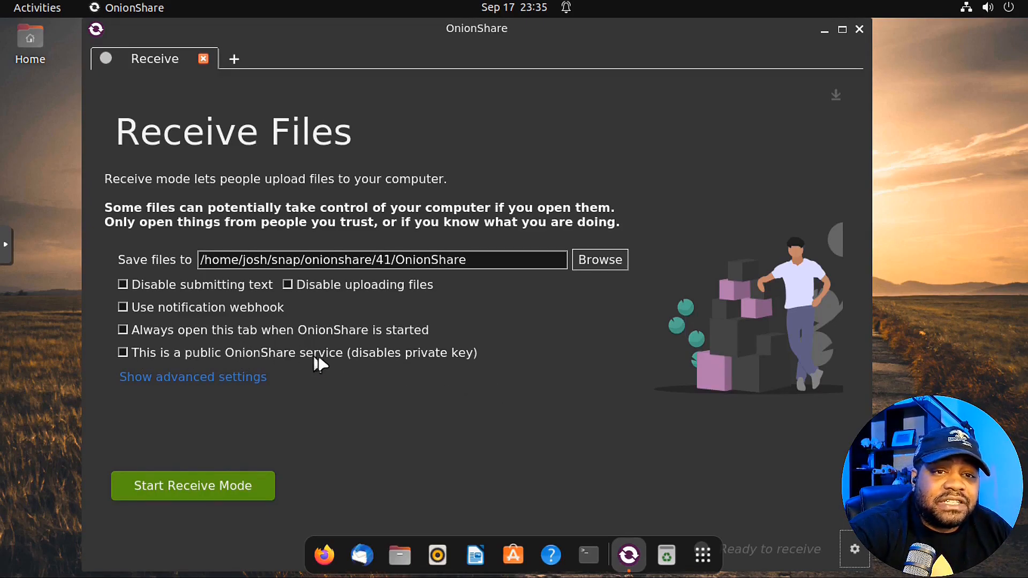
mouse_move(431, 369)
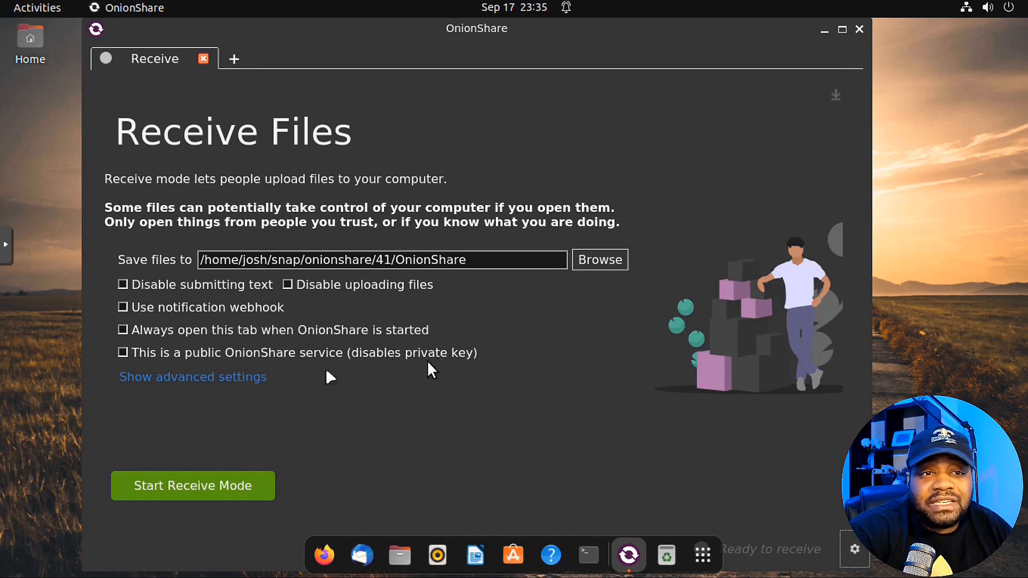
left_click(193, 377)
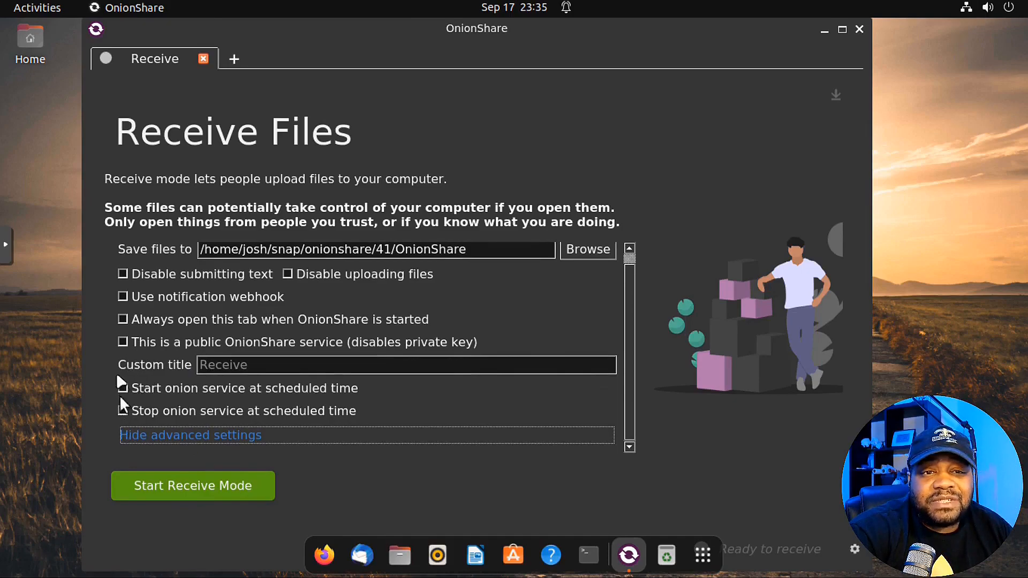
mouse_move(554, 418)
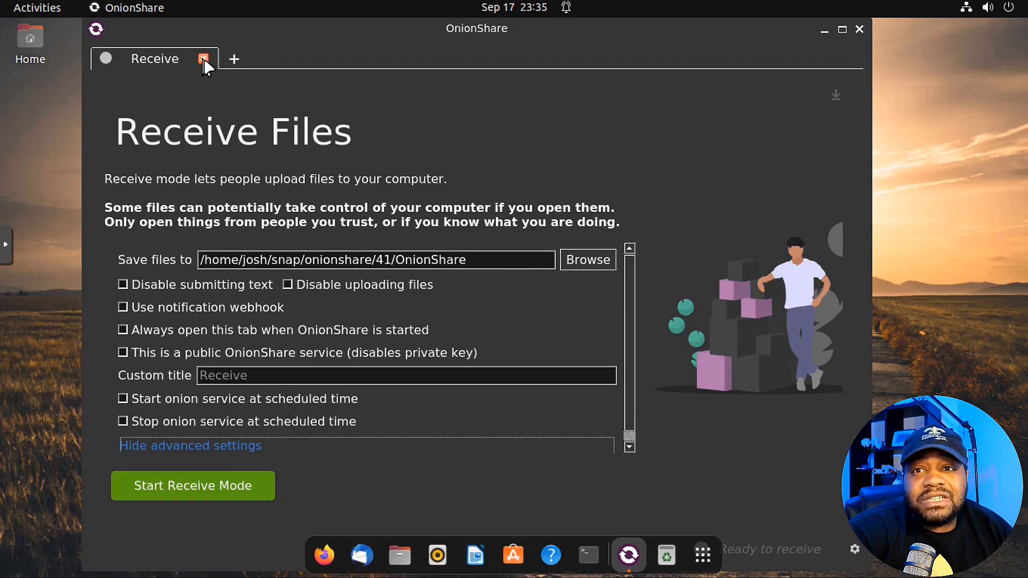
Close the Receive tab and start a Share Files tab instead
left_click(201, 59)
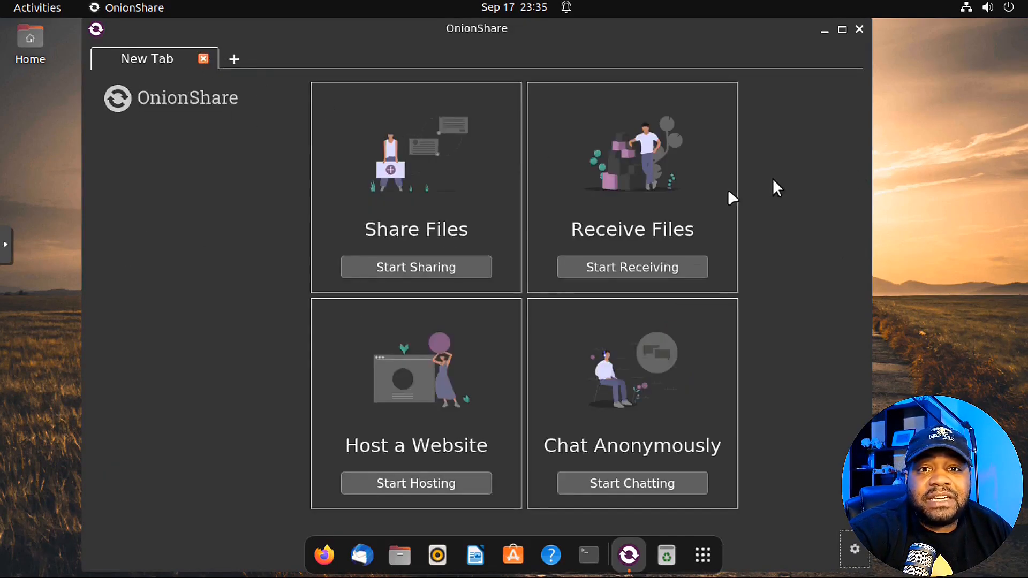
mouse_move(255, 81)
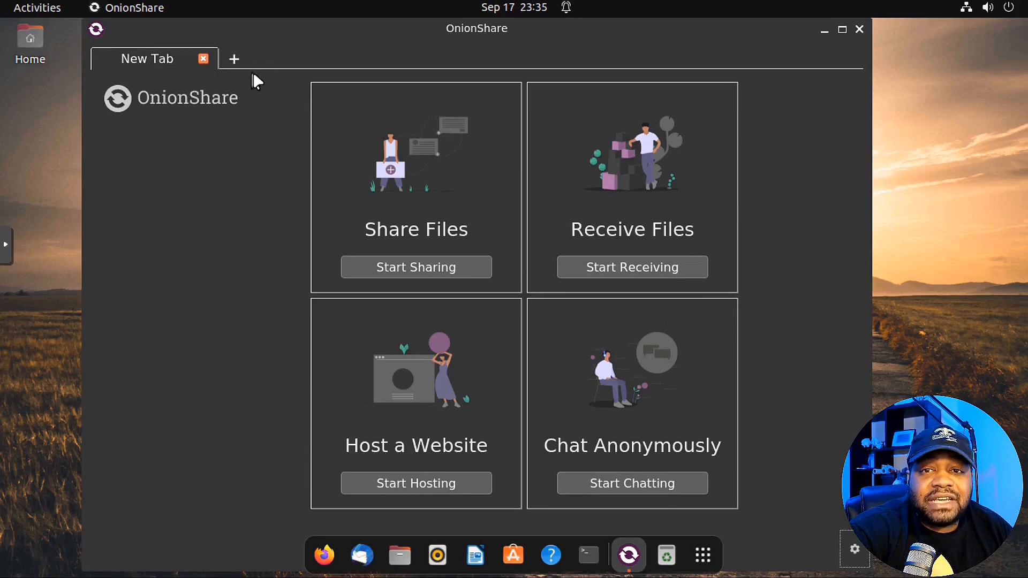
mouse_move(587, 201)
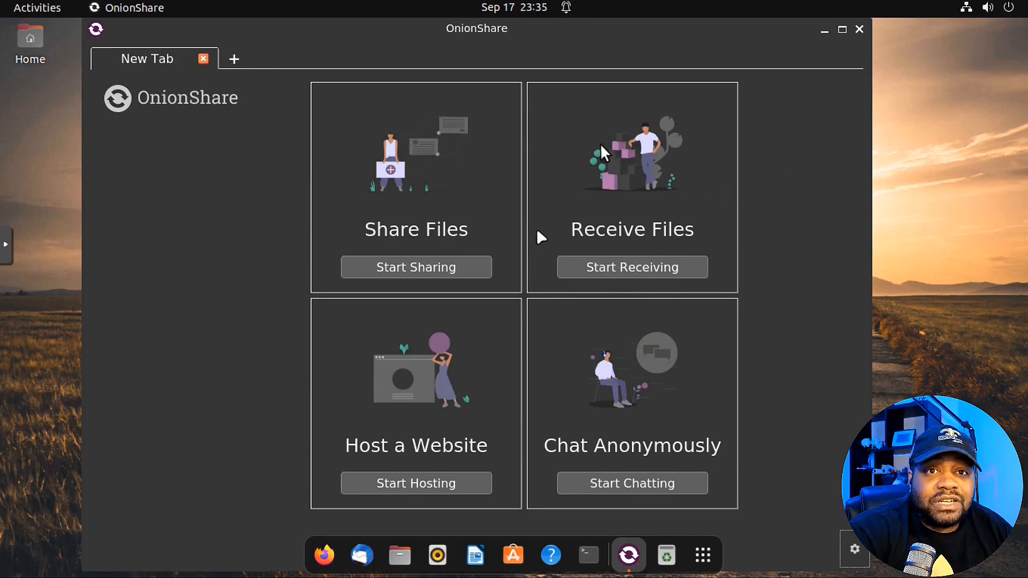
mouse_move(444, 201)
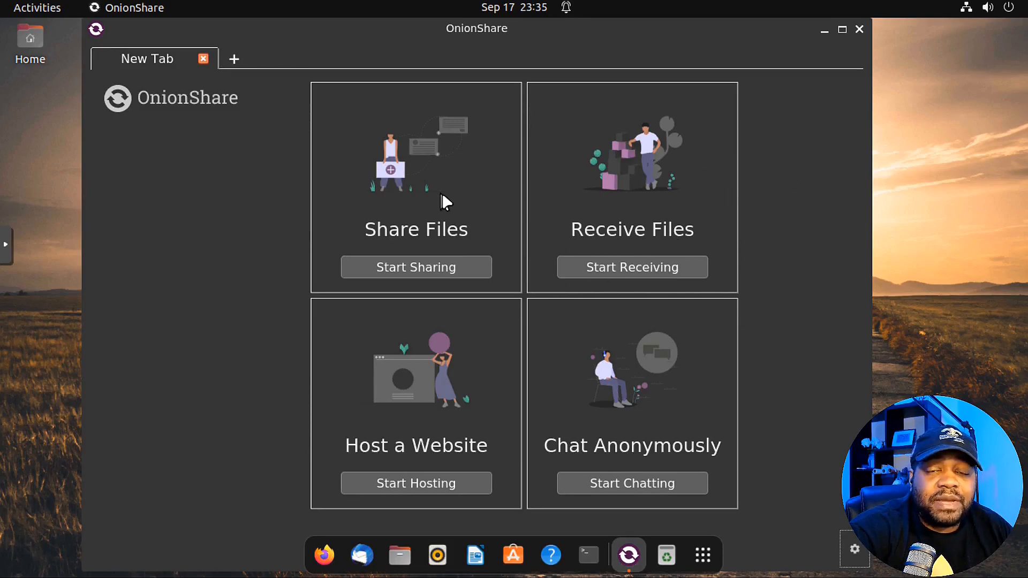
left_click(415, 268)
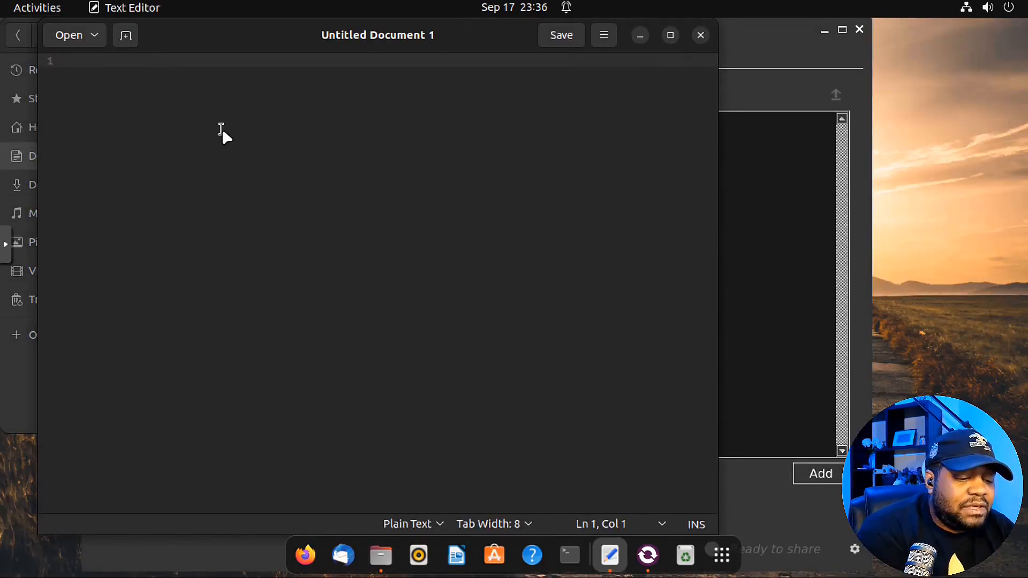
Write 'Super secret information', save it as test.txt in Documents, and close the editor
type("Super se")
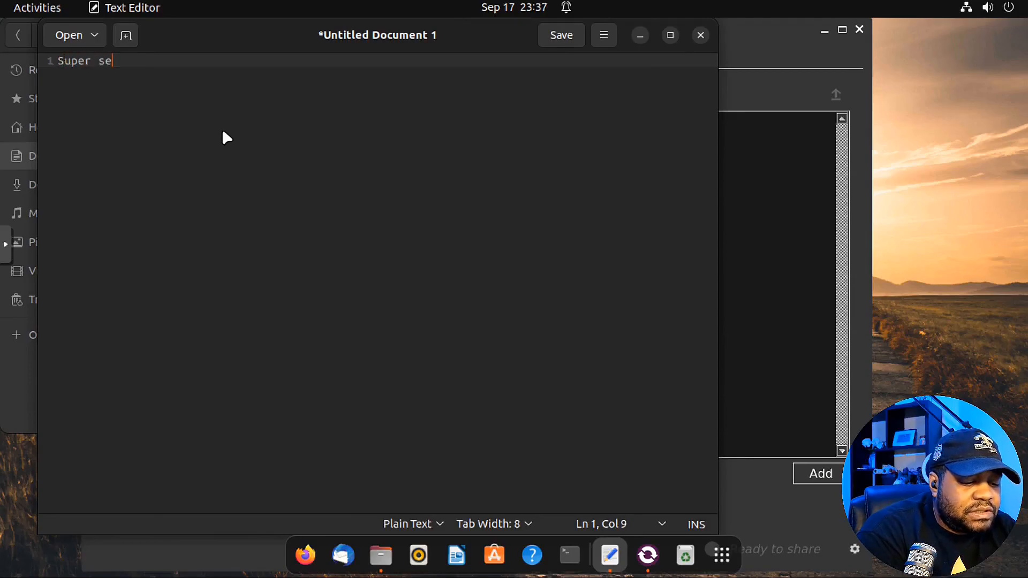
type("cret informa")
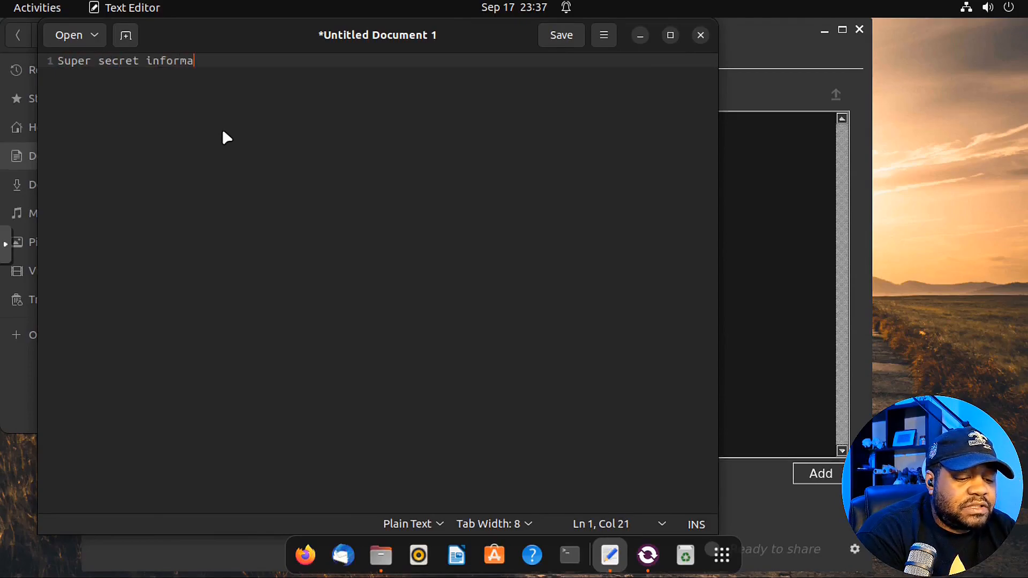
type("tion")
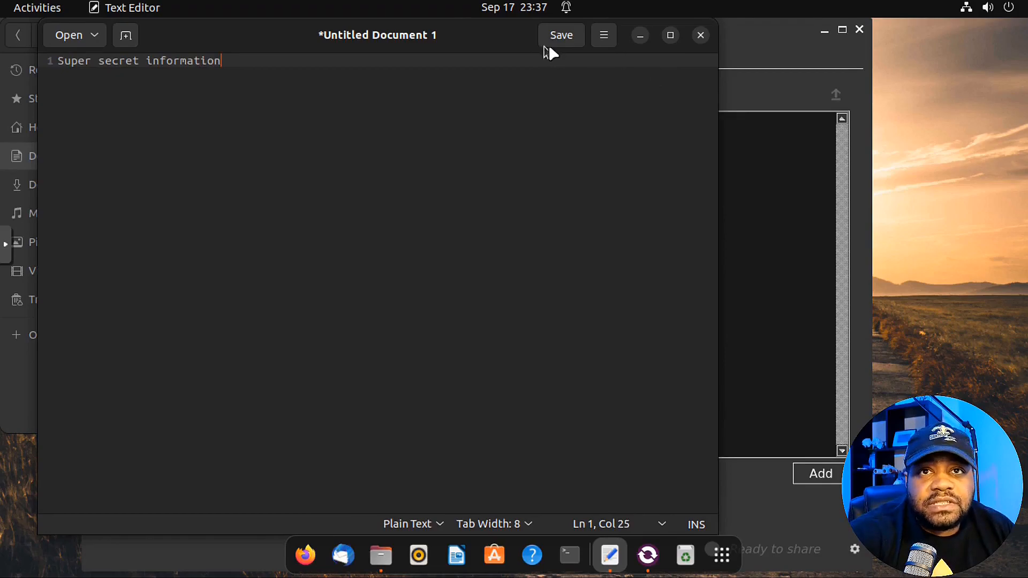
left_click(561, 35)
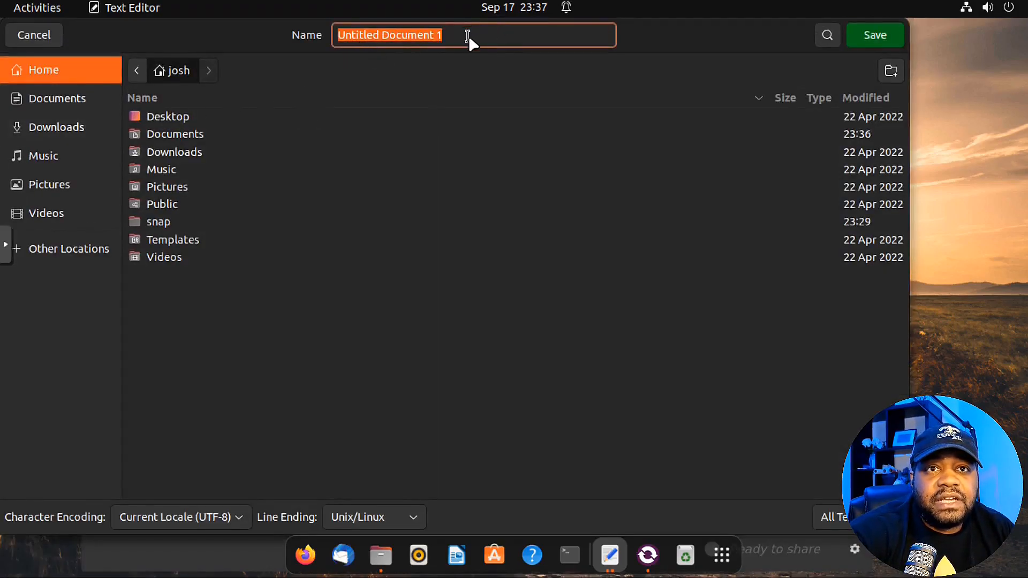
type("t")
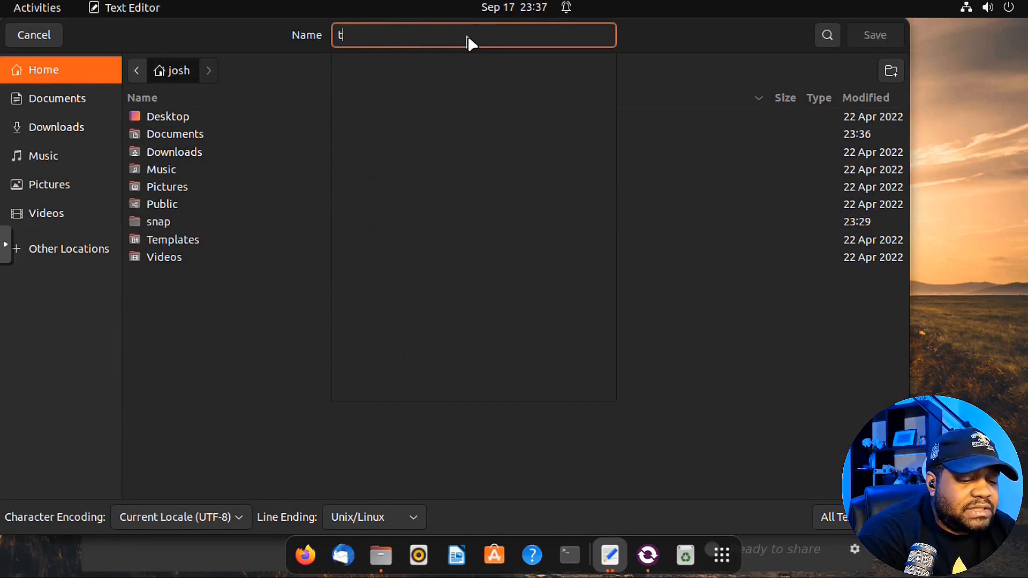
type("est.txt")
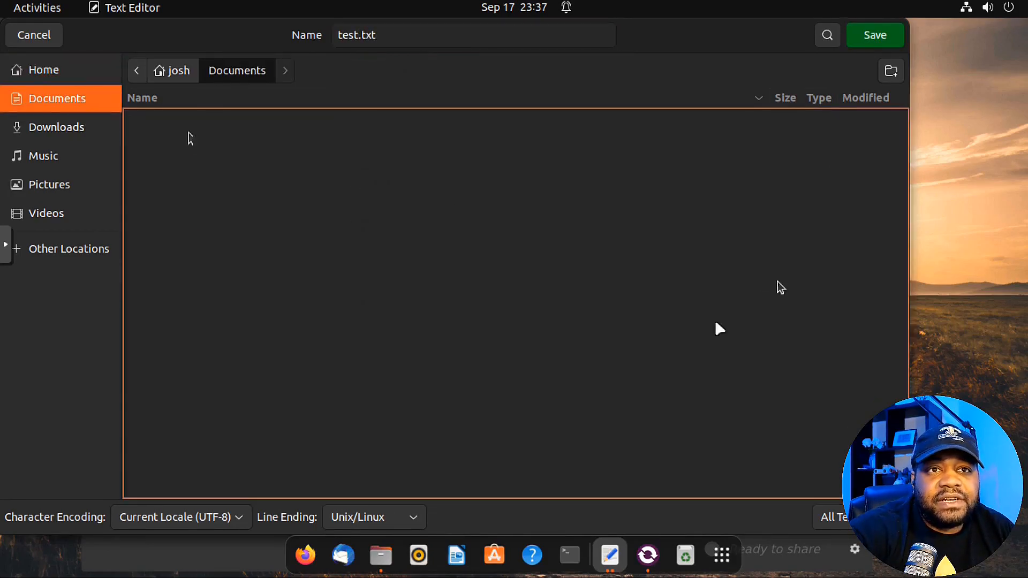
left_click(875, 34)
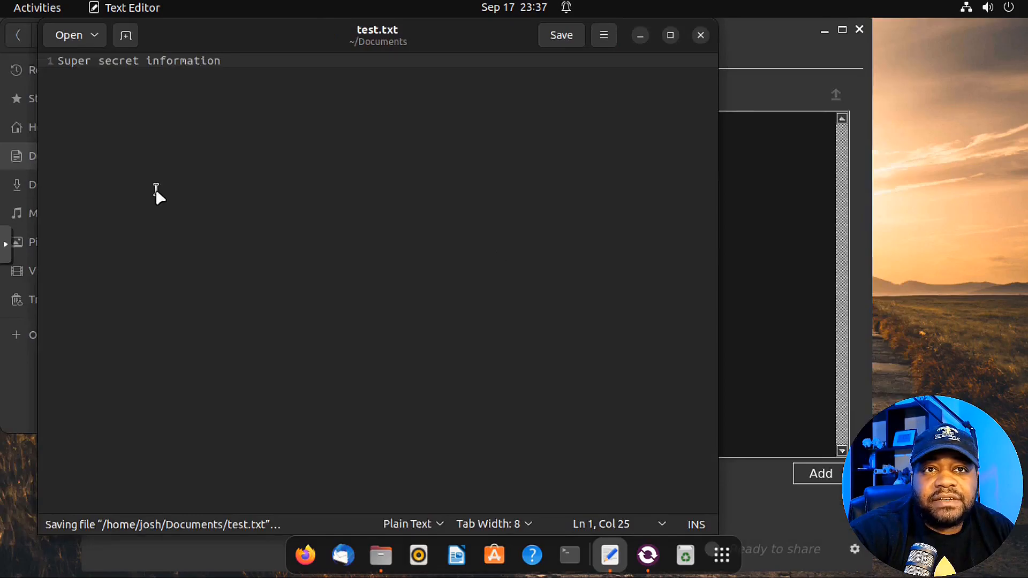
left_click(381, 555)
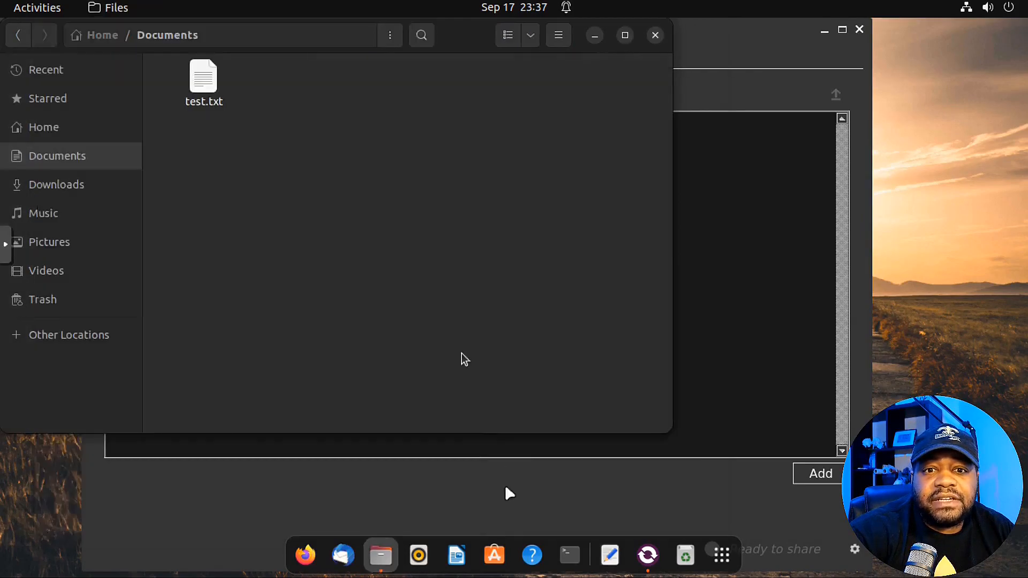
mouse_move(203, 86)
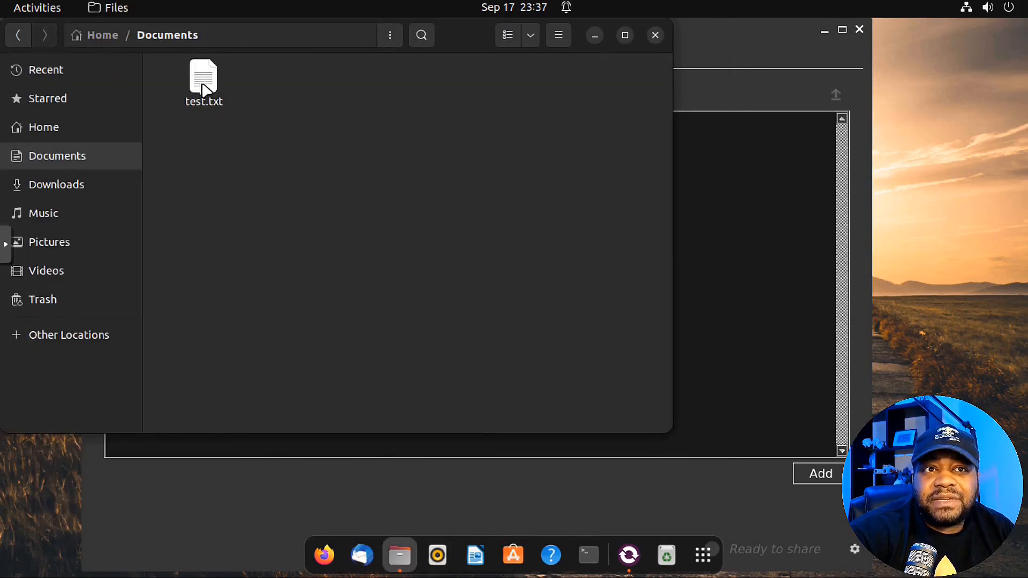
Add test.txt to the Share tab and start sharing it over Tor
left_click(203, 77)
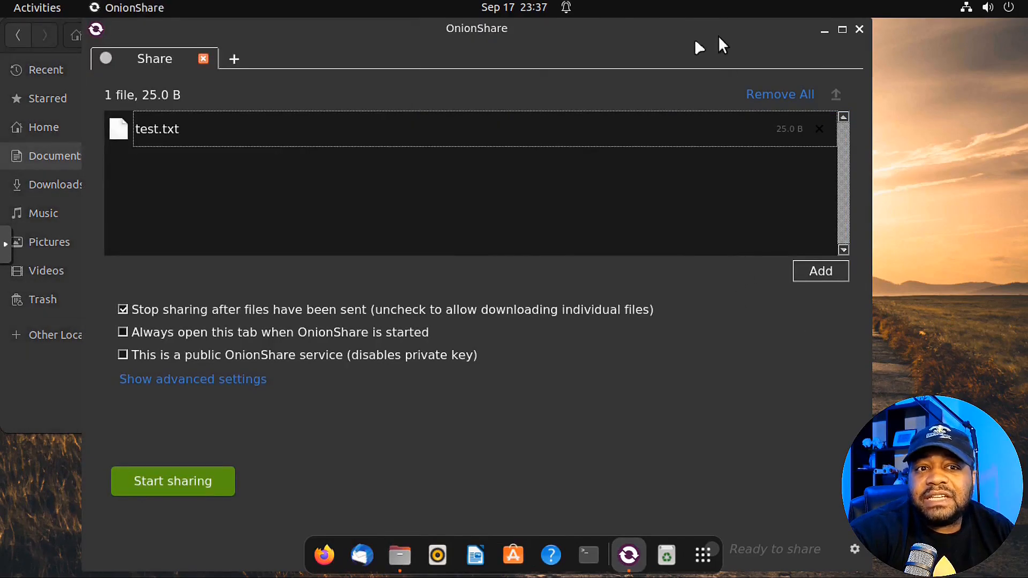
mouse_move(236, 397)
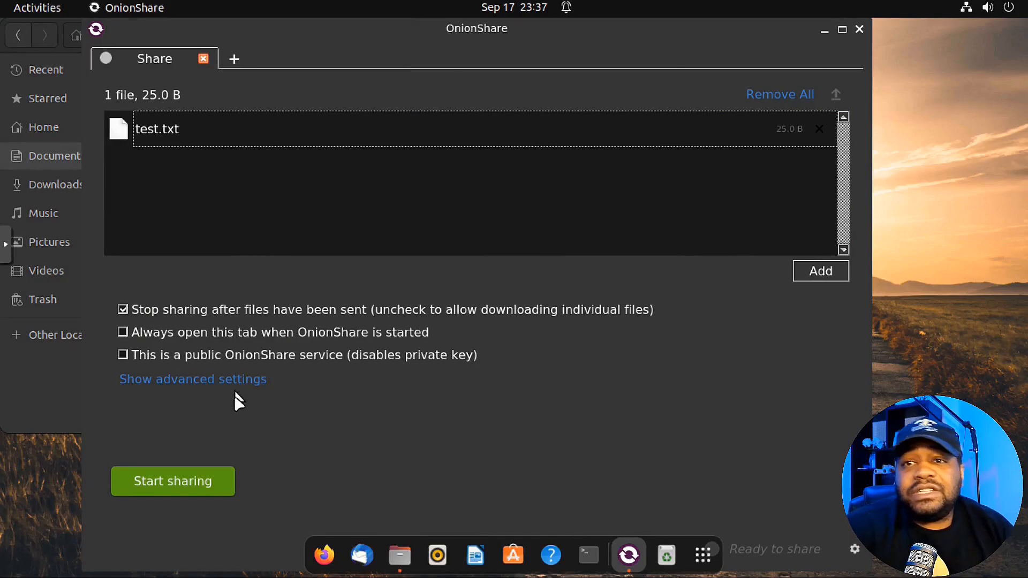
mouse_move(272, 412)
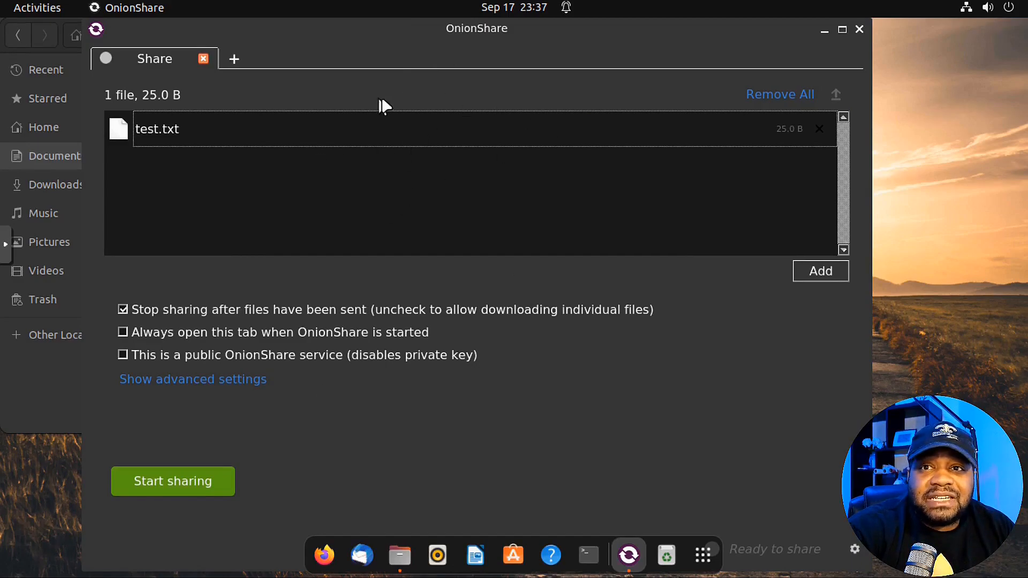
mouse_move(332, 212)
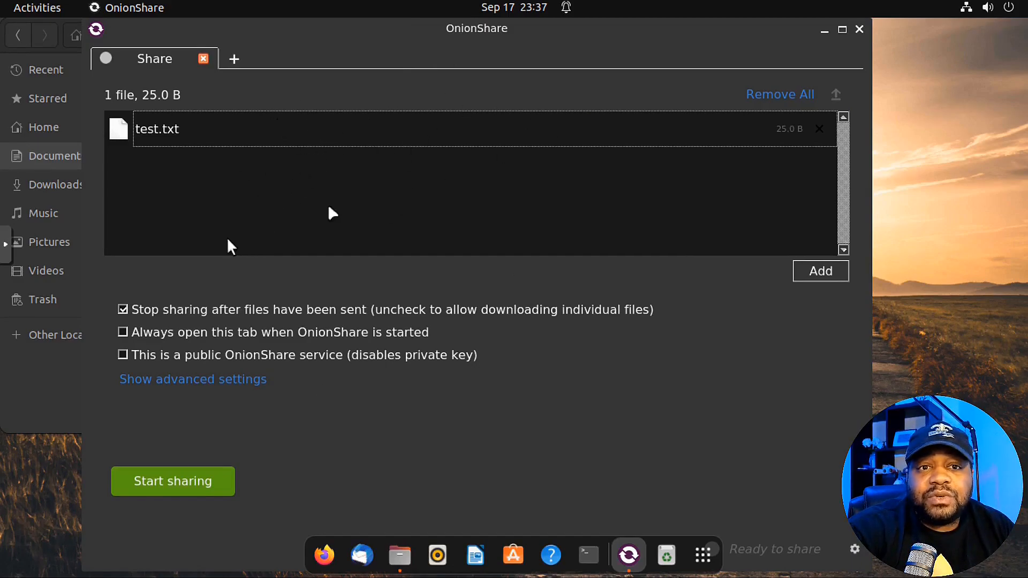
mouse_move(144, 484)
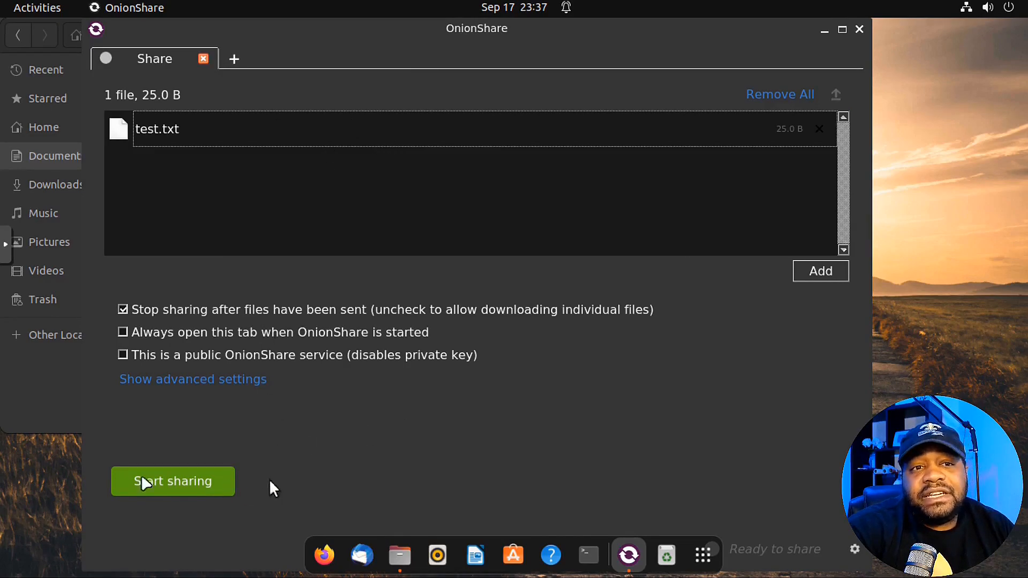
mouse_move(187, 319)
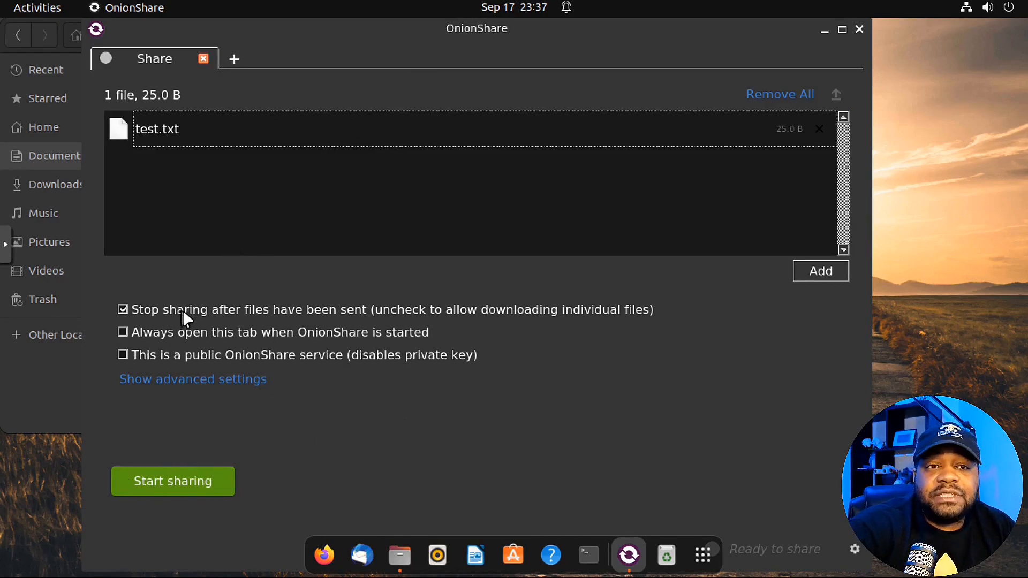
mouse_move(343, 318)
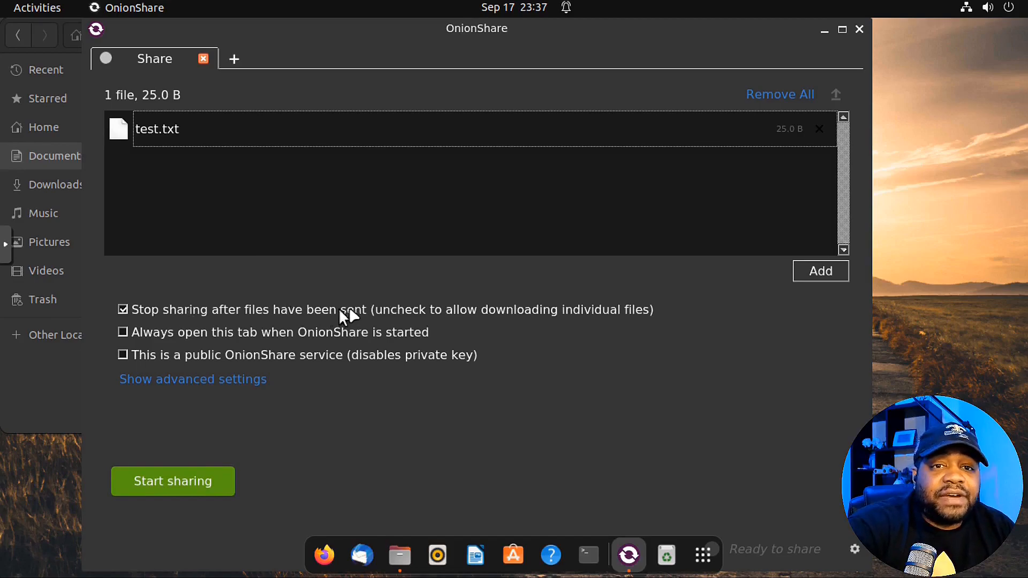
mouse_move(521, 323)
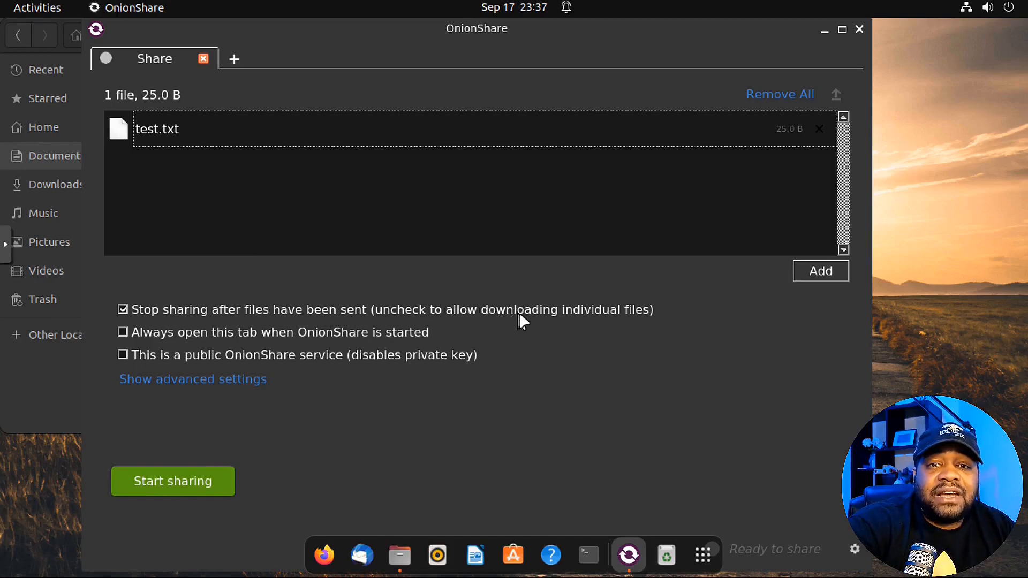
mouse_move(664, 320)
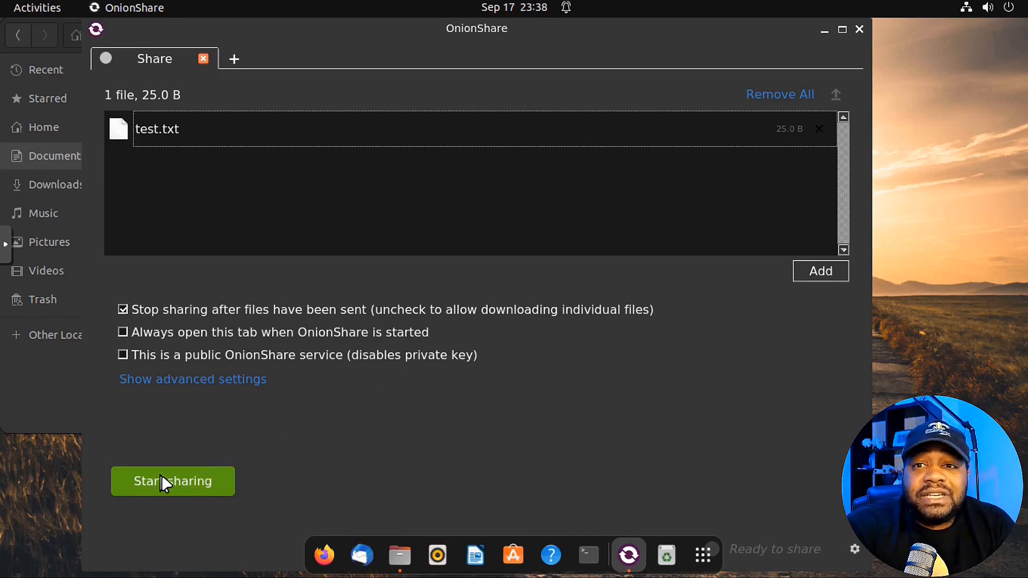
left_click(172, 482)
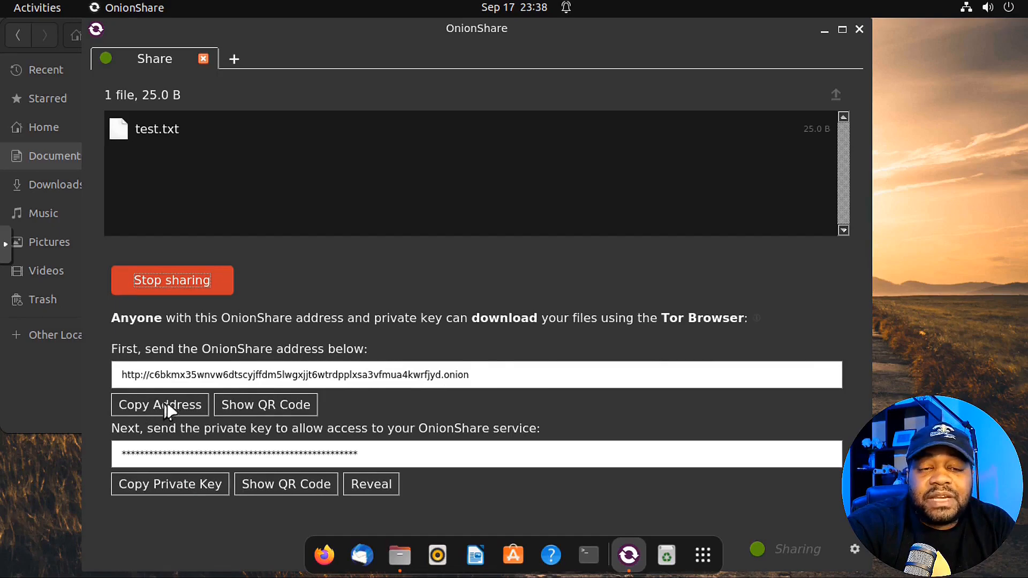
mouse_move(694, 362)
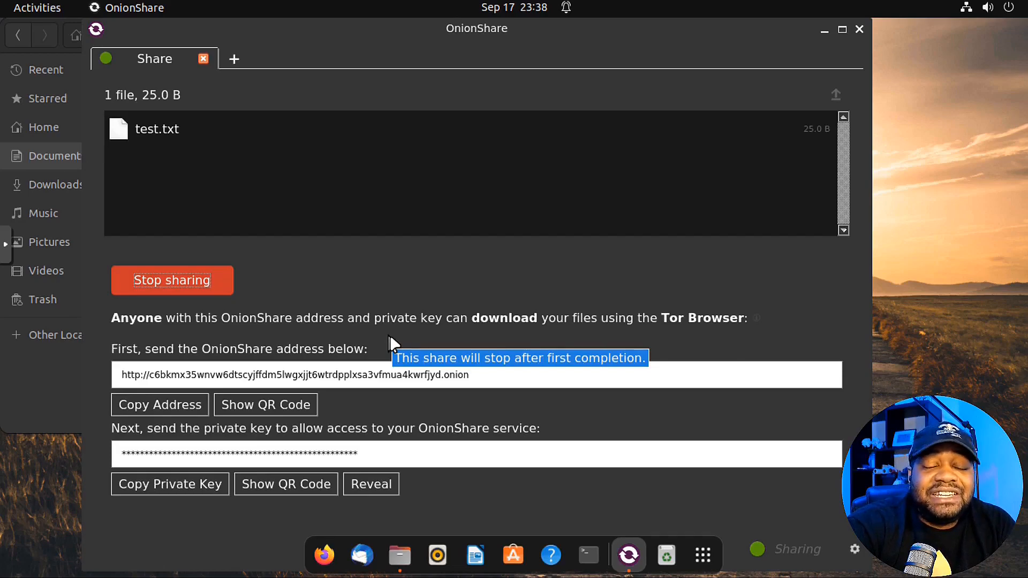
mouse_move(302, 444)
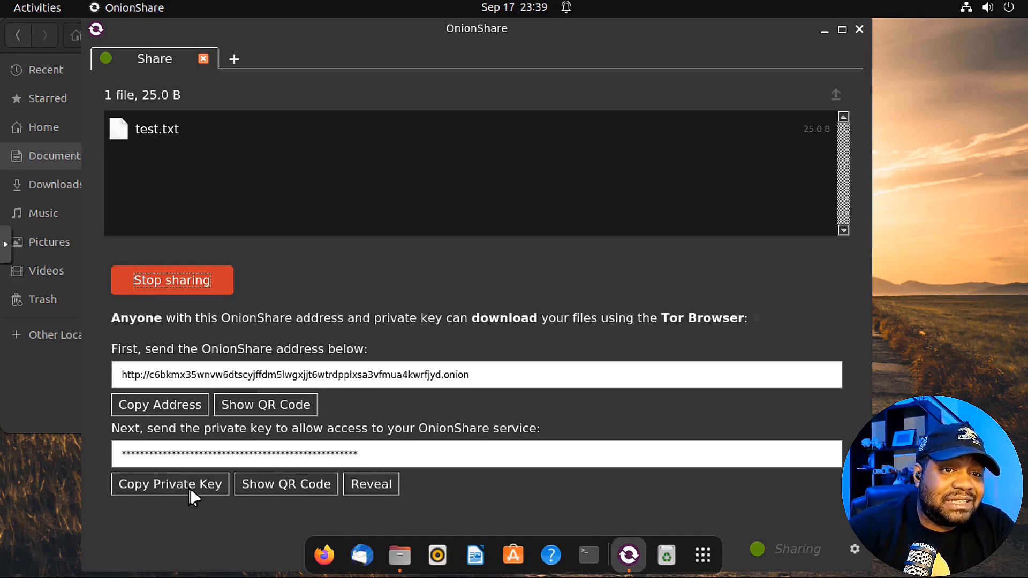
mouse_move(482, 379)
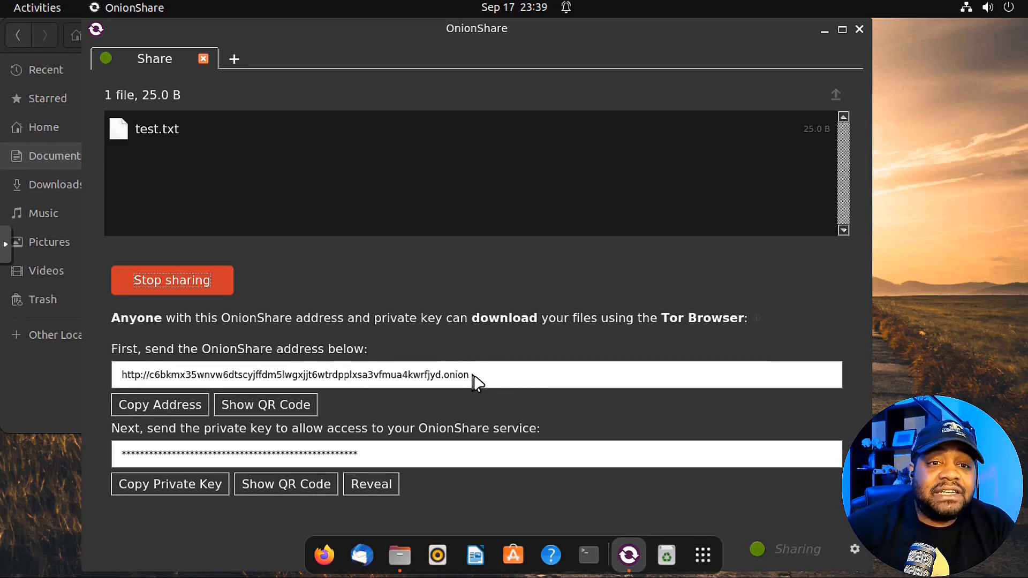
mouse_move(294, 262)
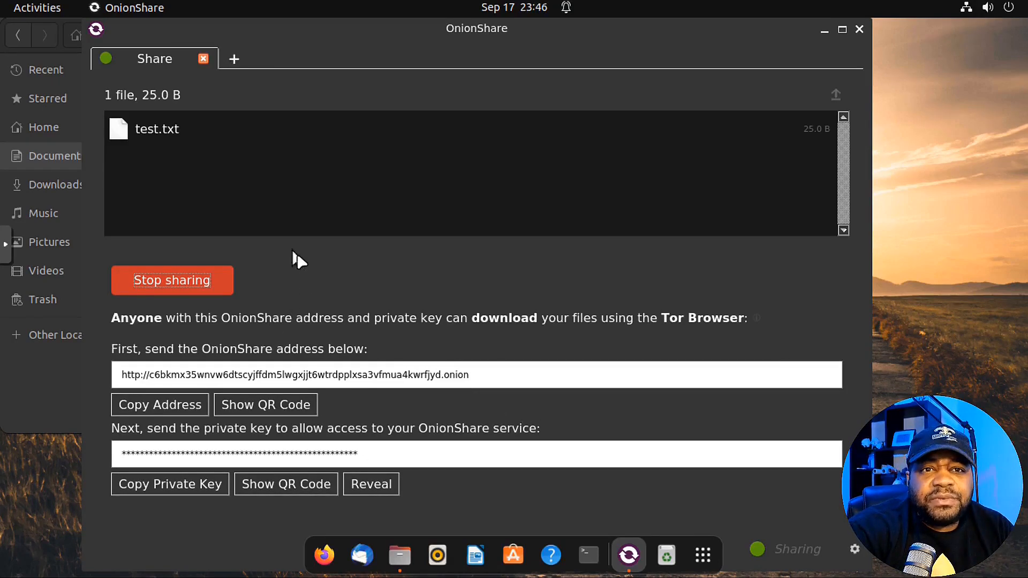
mouse_move(379, 257)
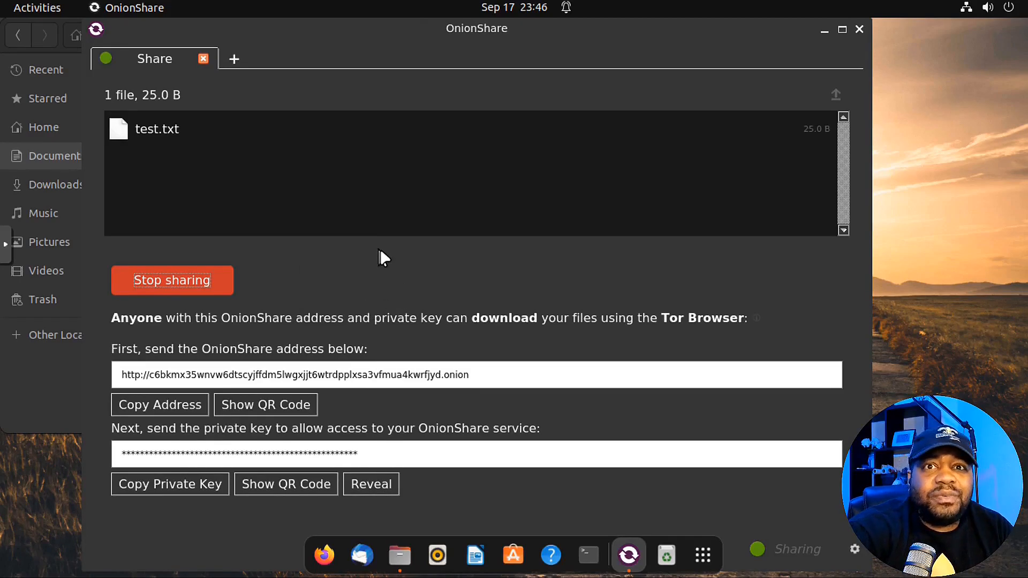
mouse_move(597, 486)
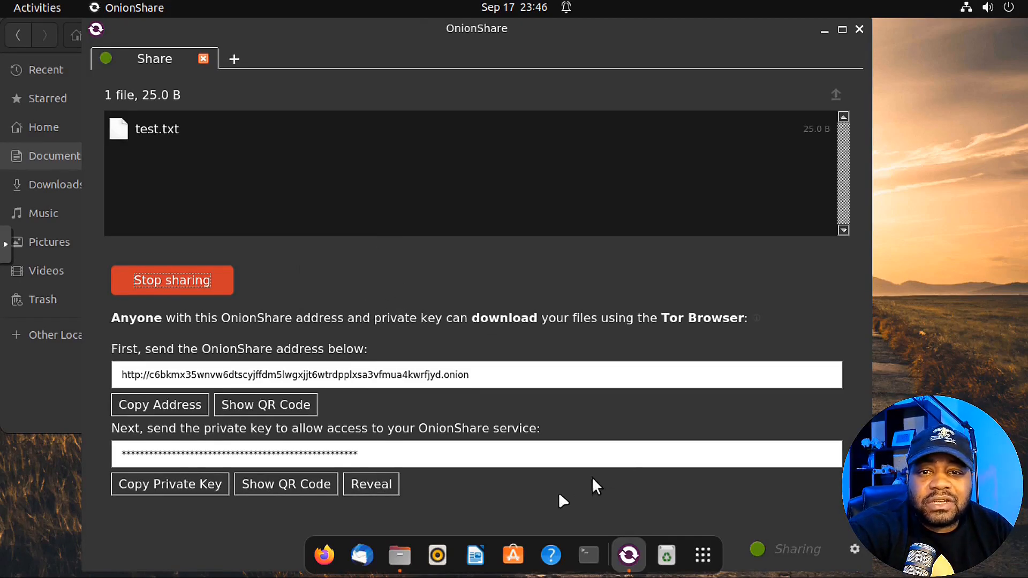
mouse_move(437, 556)
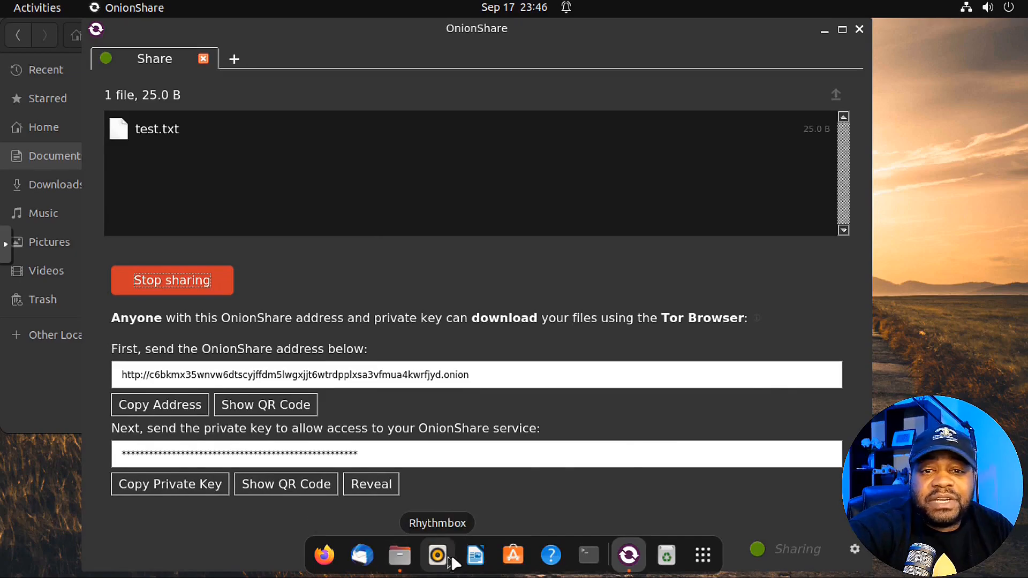
mouse_move(399, 555)
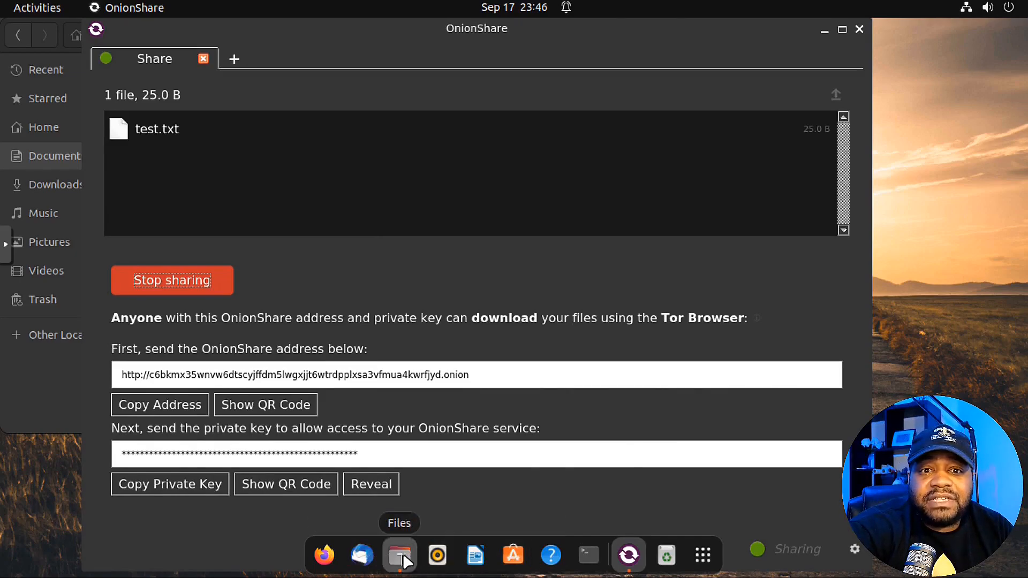
Start a new Files window at the Home folder
right_click(398, 554)
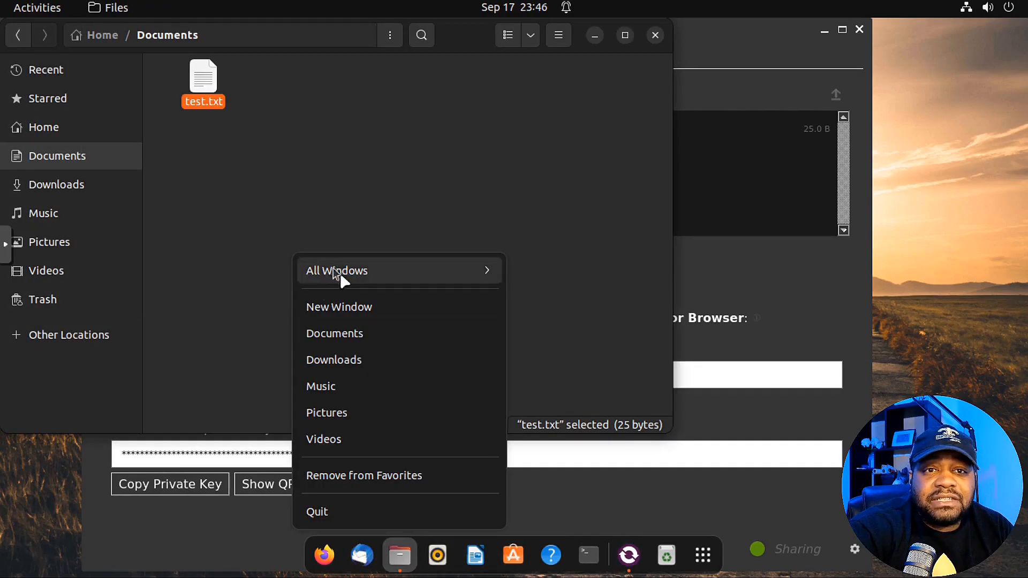
mouse_move(354, 316)
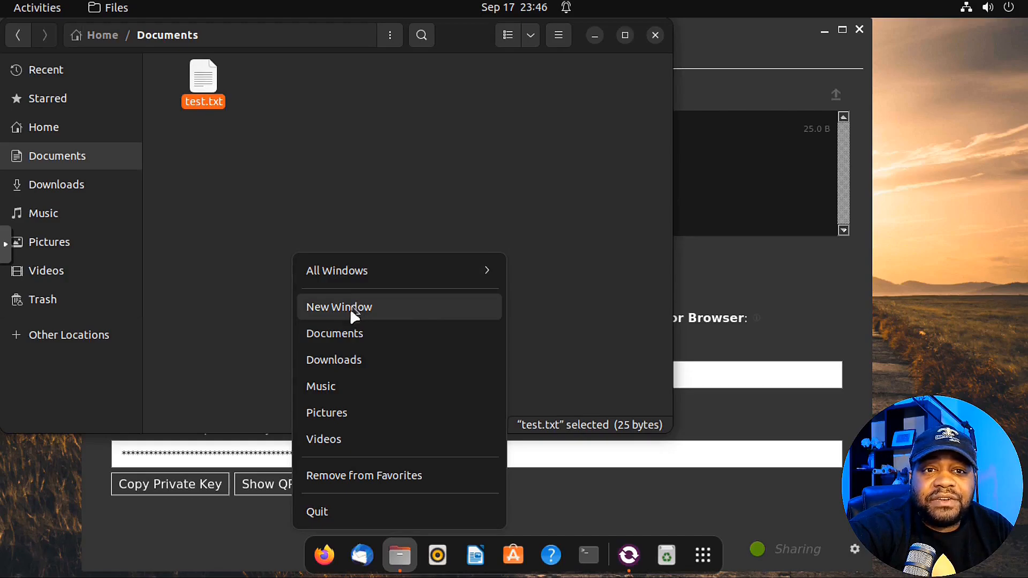
left_click(280, 178)
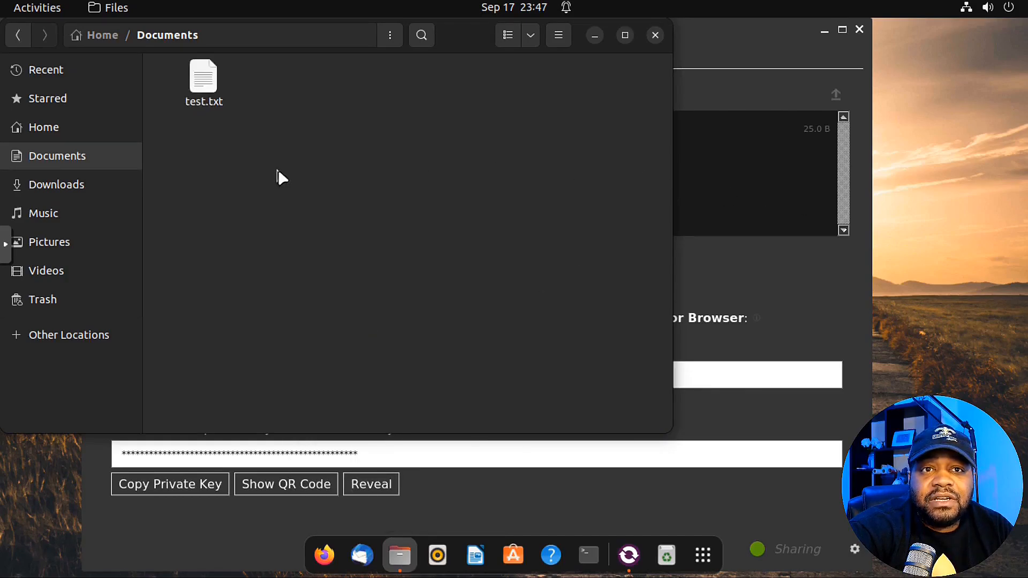
mouse_move(586, 71)
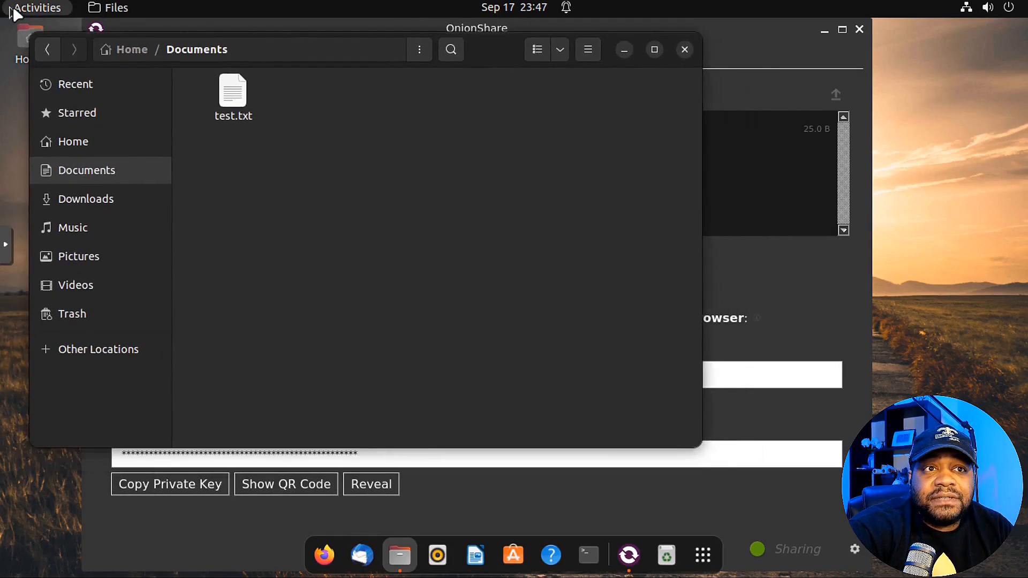
left_click(75, 141)
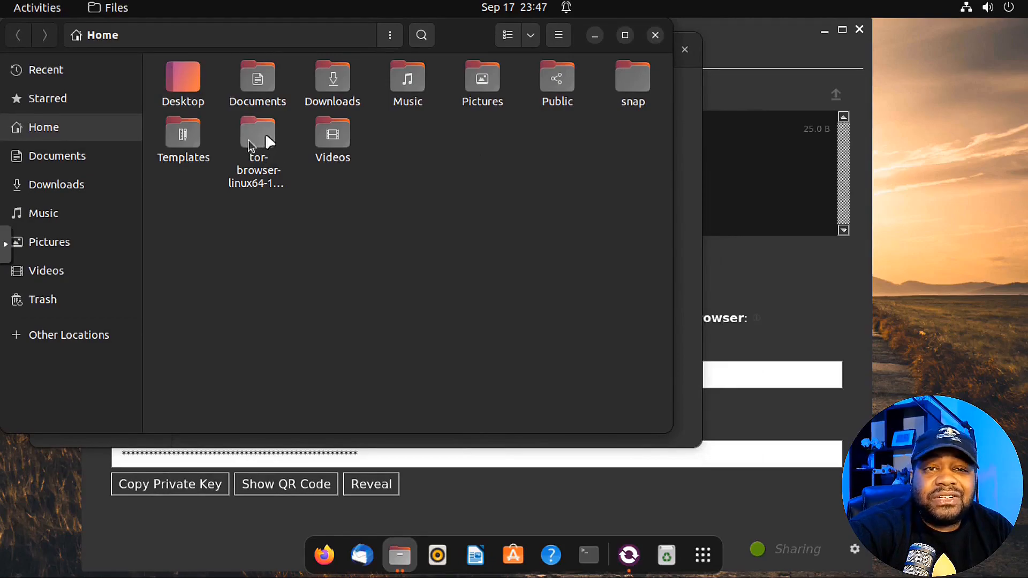
Browse into tor-browser-linux64-12.5.4_ALL, peeking into tor-browser and returning to its parent
double_click(257, 132)
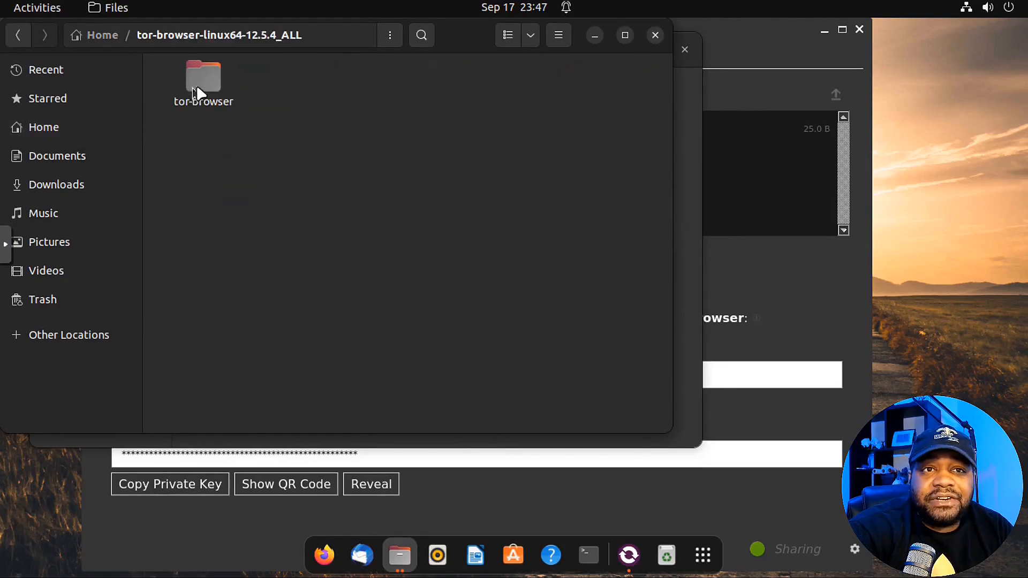
double_click(204, 77)
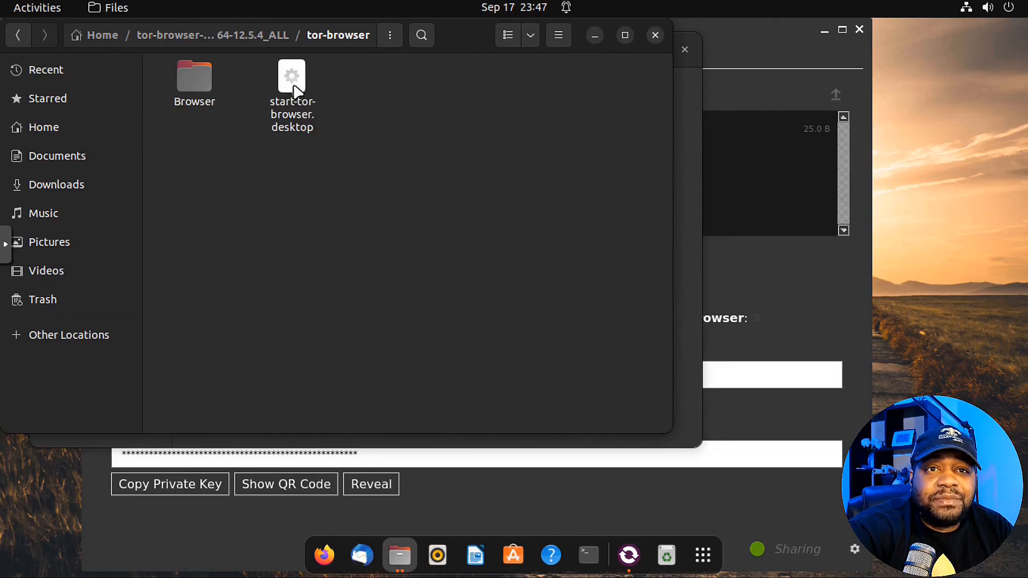
left_click(26, 34)
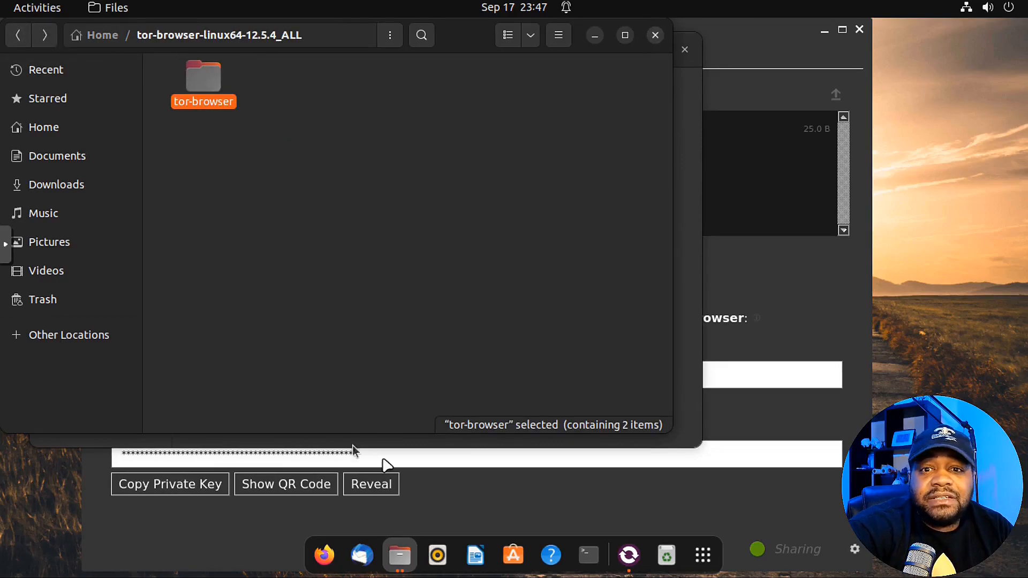
From Terminal, enter tor-browser-linux64-12.5.4_ALL/tor-browser and run ./start-tor-browser.desktop
left_click(588, 554)
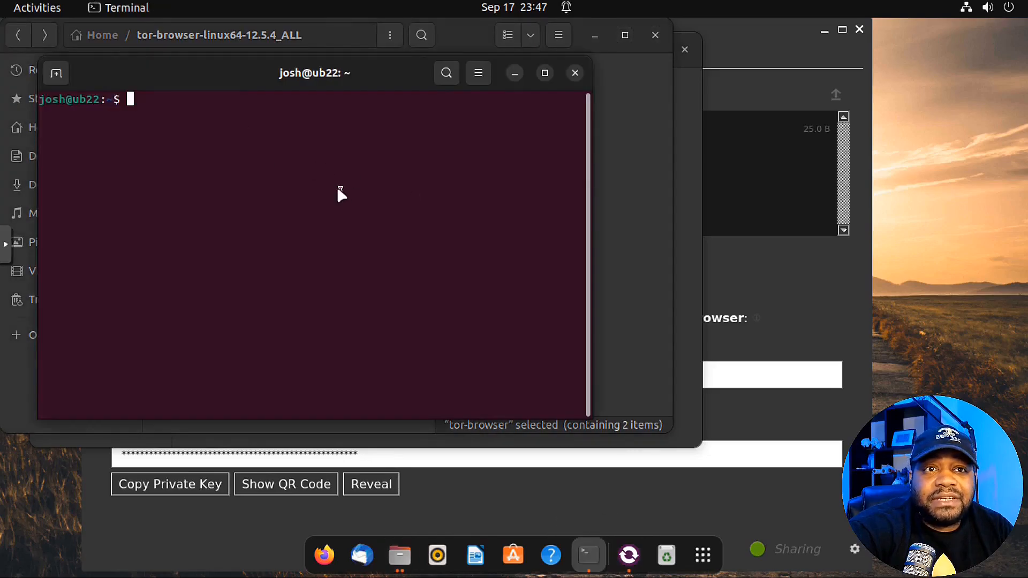
type("cd")
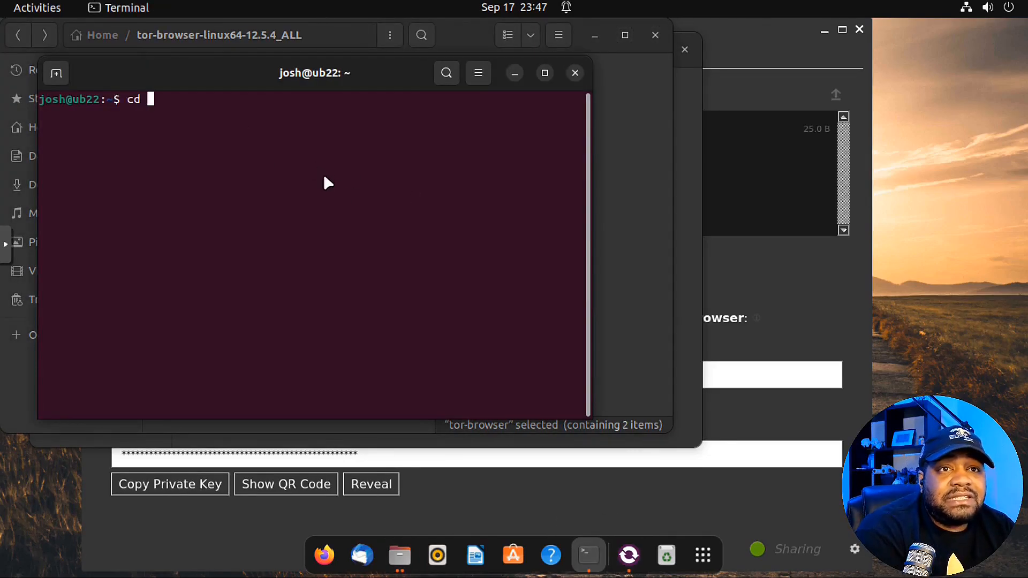
type("tor-browser-linux64-12.5.4_ALL/")
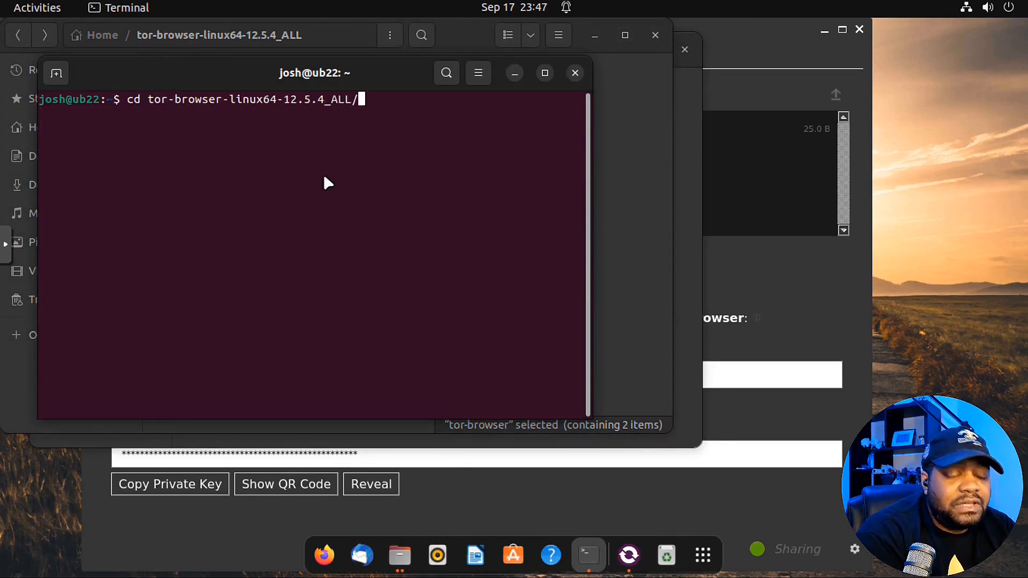
type("tor-browser/")
type("ls")
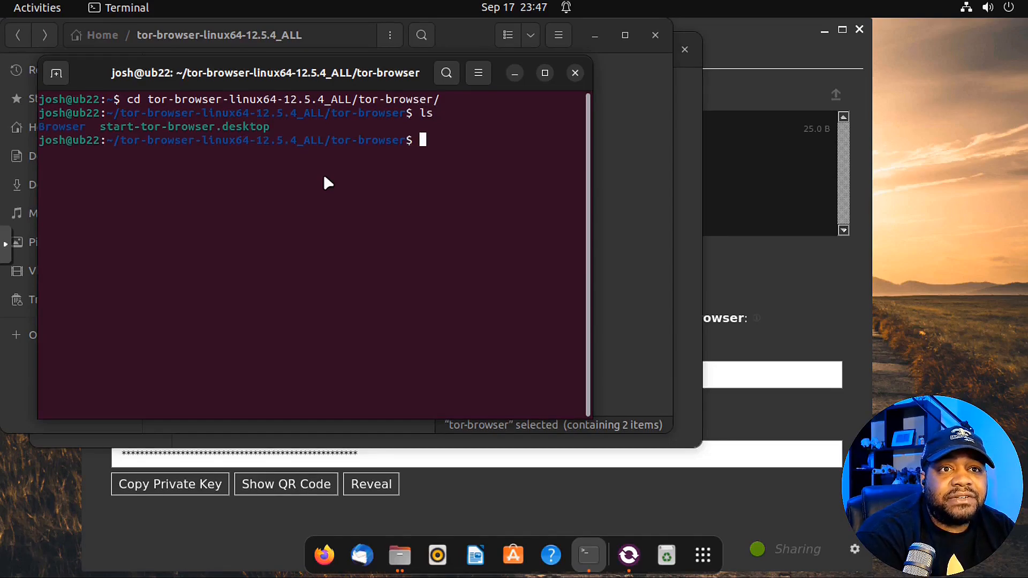
type("./")
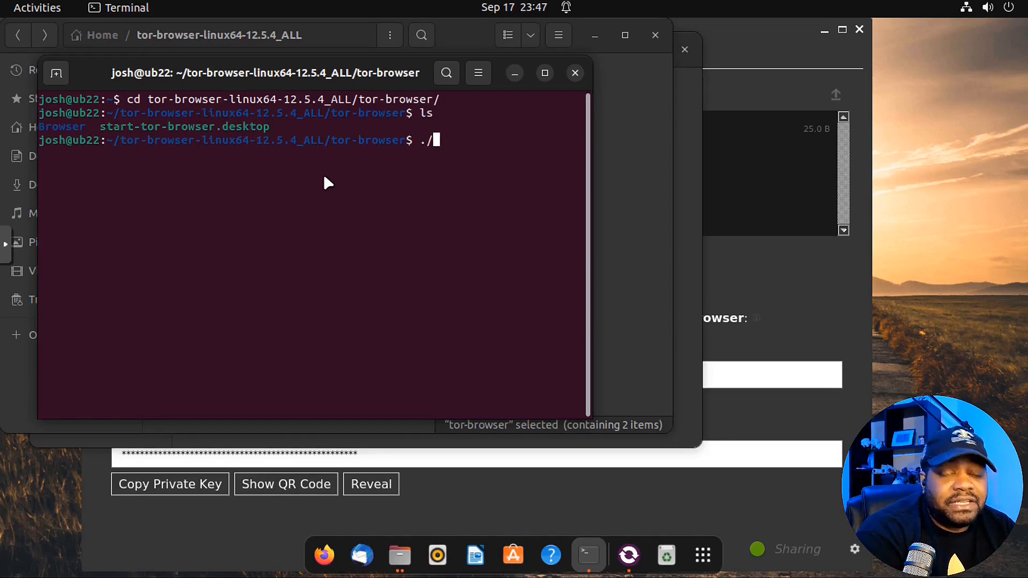
type("start-tor-browser.desktop")
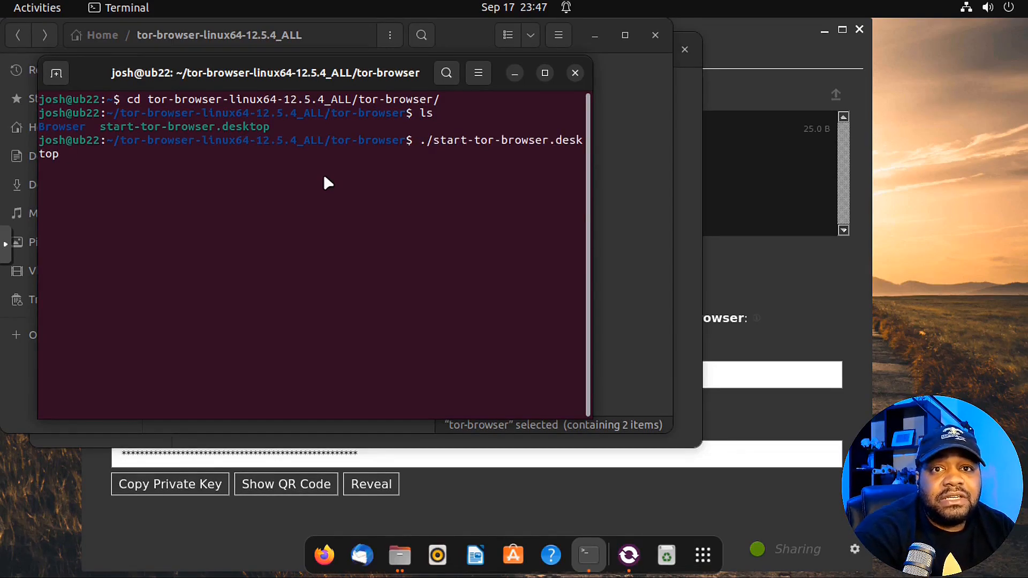
key("Return")
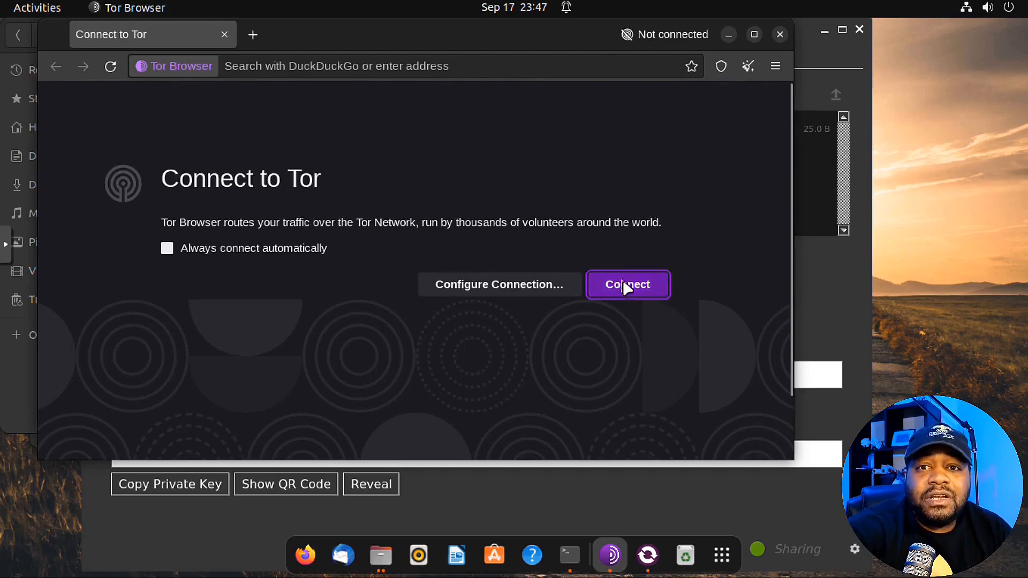
Connect Tor Browser to the Tor network, then bring OnionShare's share screen forward
left_click(628, 285)
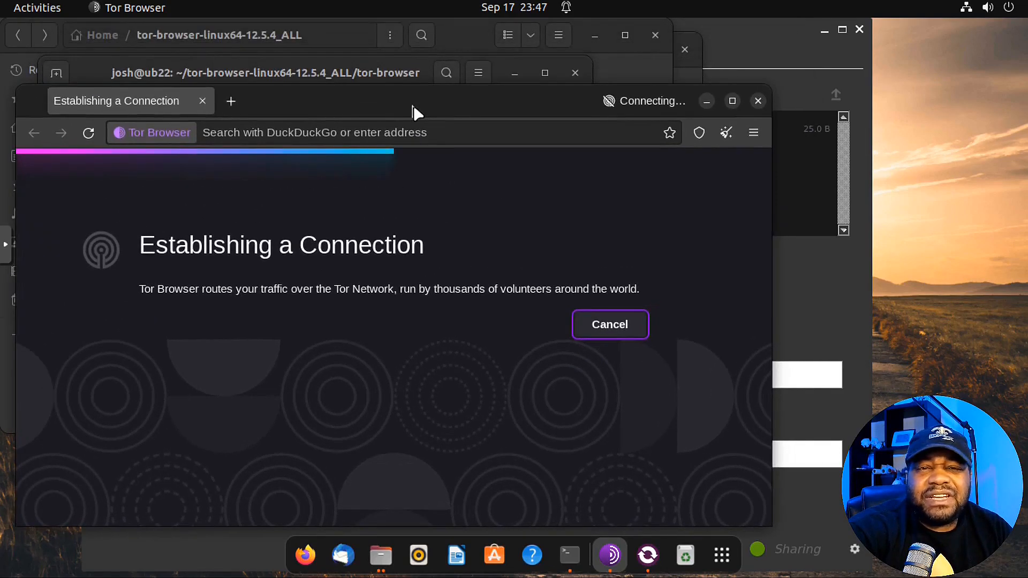
mouse_move(427, 159)
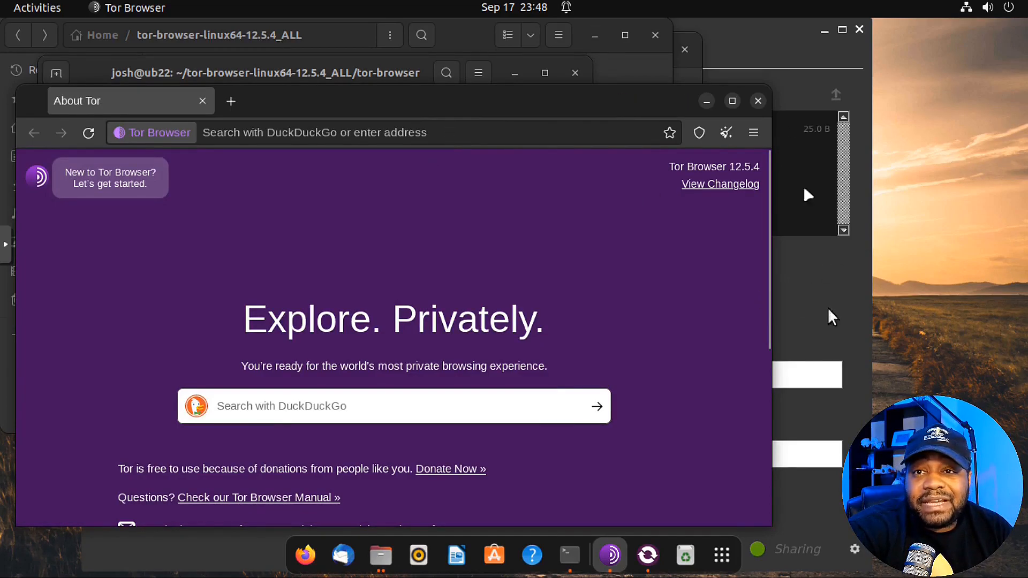
left_click(648, 555)
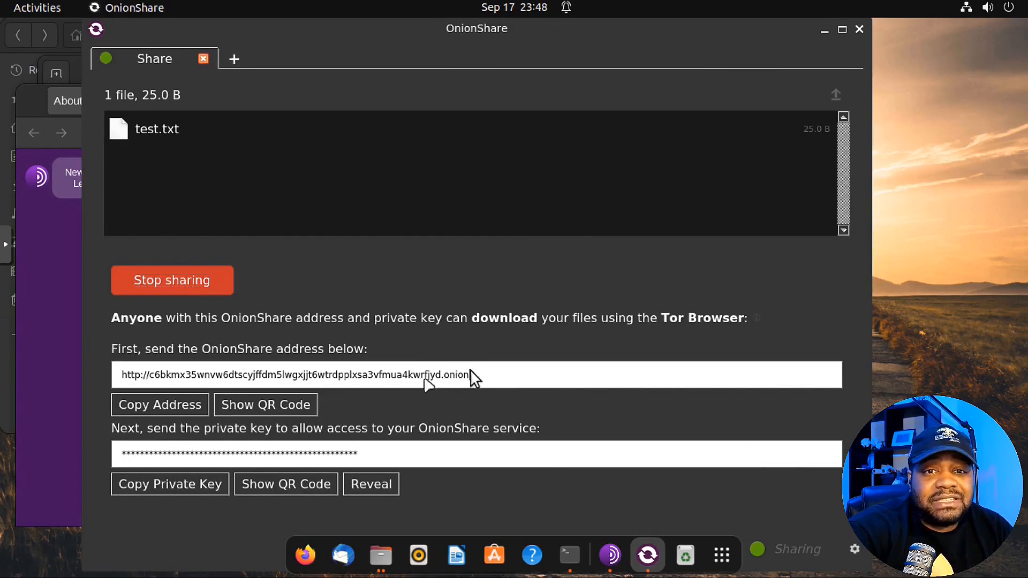
Copy the OnionShare .onion address and load it in Tor Browser via Paste and Go
left_click(610, 555)
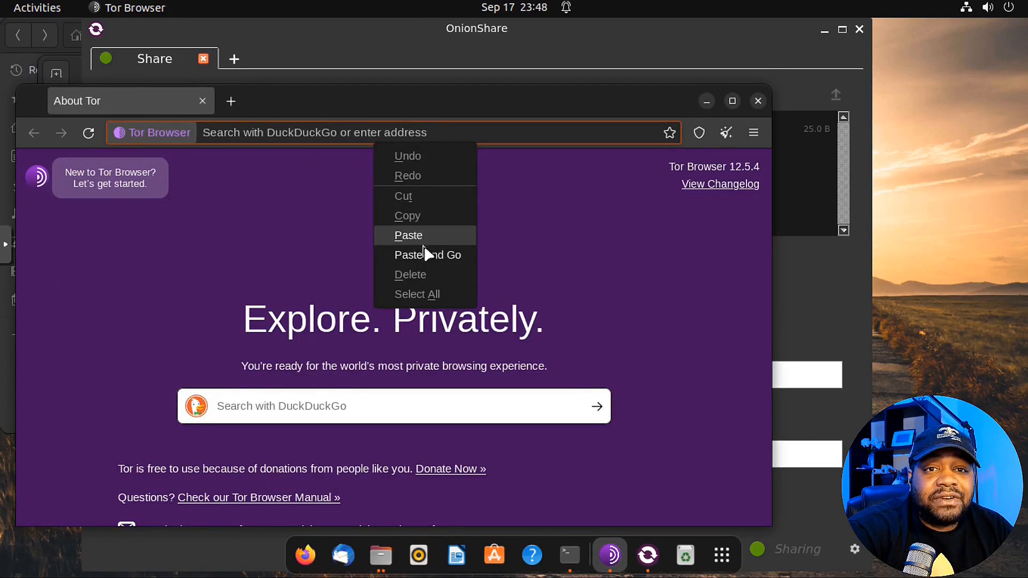
left_click(429, 255)
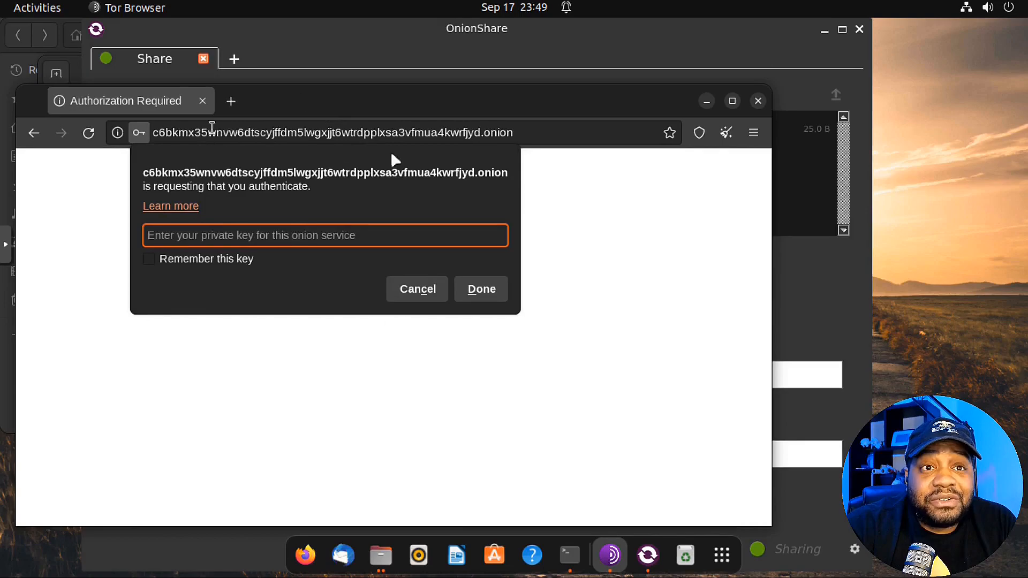
mouse_move(300, 110)
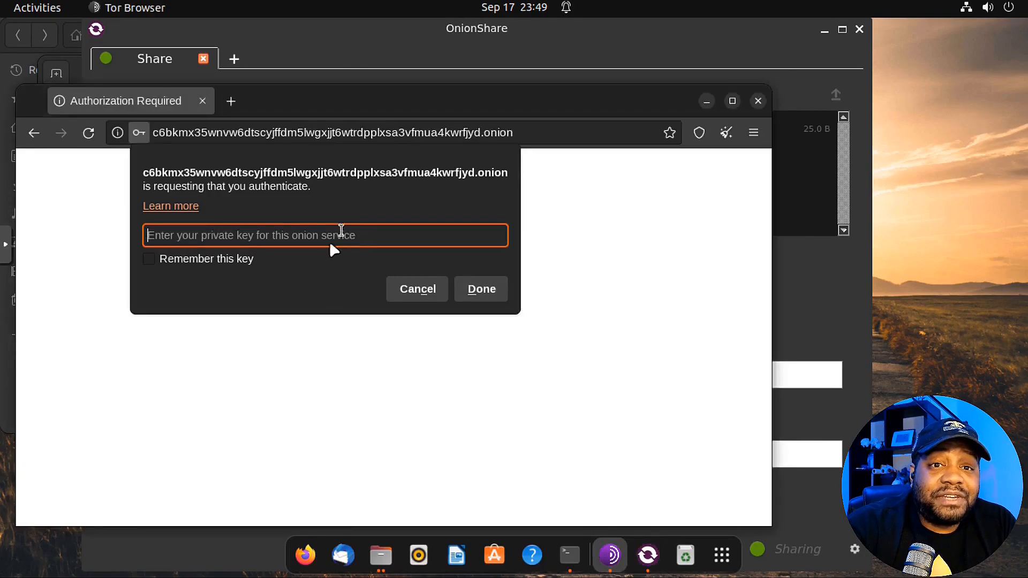
Paste the private key and submit it, reaching the download page listing test.txt (25.0 B)
right_click(334, 236)
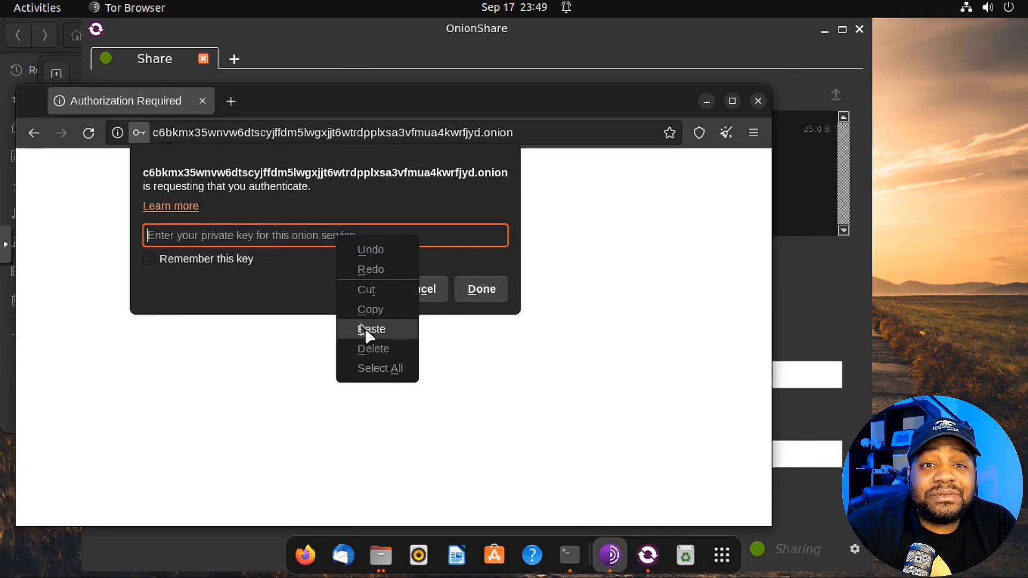
left_click(371, 330)
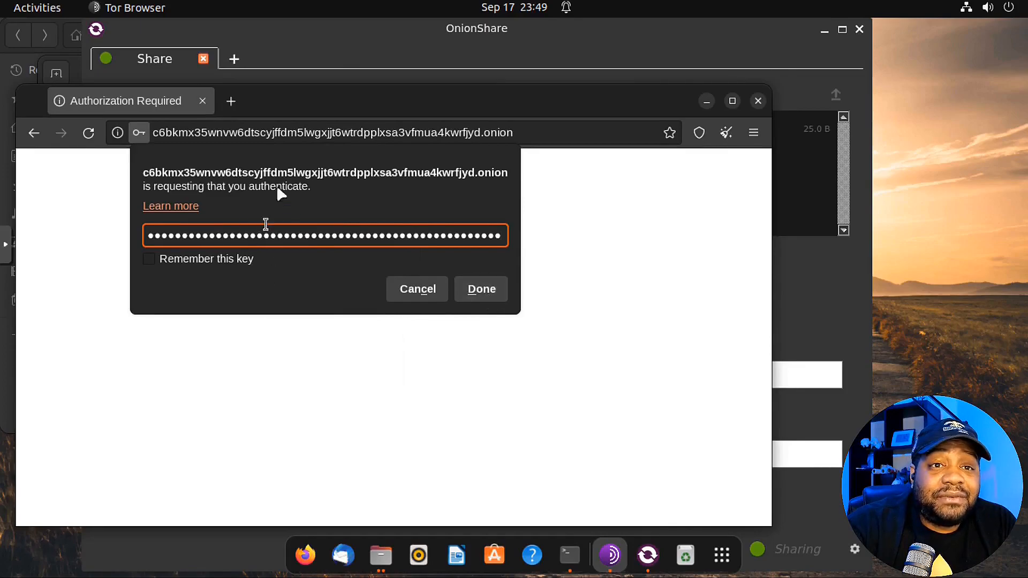
left_click(481, 289)
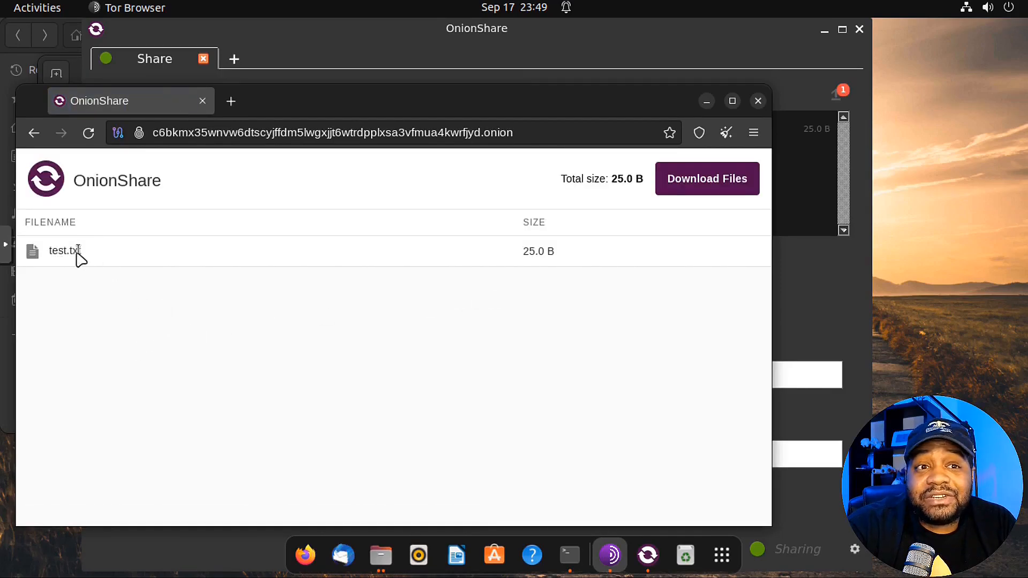
mouse_move(731, 188)
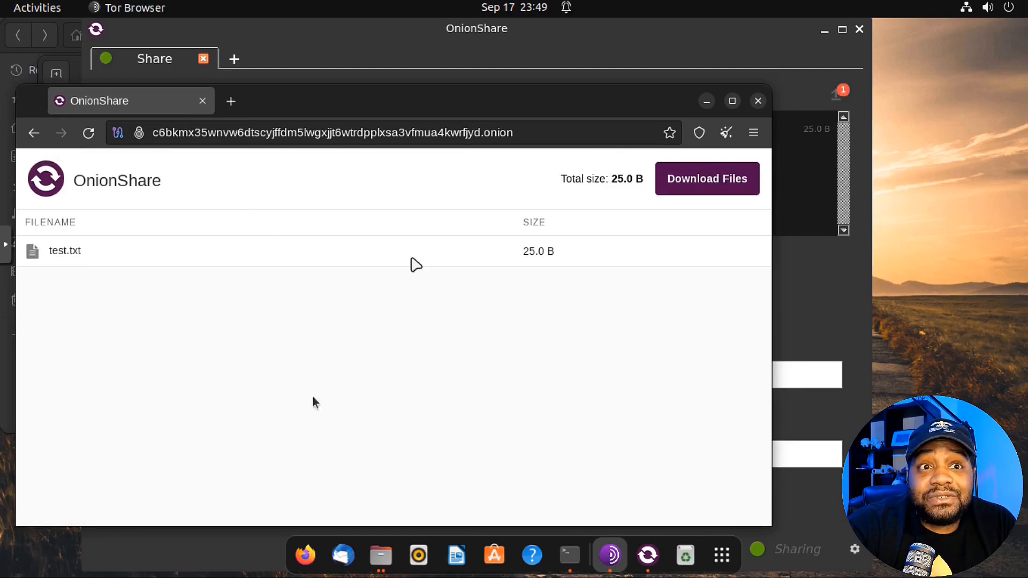
mouse_move(519, 242)
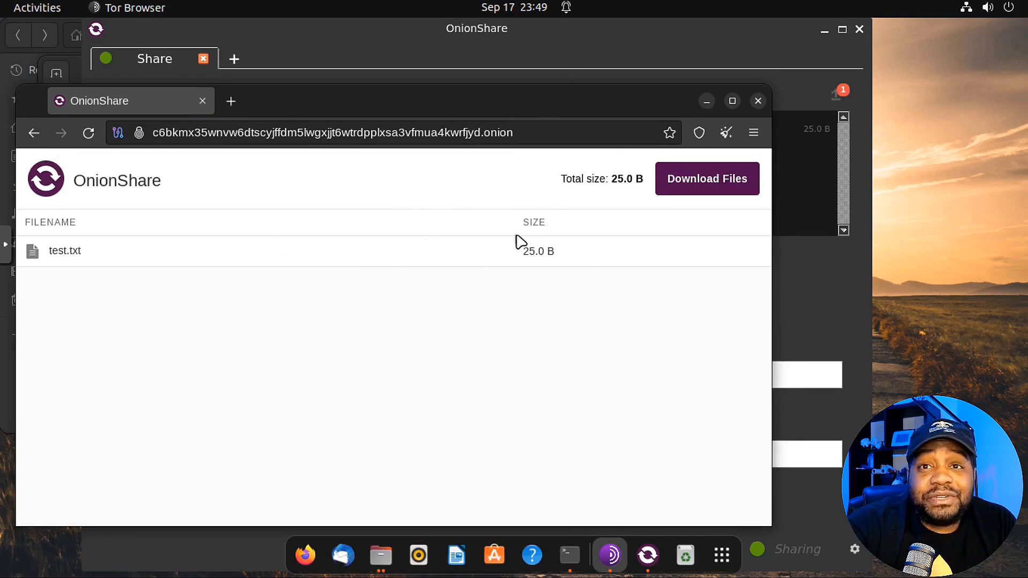
mouse_move(443, 397)
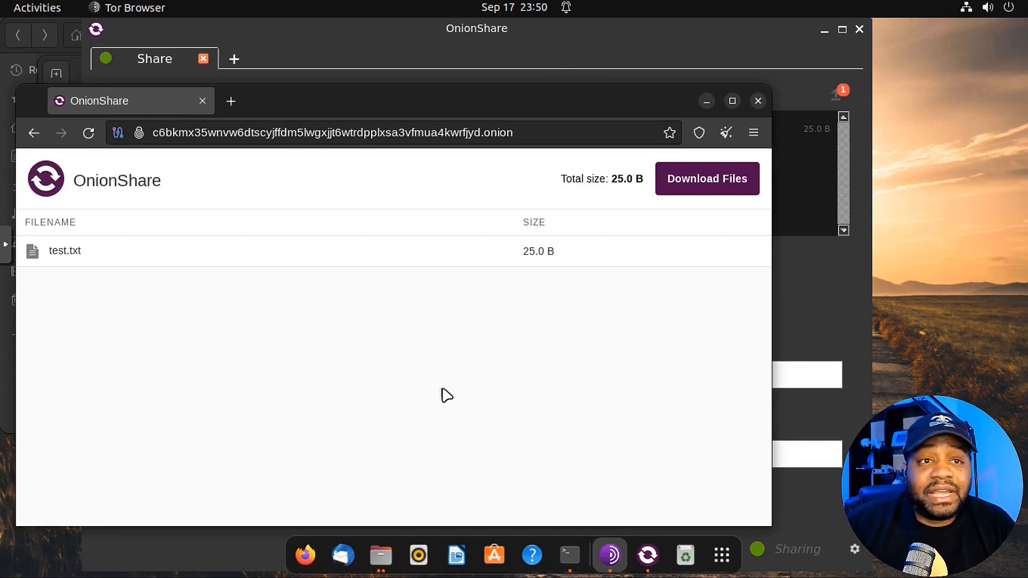
mouse_move(431, 404)
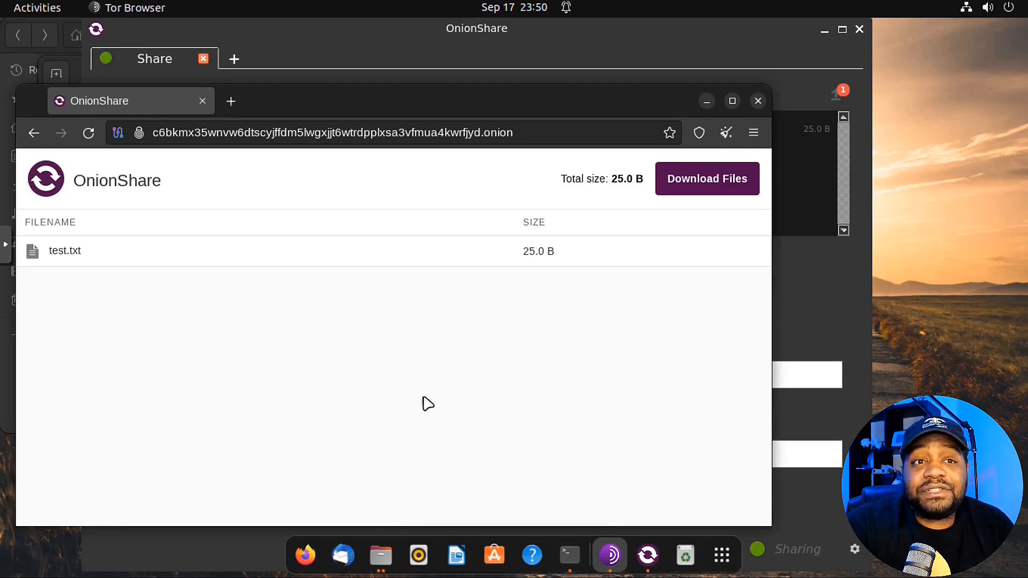
mouse_move(774, 102)
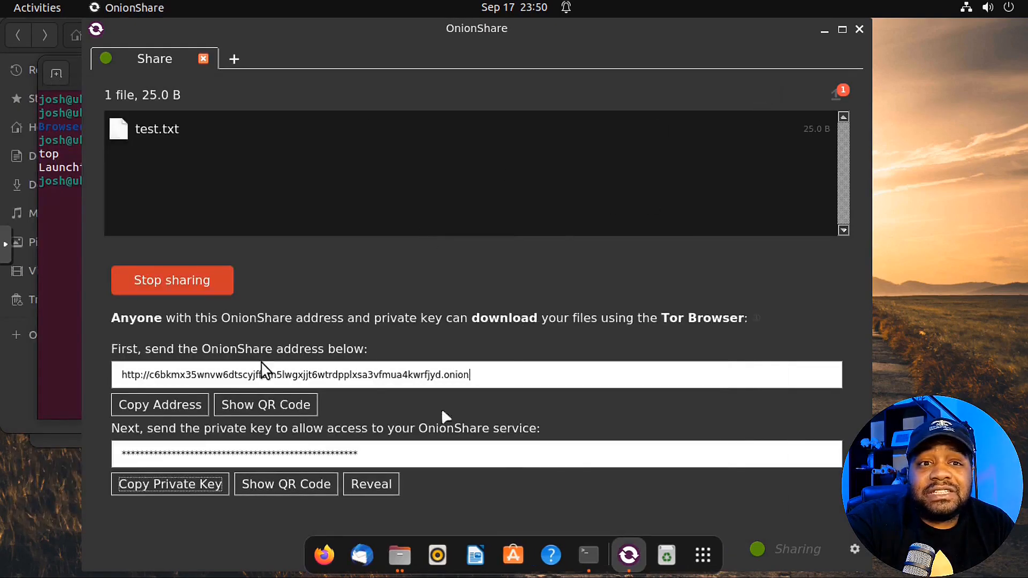
Stop sharing test.txt and close the Share tab, returning to the New Tab menu
left_click(171, 281)
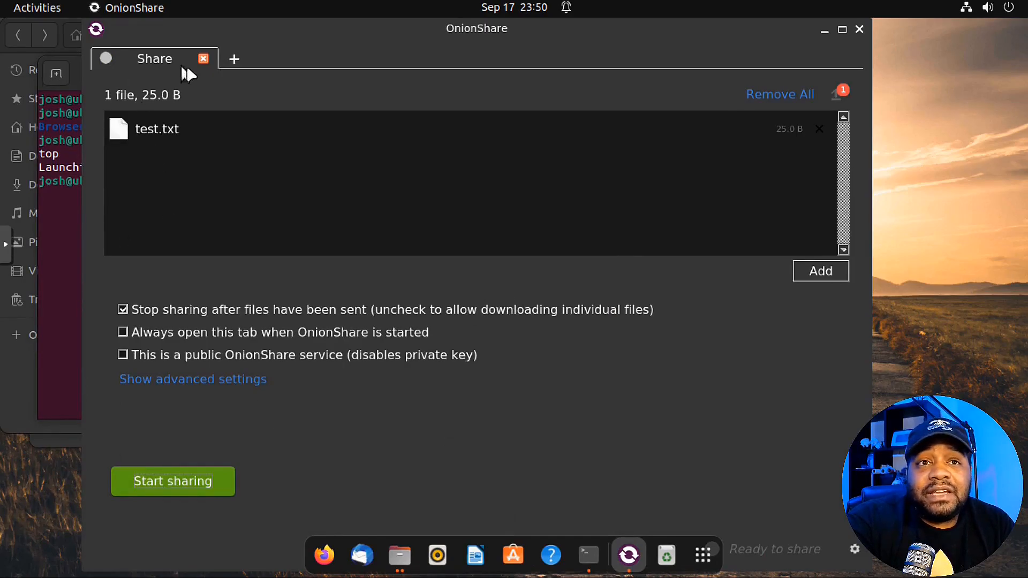
left_click(203, 58)
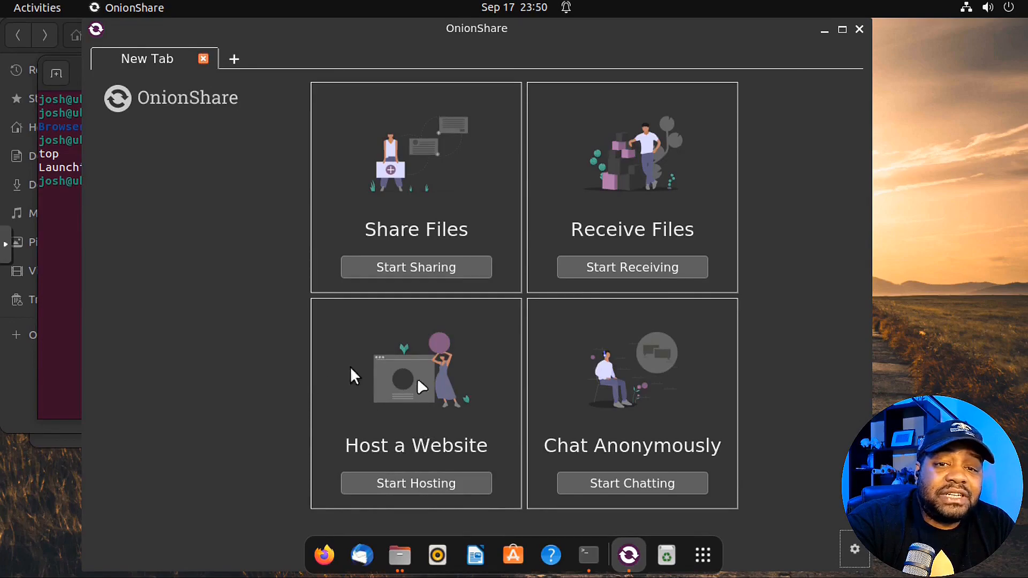
mouse_move(411, 393)
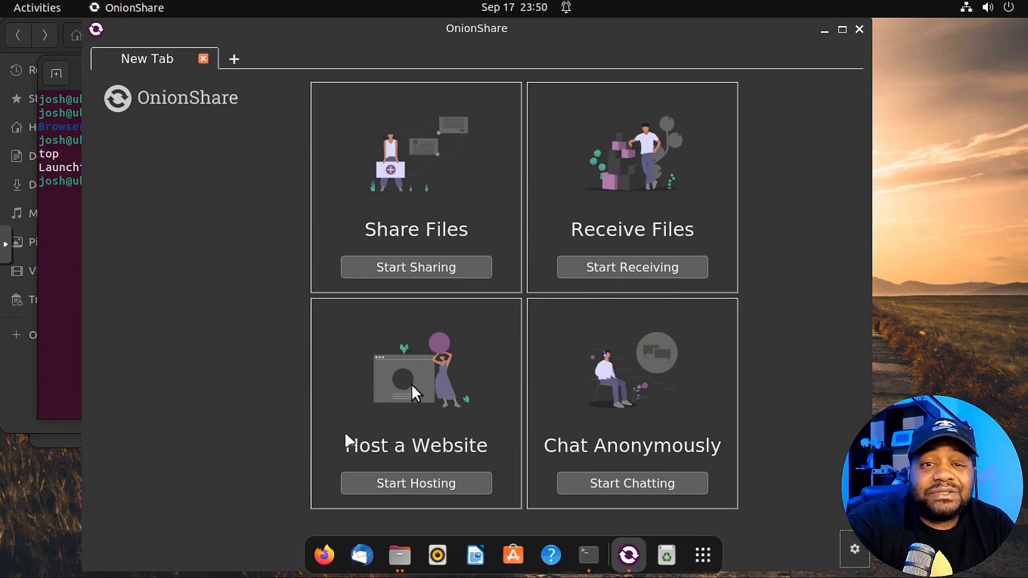
mouse_move(669, 373)
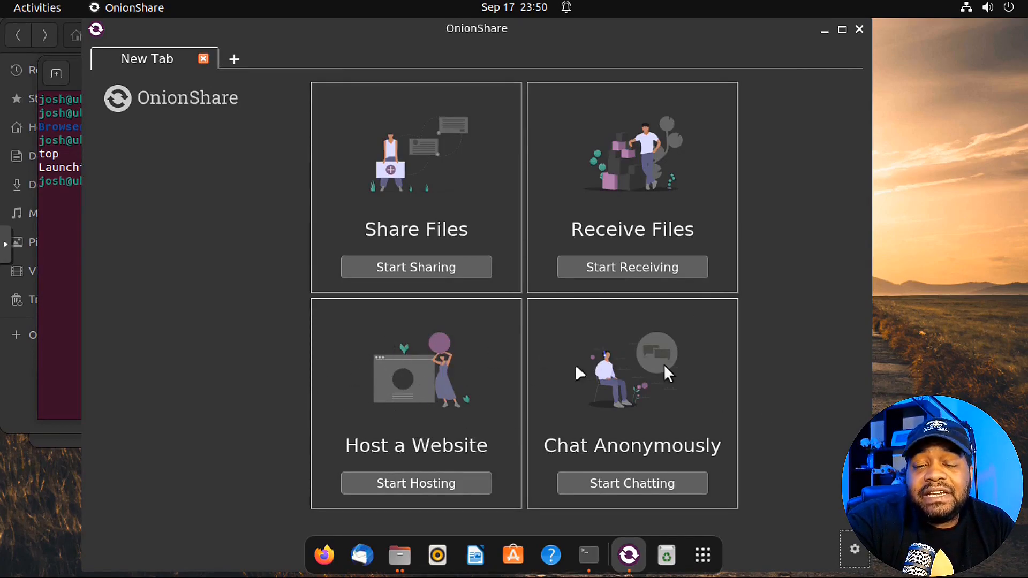
mouse_move(761, 405)
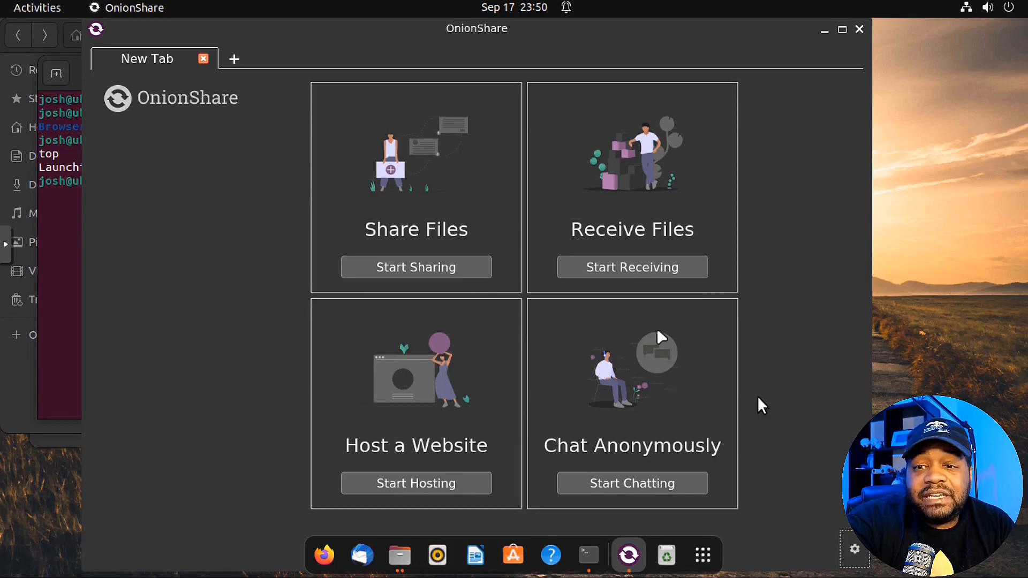
mouse_move(626, 407)
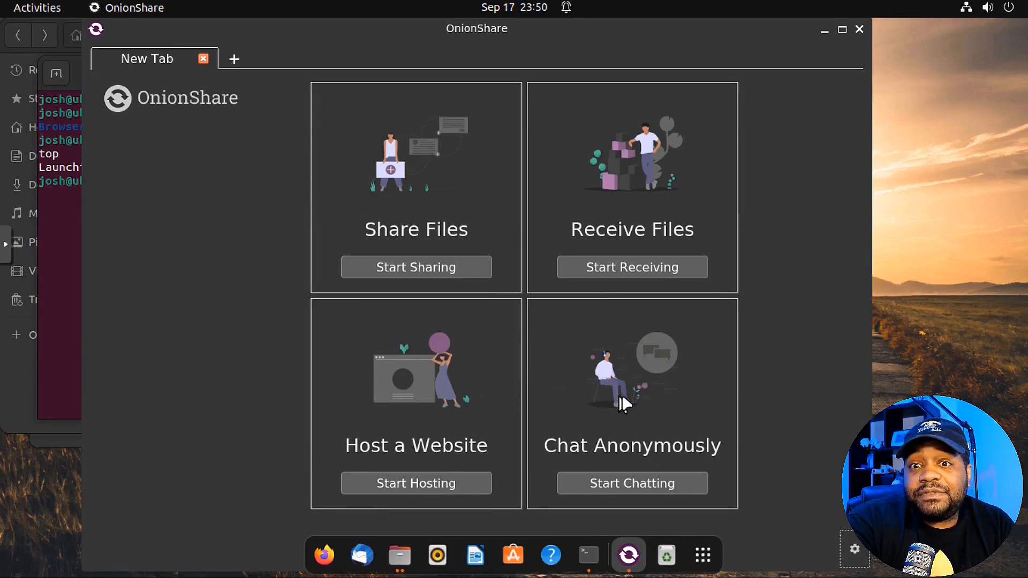
mouse_move(692, 420)
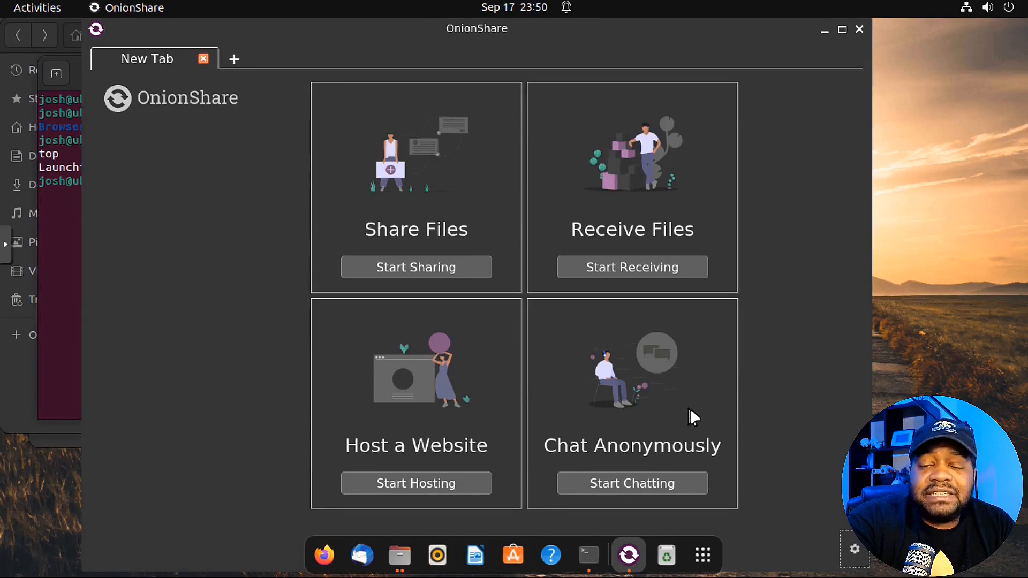
mouse_move(409, 176)
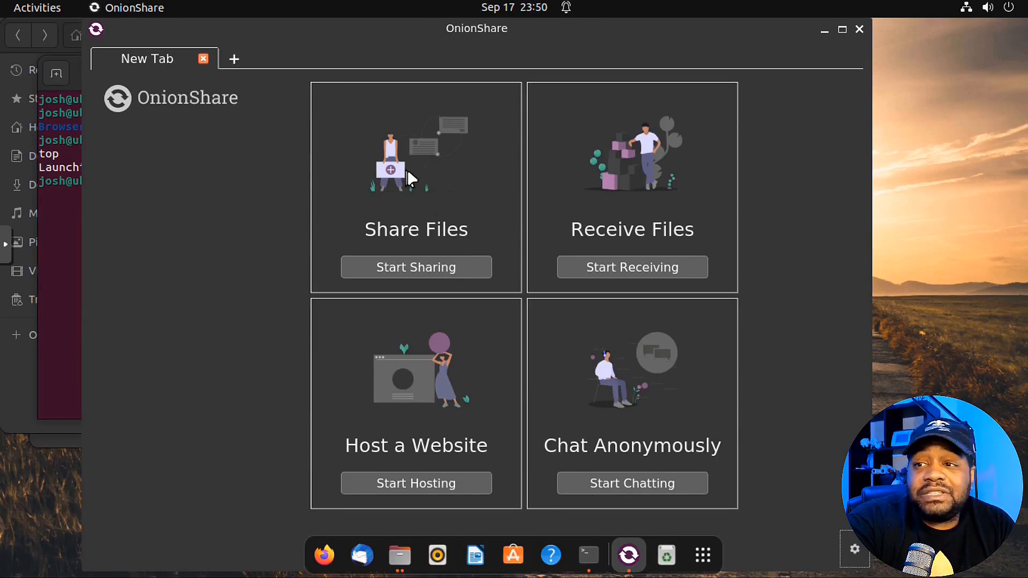
mouse_move(643, 193)
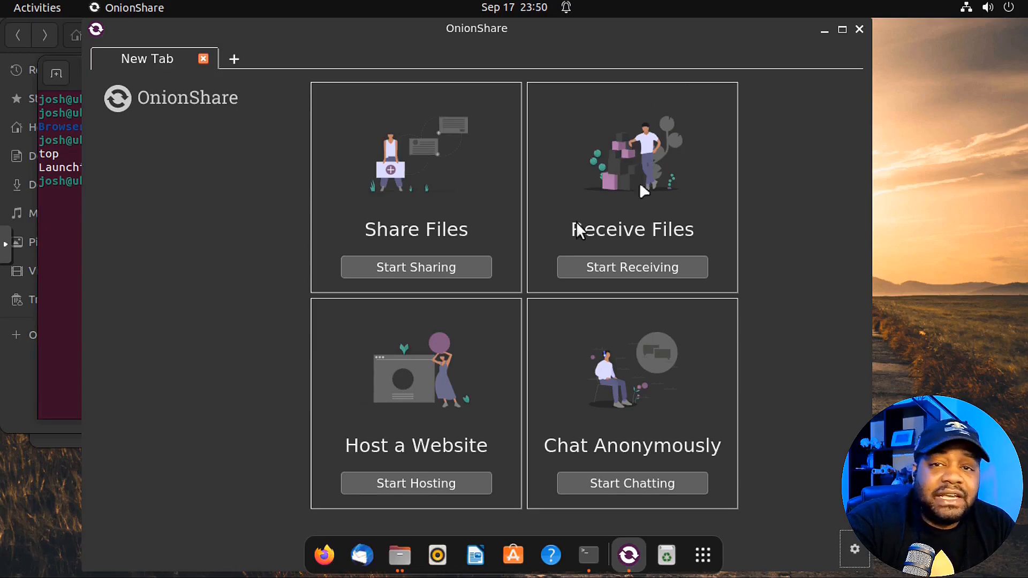
mouse_move(671, 171)
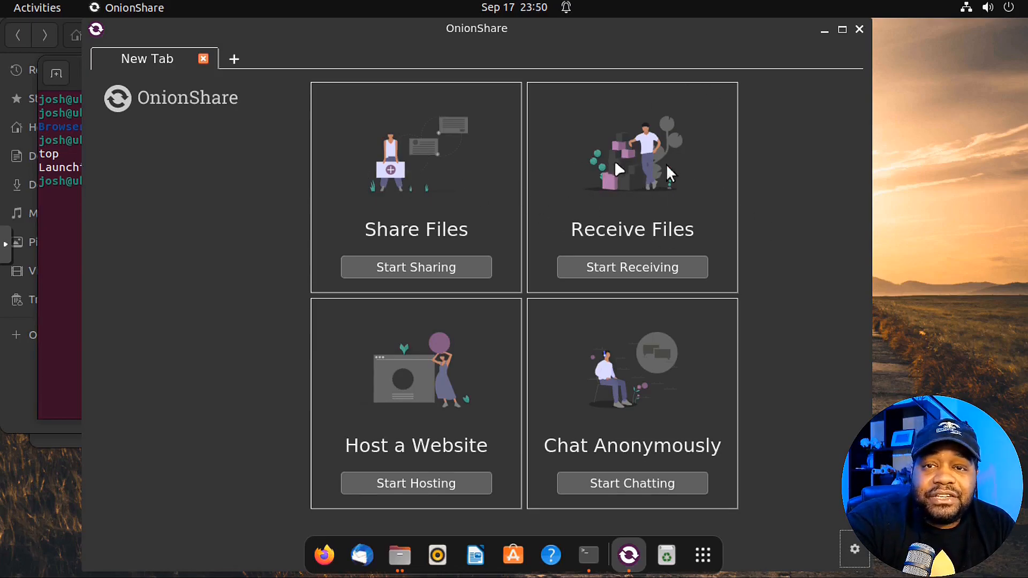
mouse_move(800, 387)
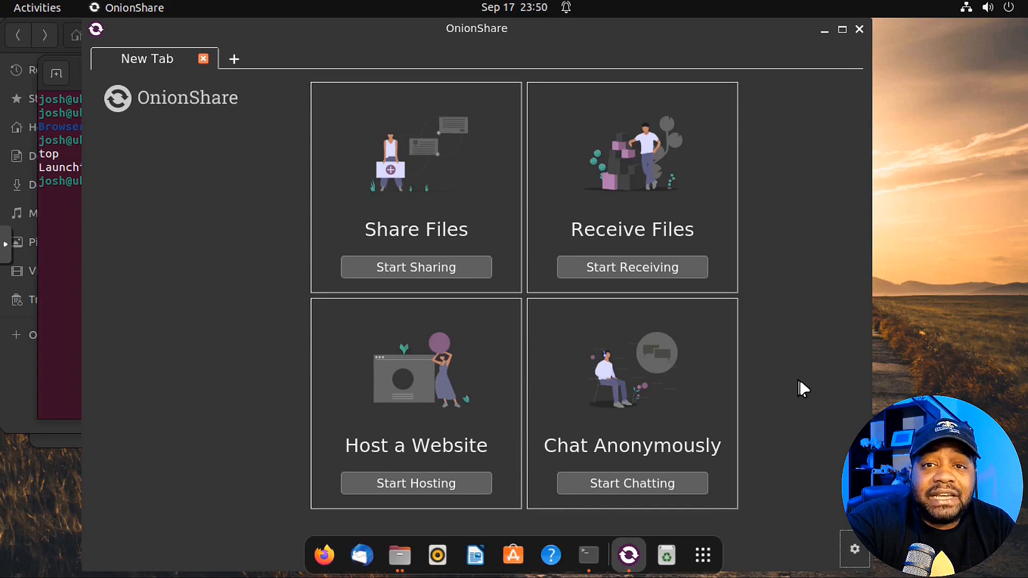